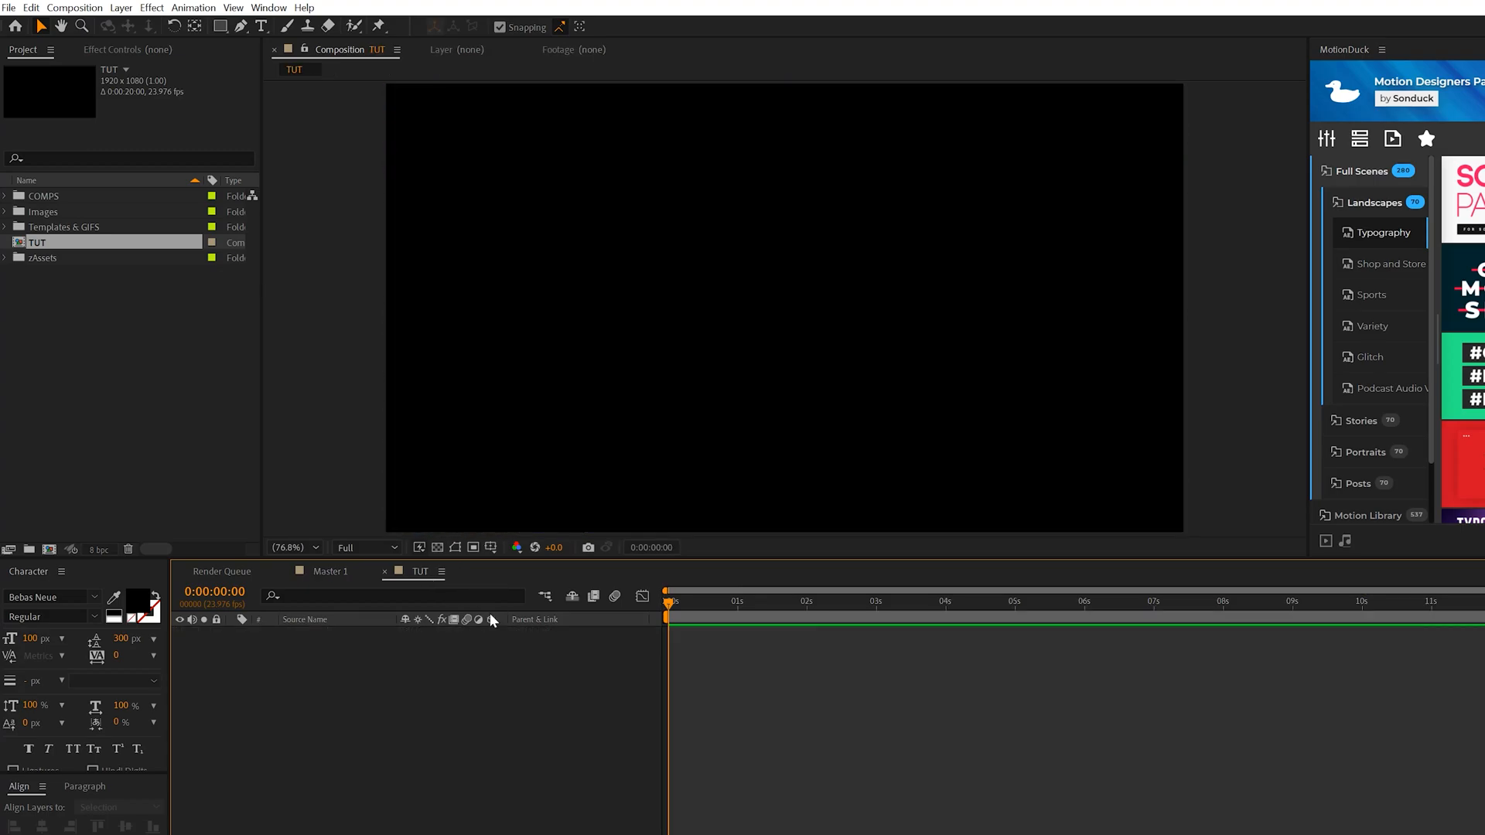
- View the TUT composition's 1920 × 1080 settings and work out quarter sizes 480 and 270 in Calculator
{"action": "left_click", "coordinate": [121, 40]}
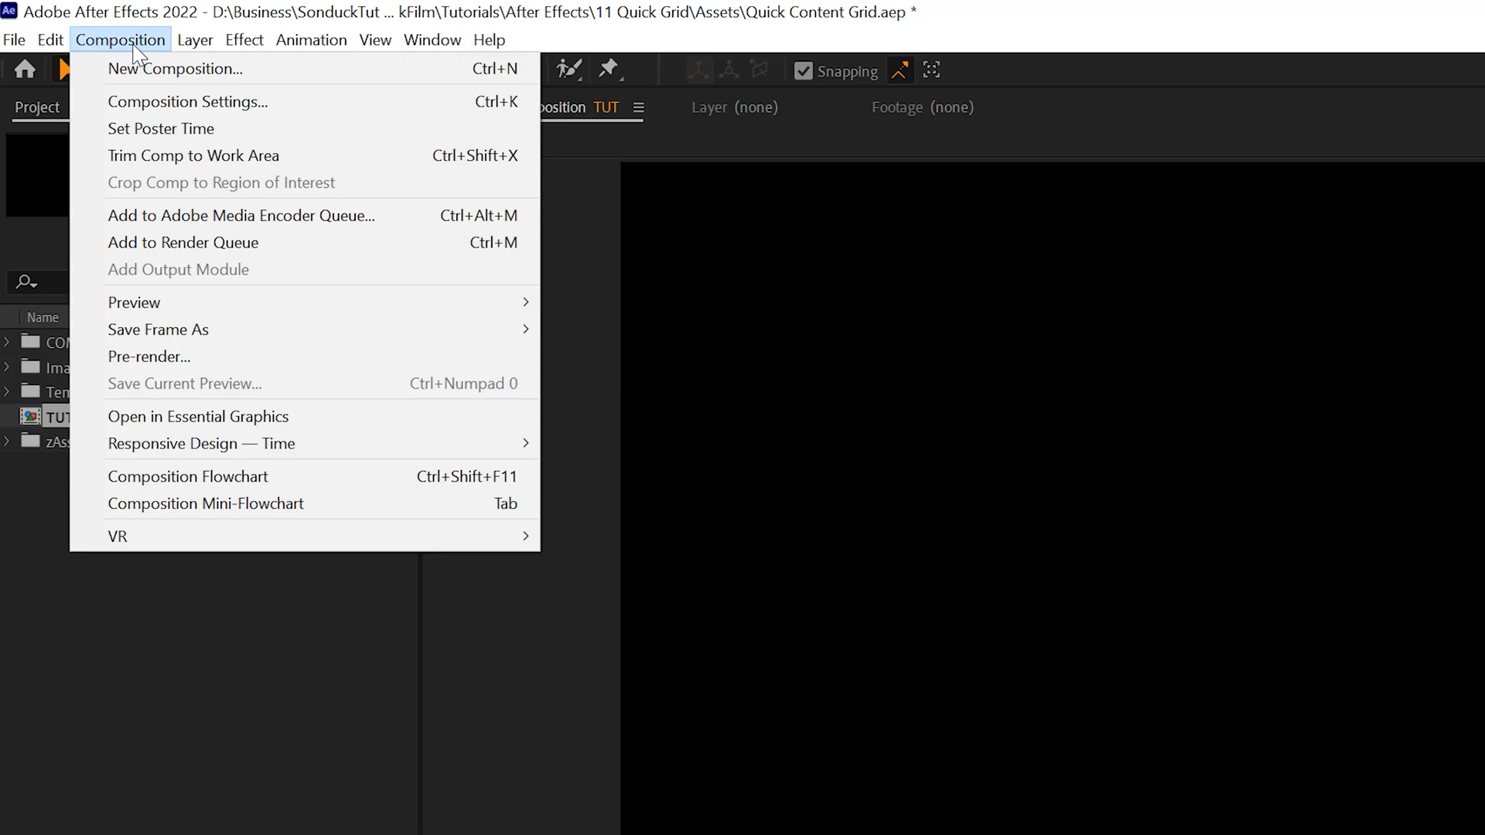
{"action": "mouse_move", "coordinate": [140, 97]}
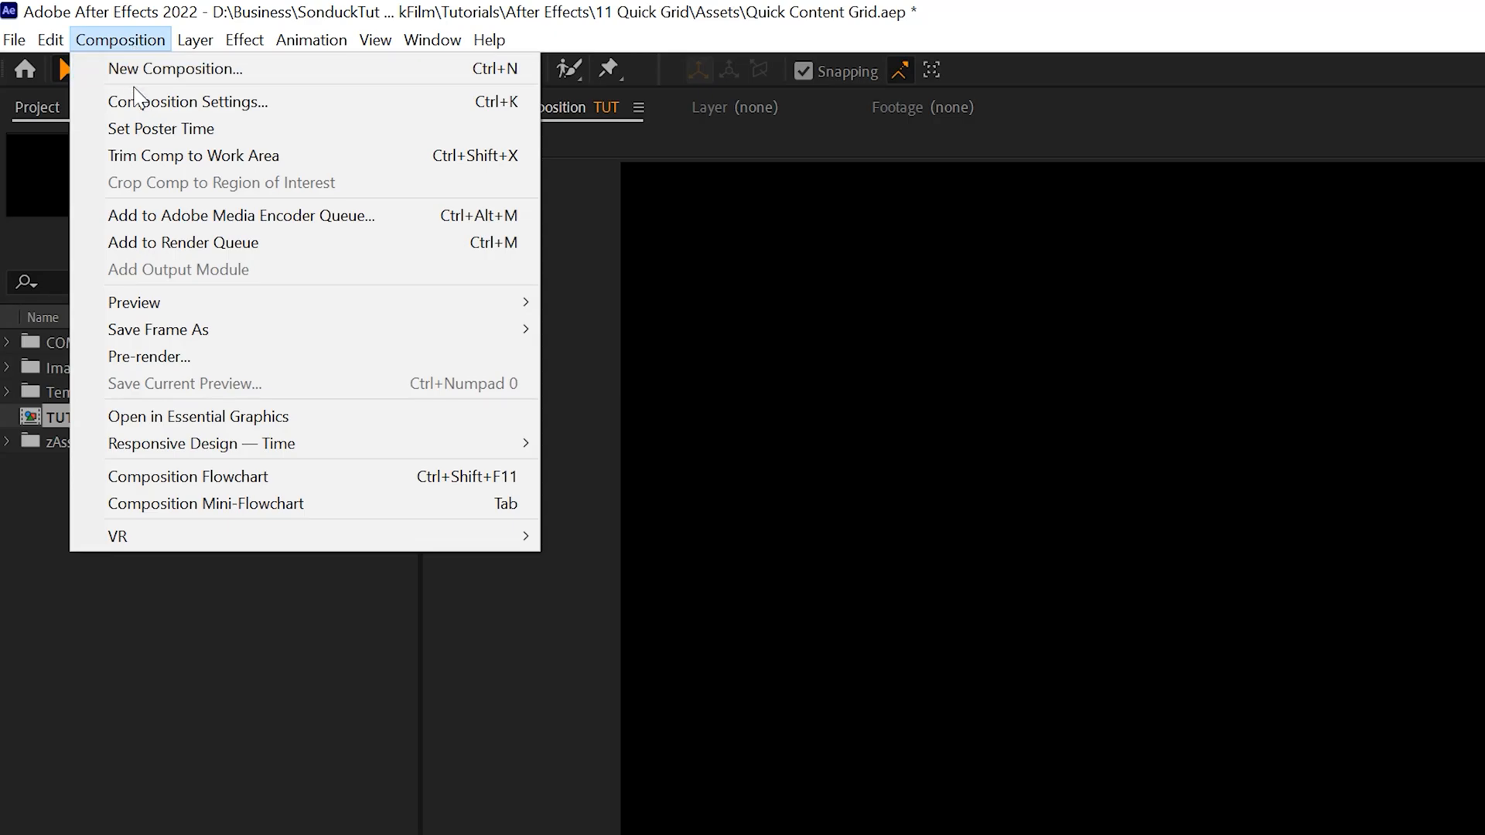
{"action": "left_click", "coordinate": [187, 102]}
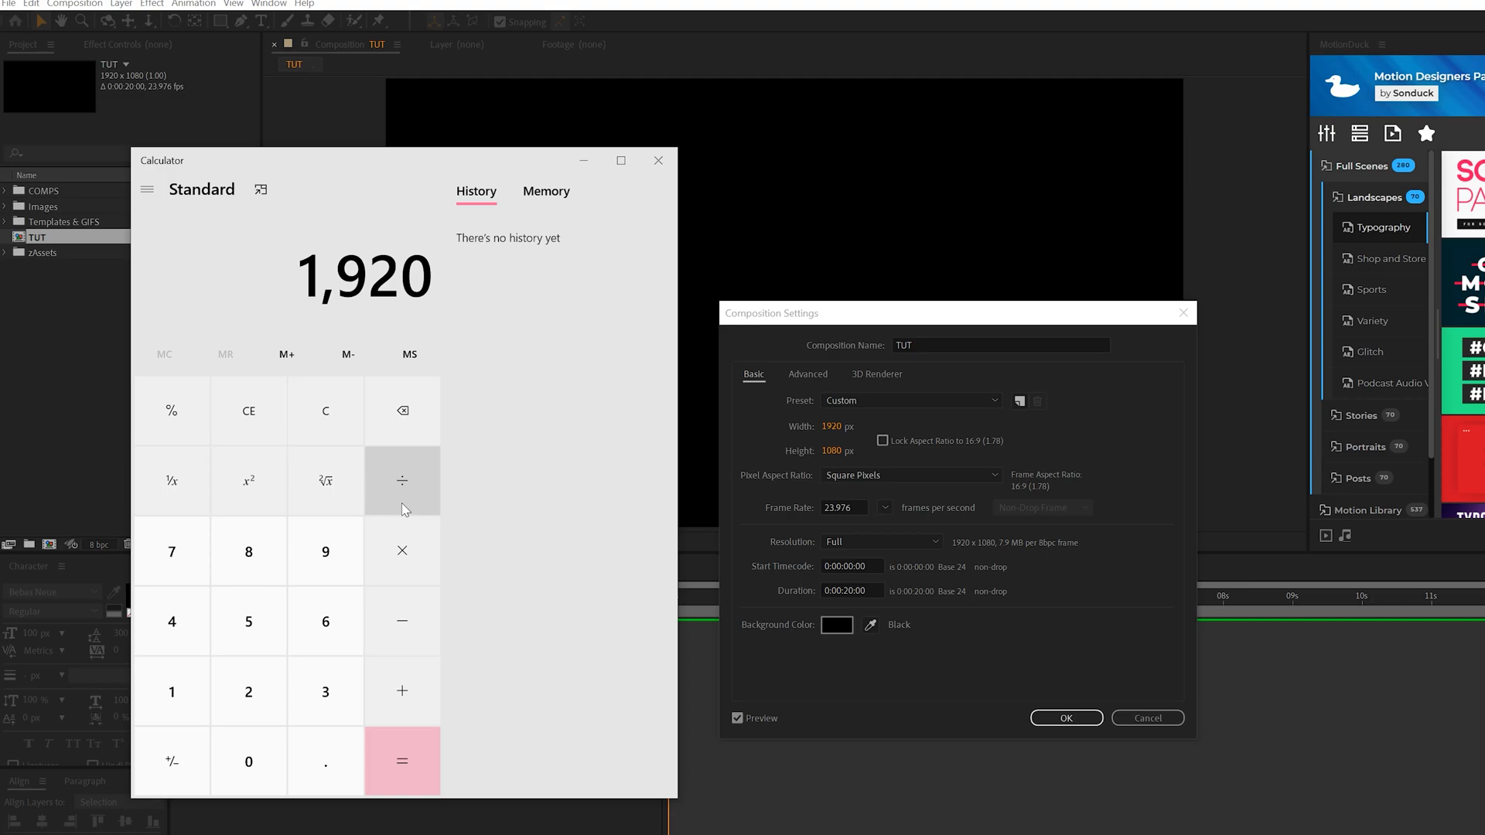
{"action": "left_click", "coordinate": [402, 760]}
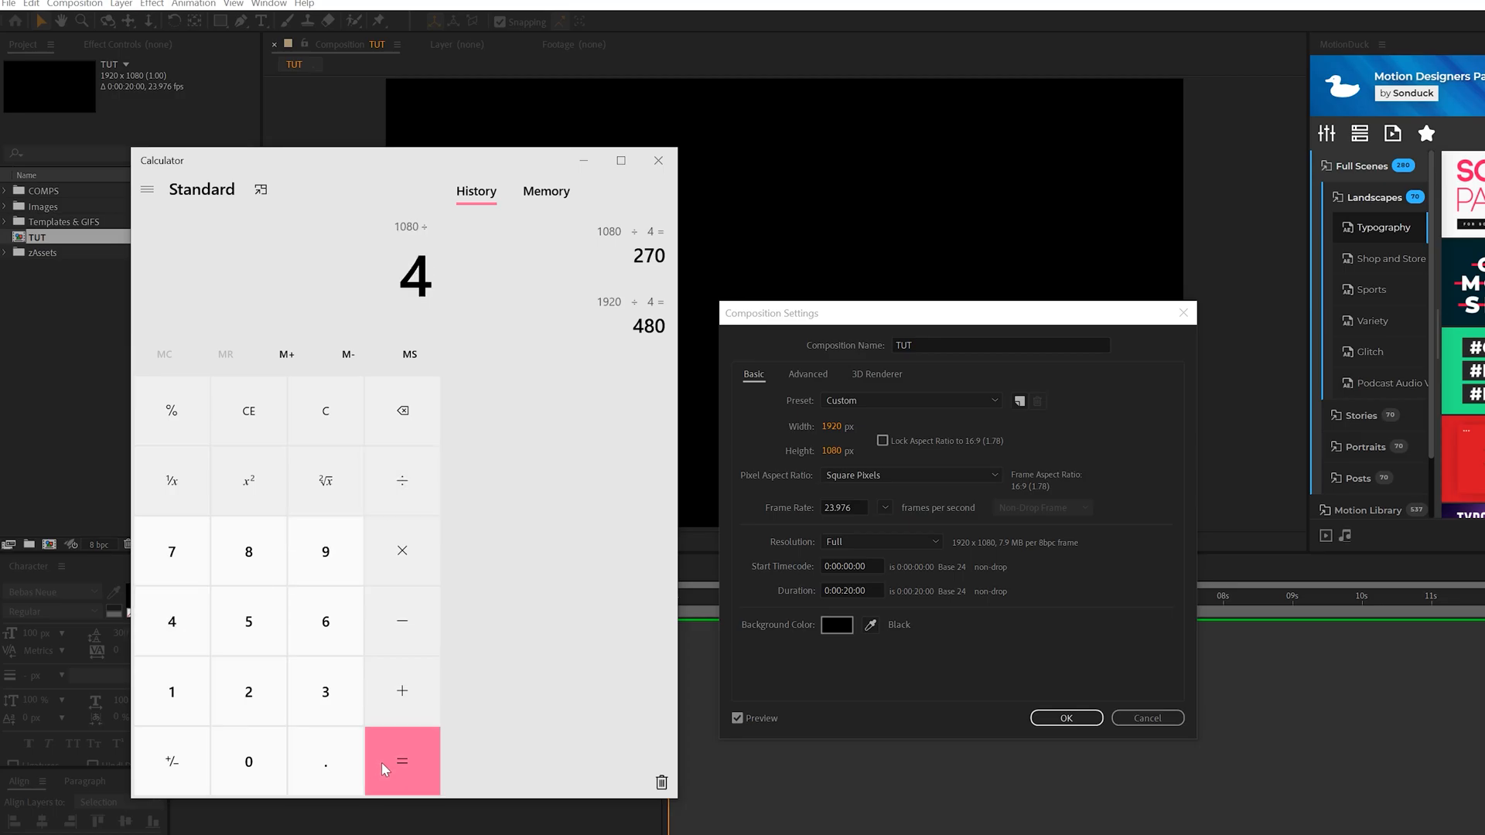
{"action": "left_click", "coordinate": [658, 159]}
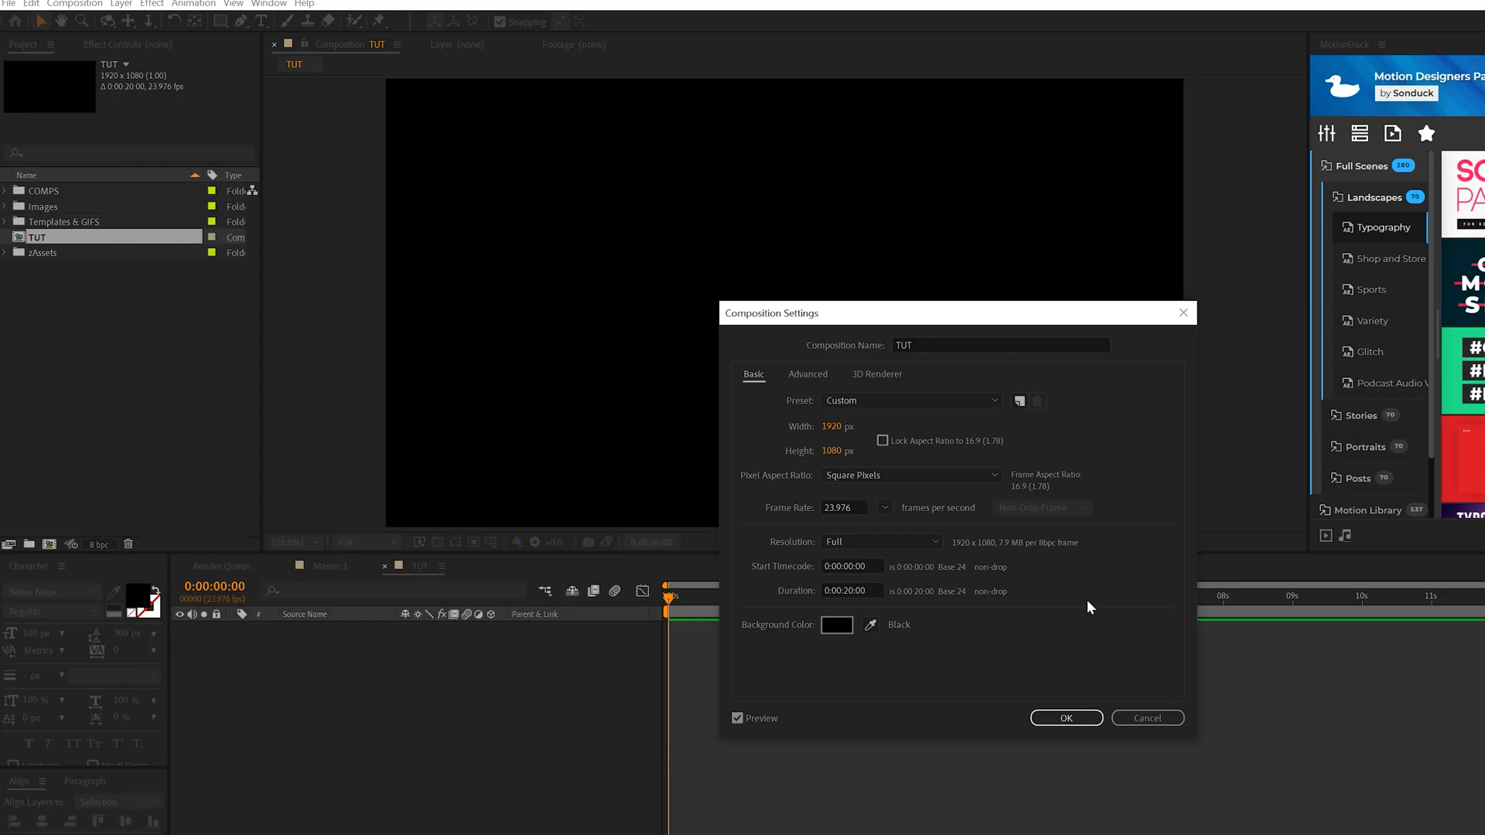
{"action": "mouse_move", "coordinate": [1146, 716]}
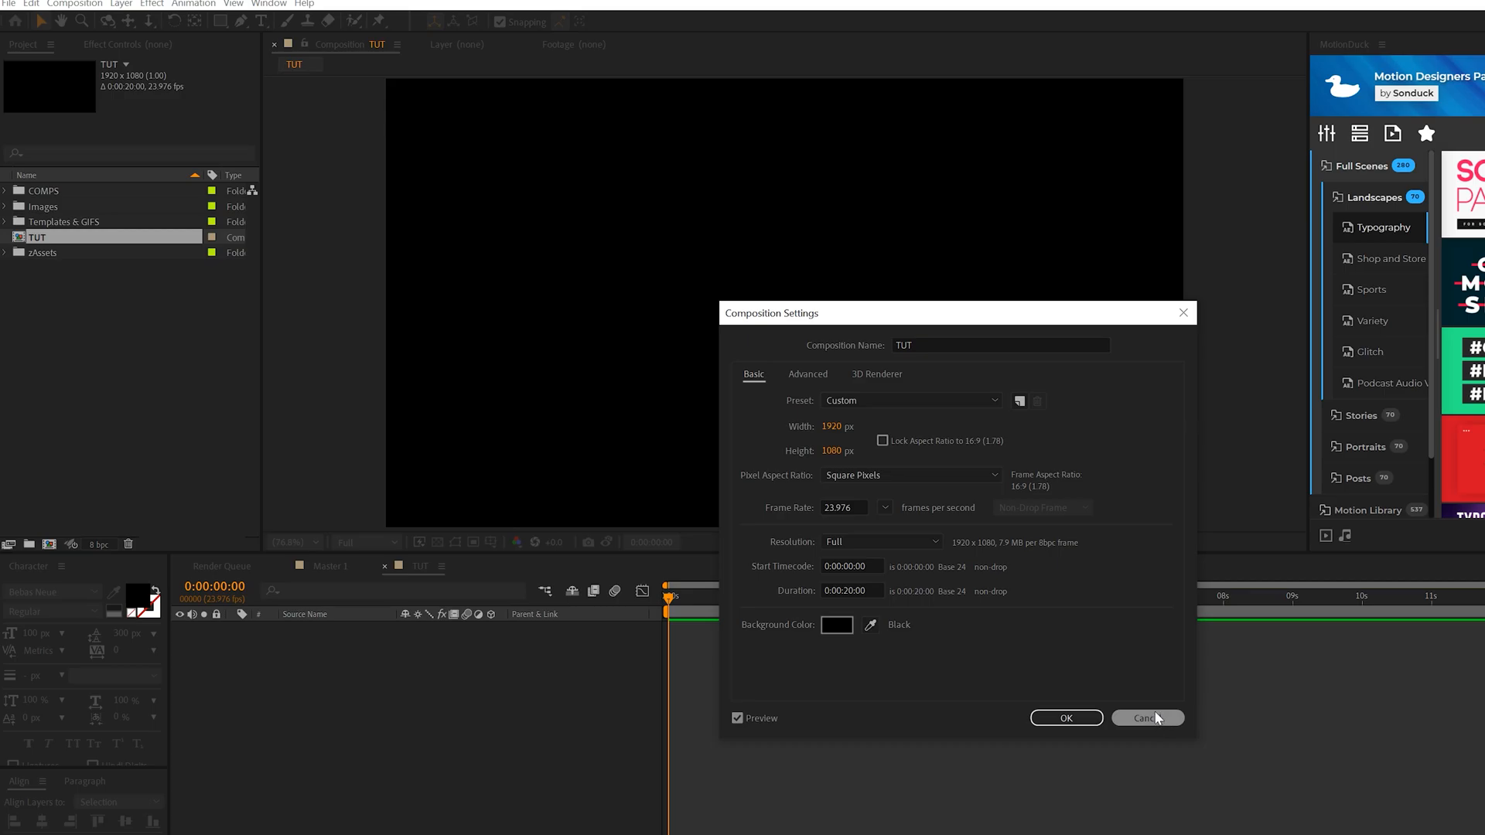
- Create a 480 × 270 solid named Layout 1 in the TUT composition
{"action": "left_click", "coordinate": [169, 10]}
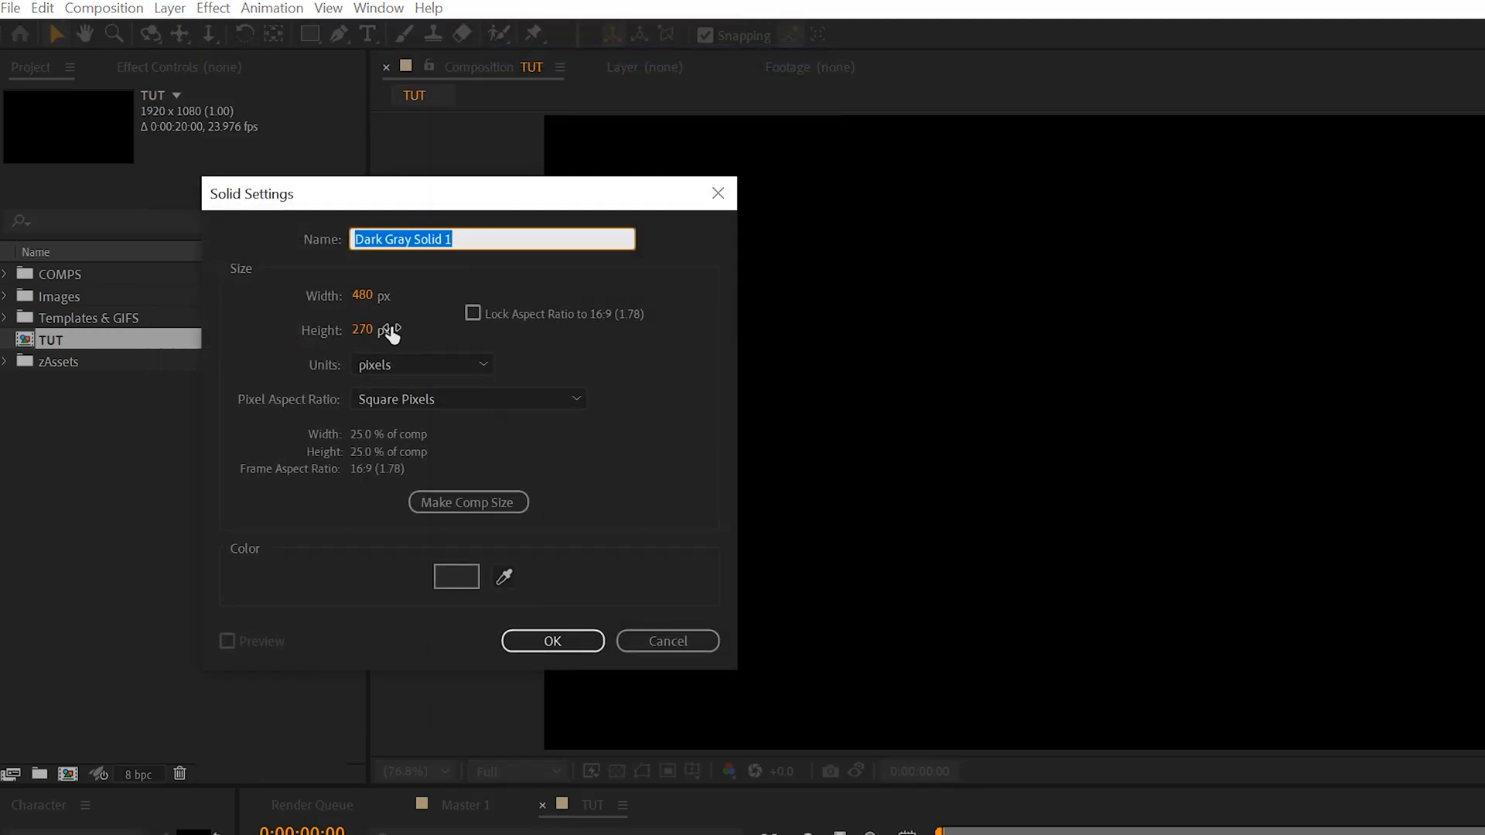
{"action": "mouse_move", "coordinate": [277, 339]}
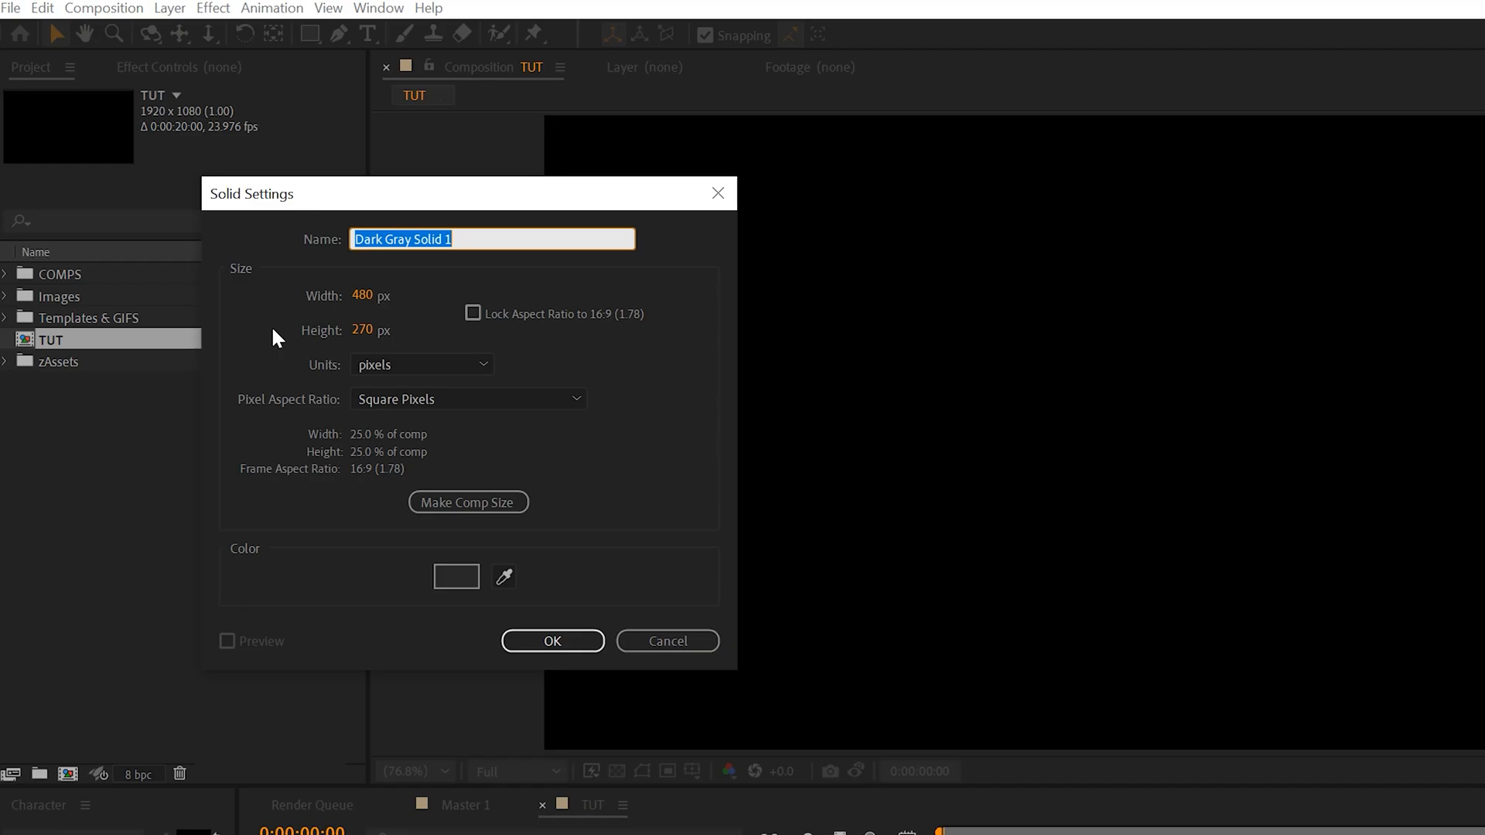
{"action": "left_click", "coordinate": [550, 640]}
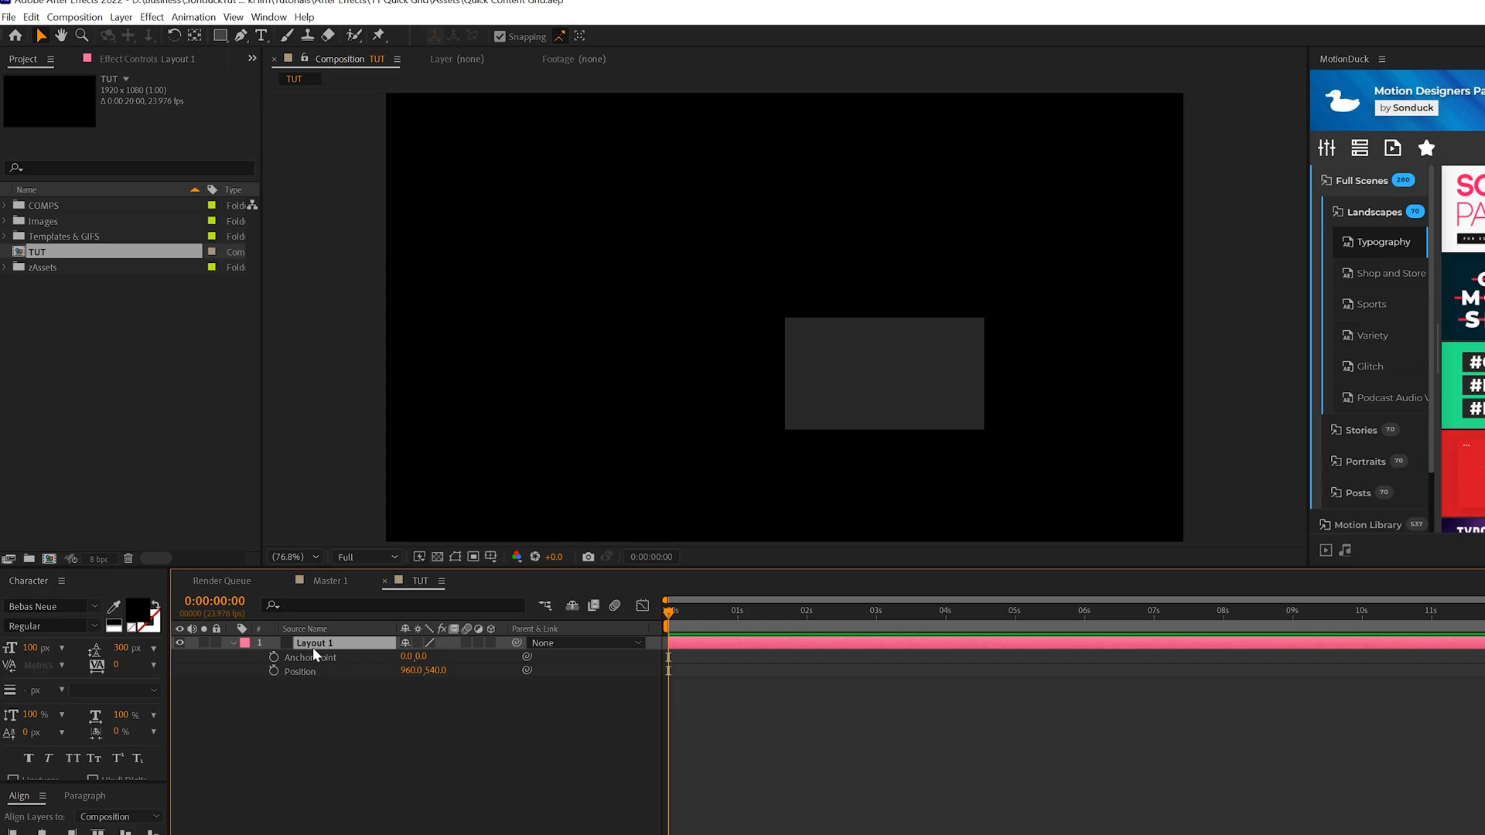
- Set Layout 1's position to 0,0 and separate it into X and Y dimensions
{"action": "double_click", "coordinate": [413, 670]}
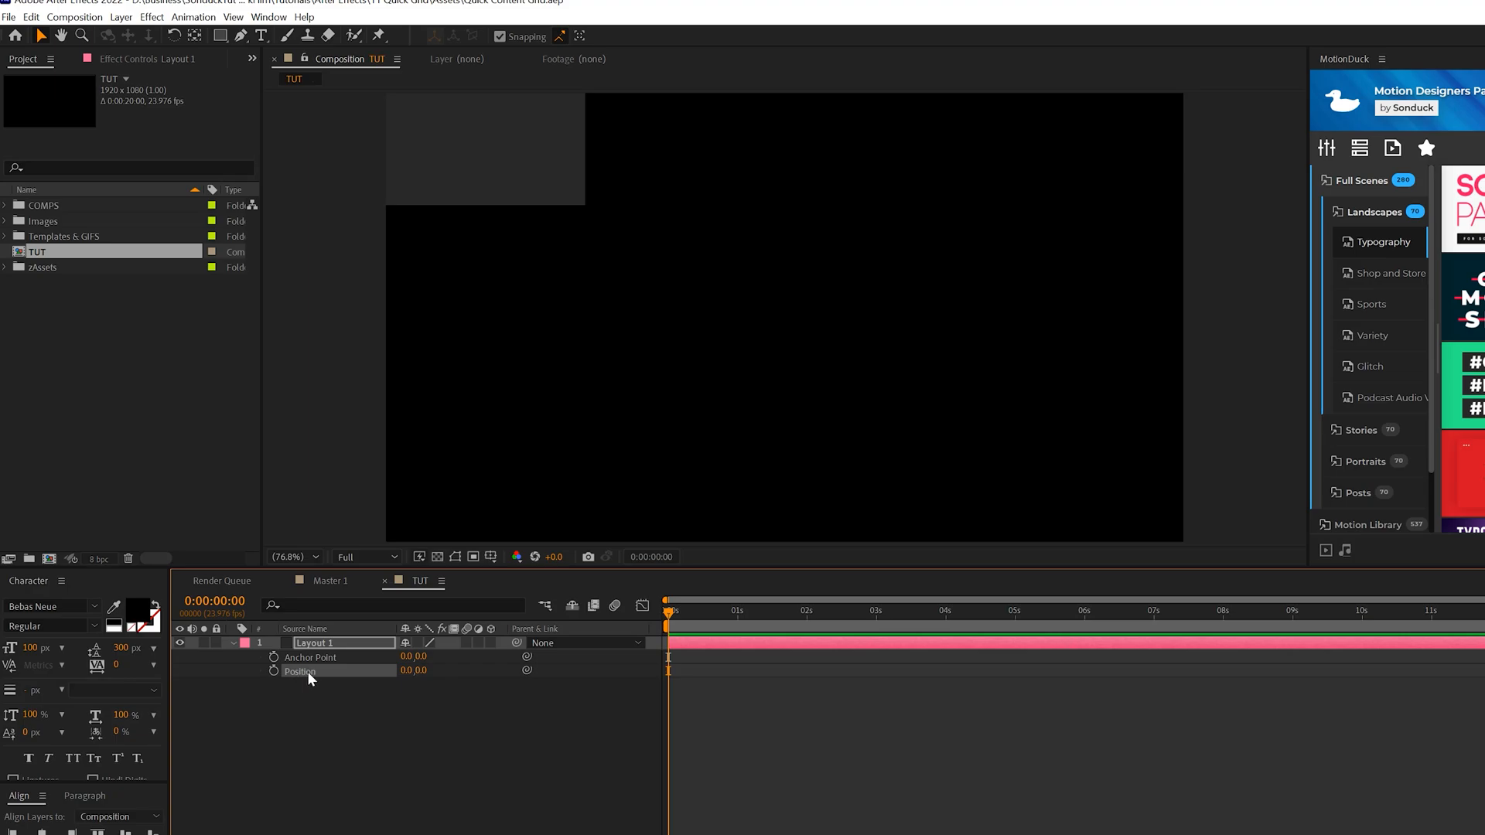
{"action": "right_click", "coordinate": [299, 672]}
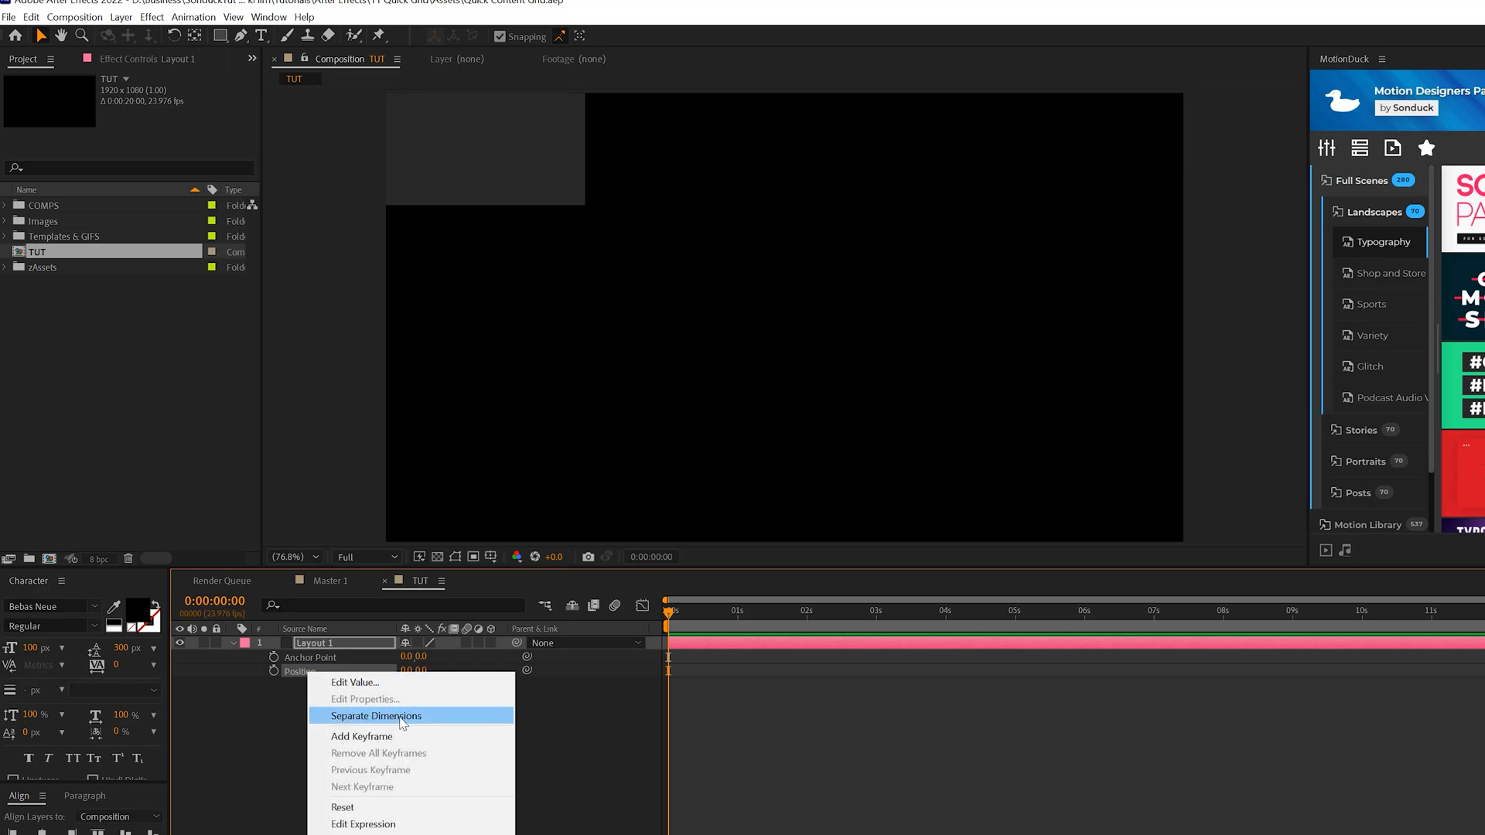
{"action": "left_click", "coordinate": [378, 714]}
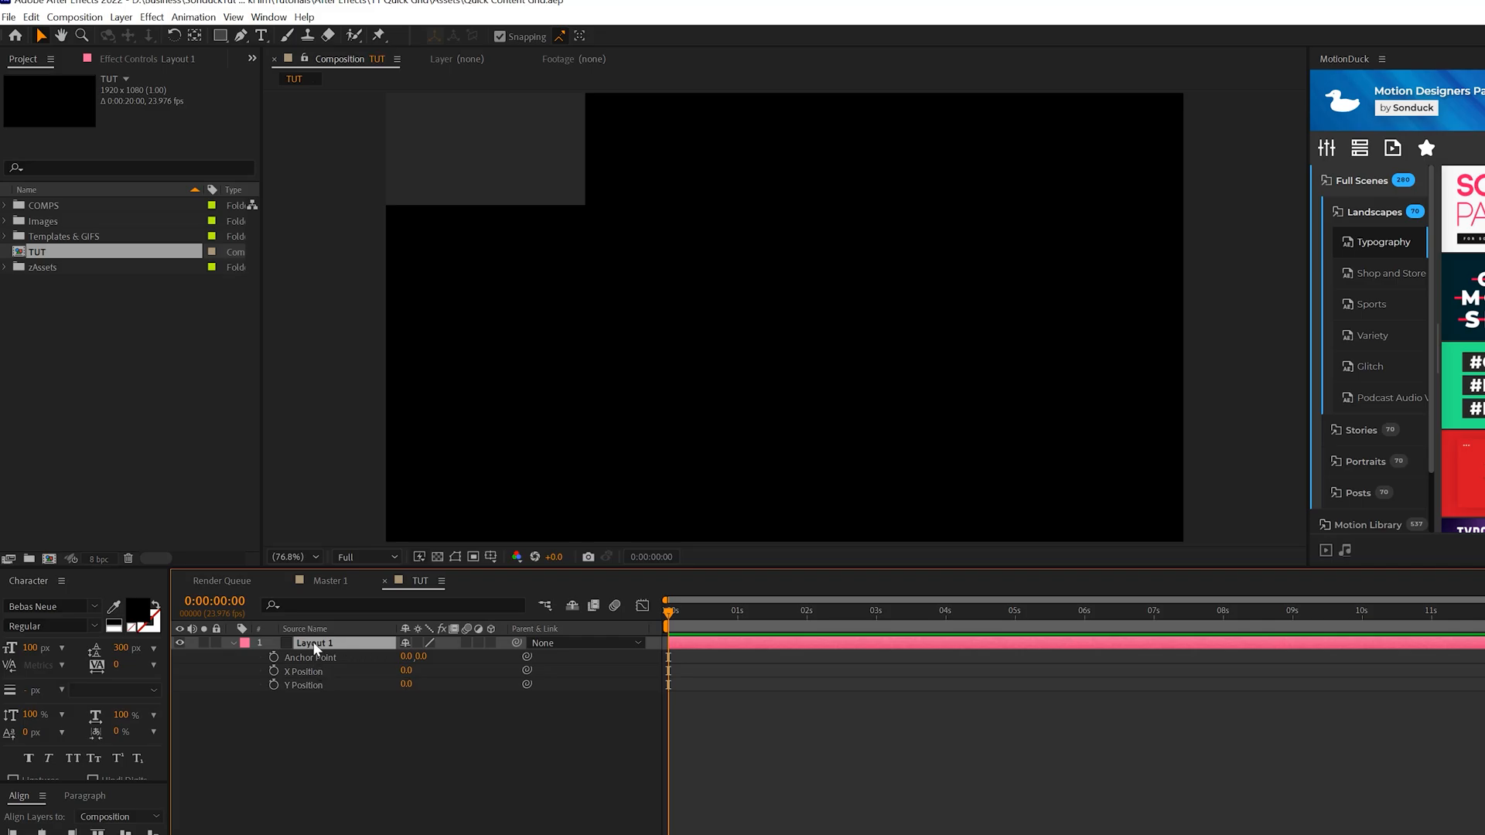
- Duplicate Layout 1 and offset copies to X 480, 960 and Y 270 to tile the frame
{"action": "left_click", "coordinate": [30, 17]}
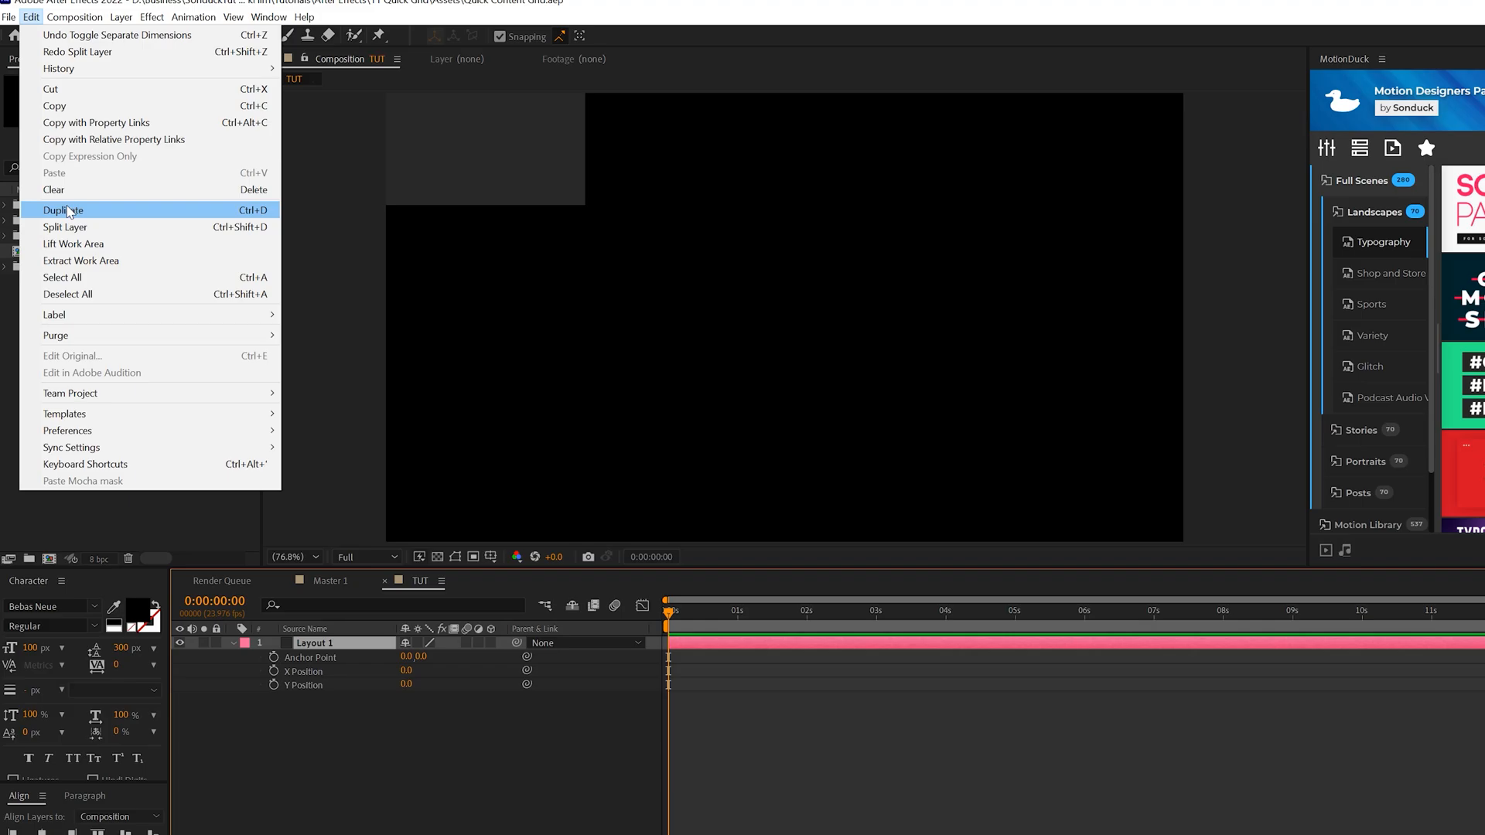
{"action": "left_click", "coordinate": [65, 209]}
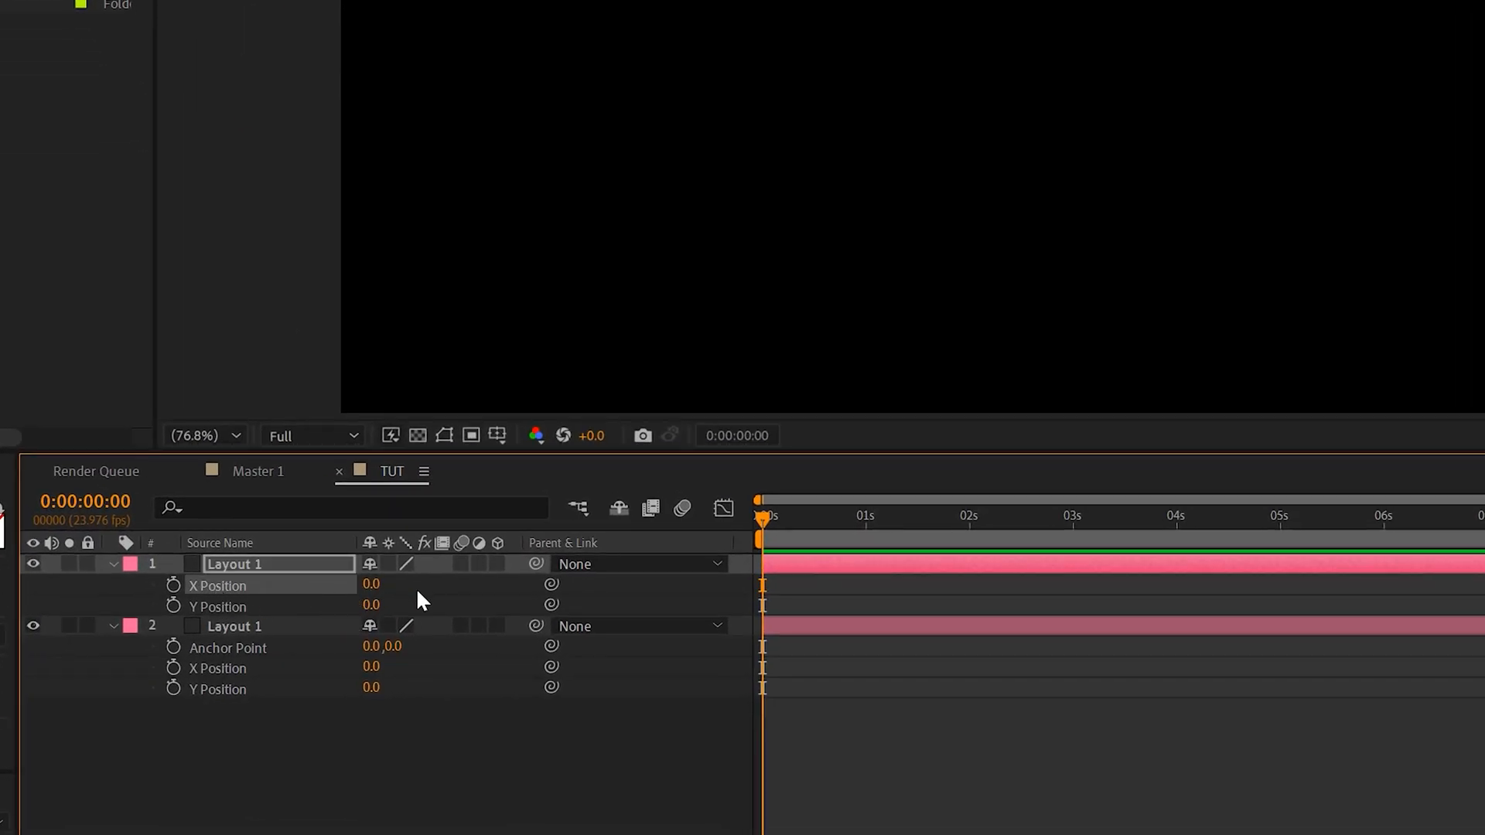
{"action": "type", "text": "480"}
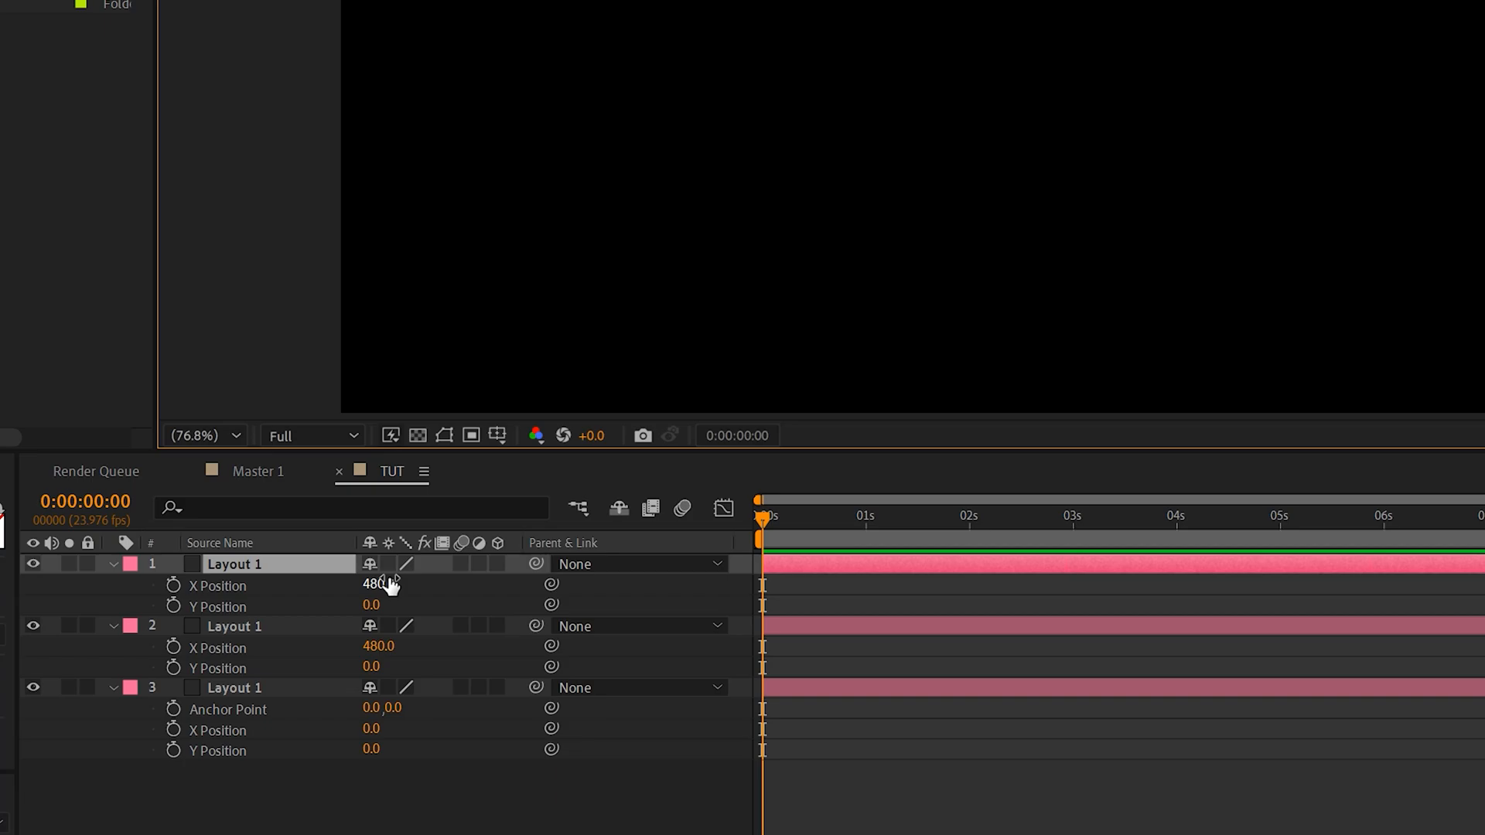
{"action": "type", "text": "960.0"}
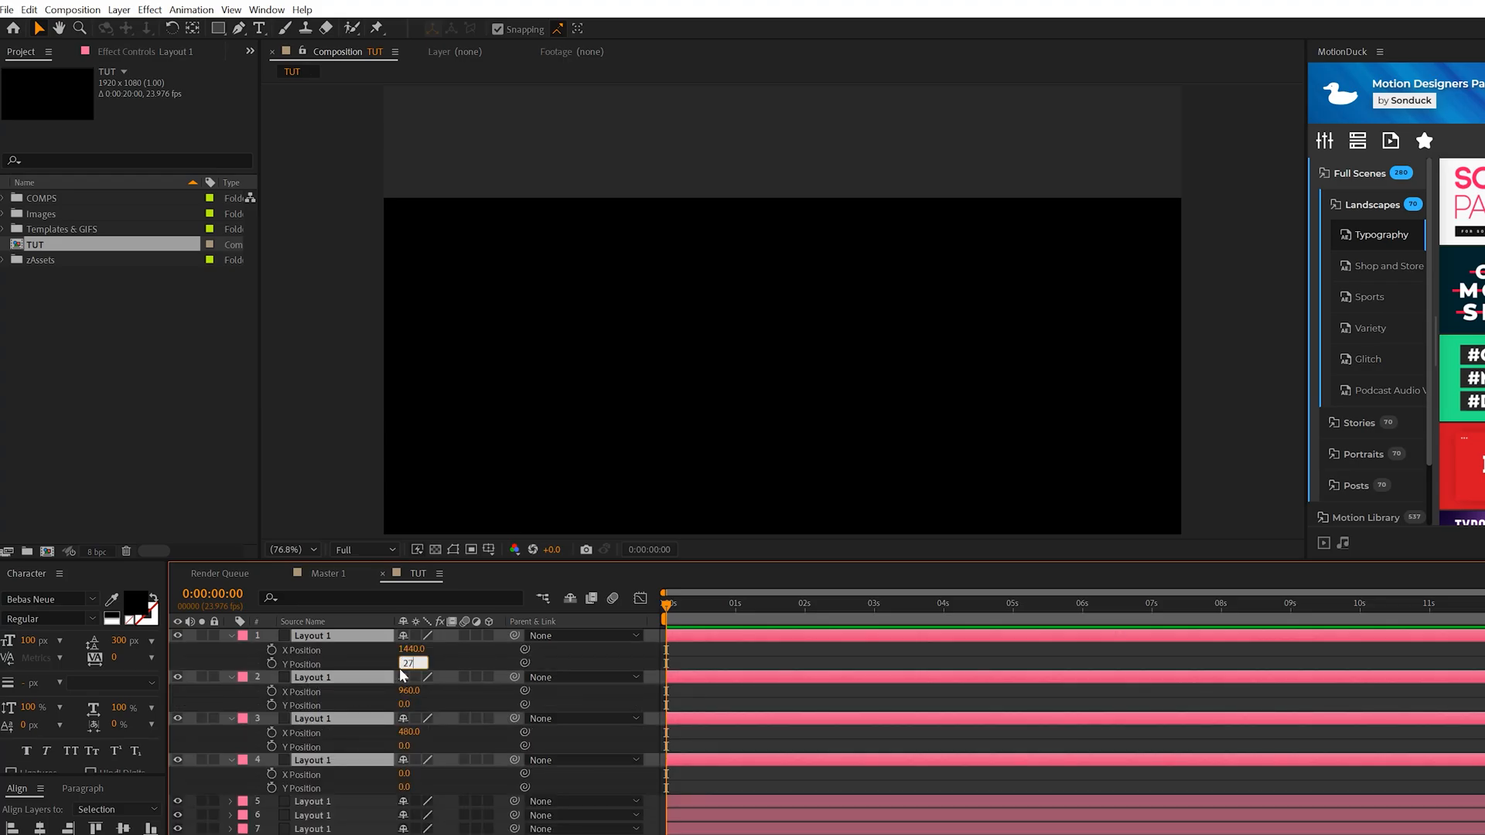
{"action": "type", "text": "270"}
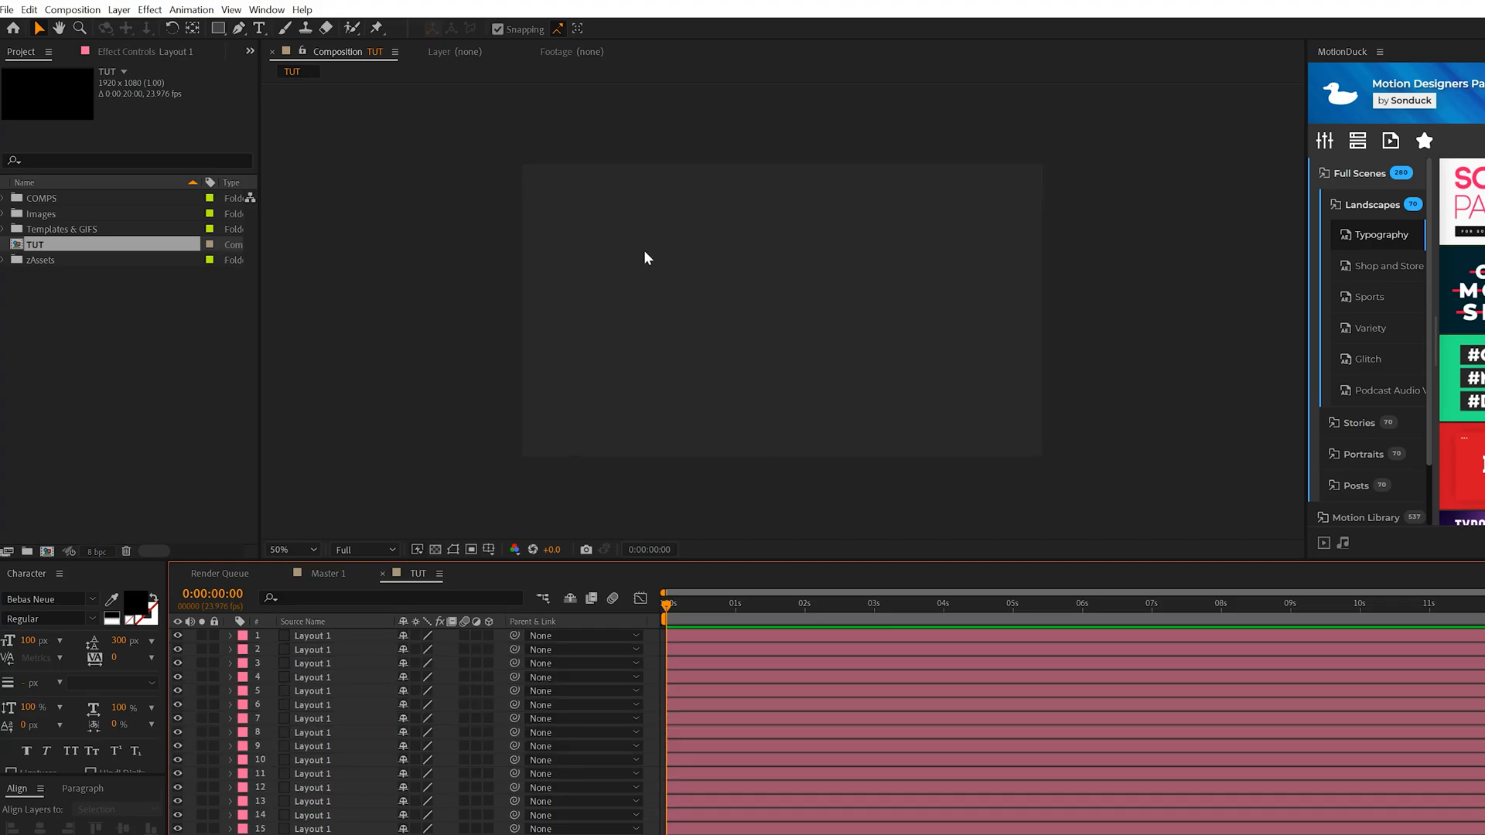
{"action": "mouse_move", "coordinate": [860, 389]}
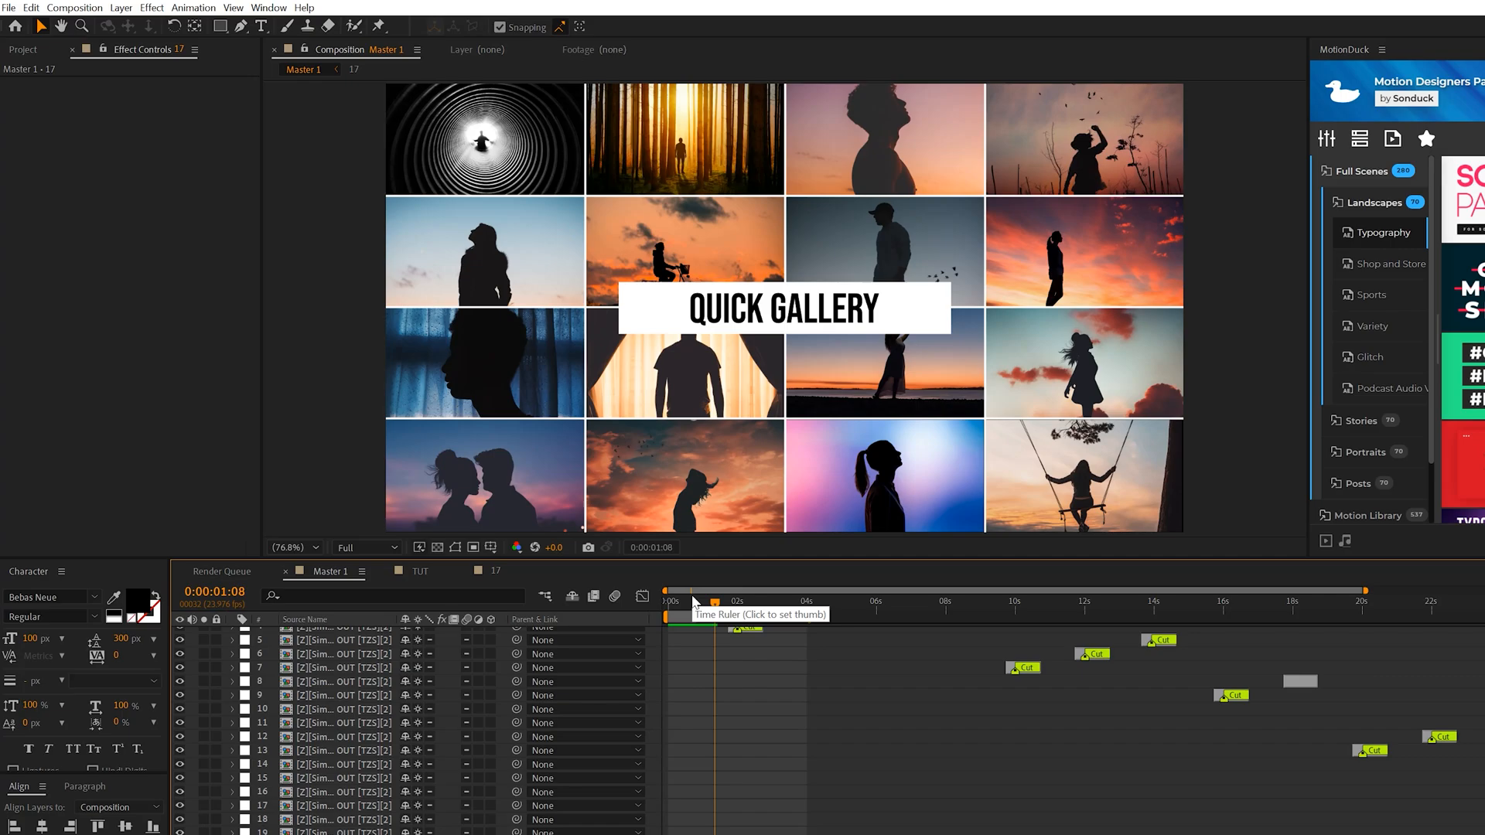
{"action": "left_click", "coordinate": [714, 600]}
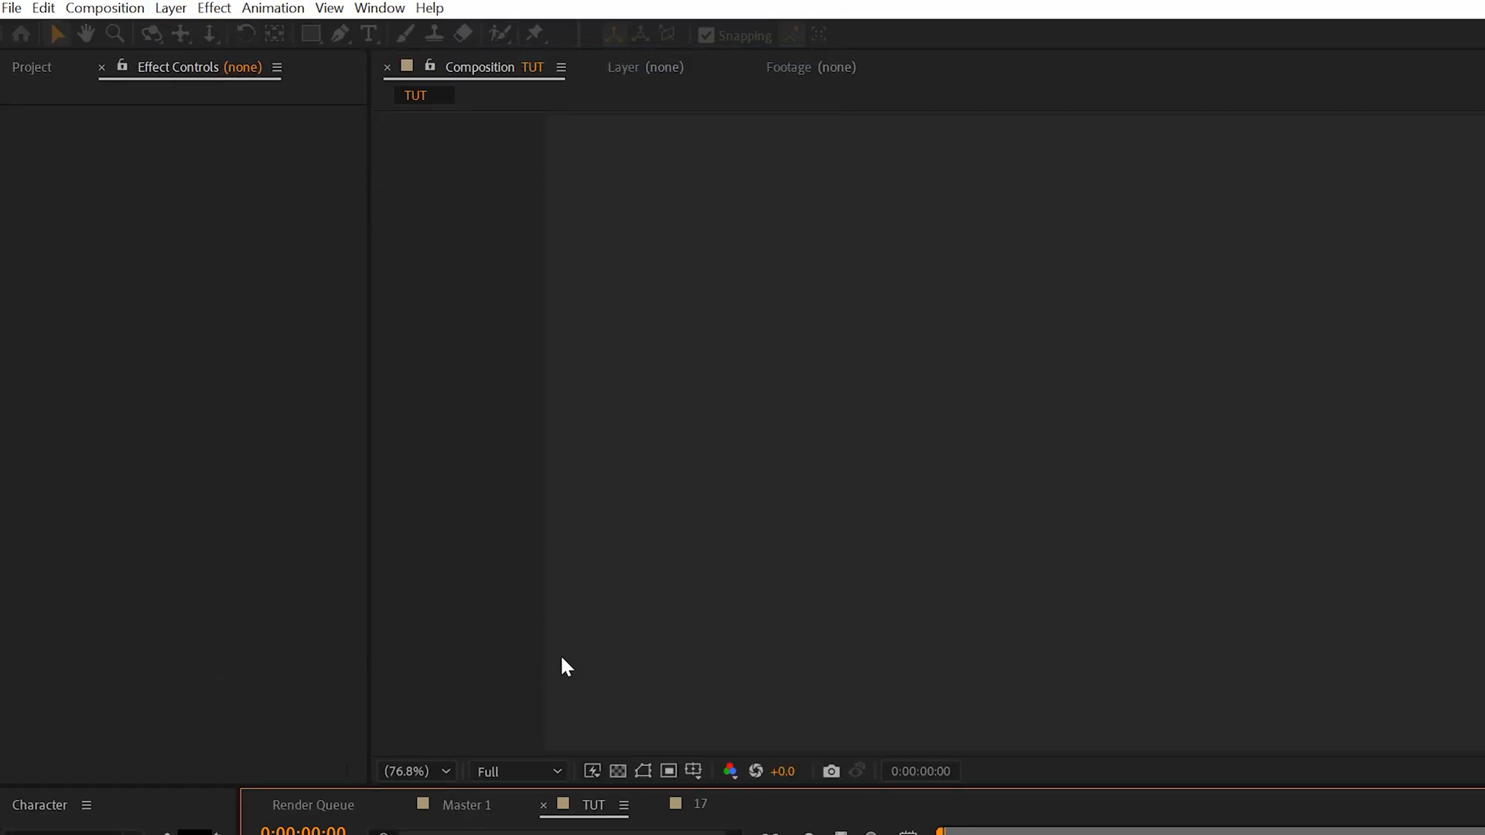
- Apply a Grid effect to the Grid layer with its corner at 480, 270
{"action": "left_click", "coordinate": [213, 8]}
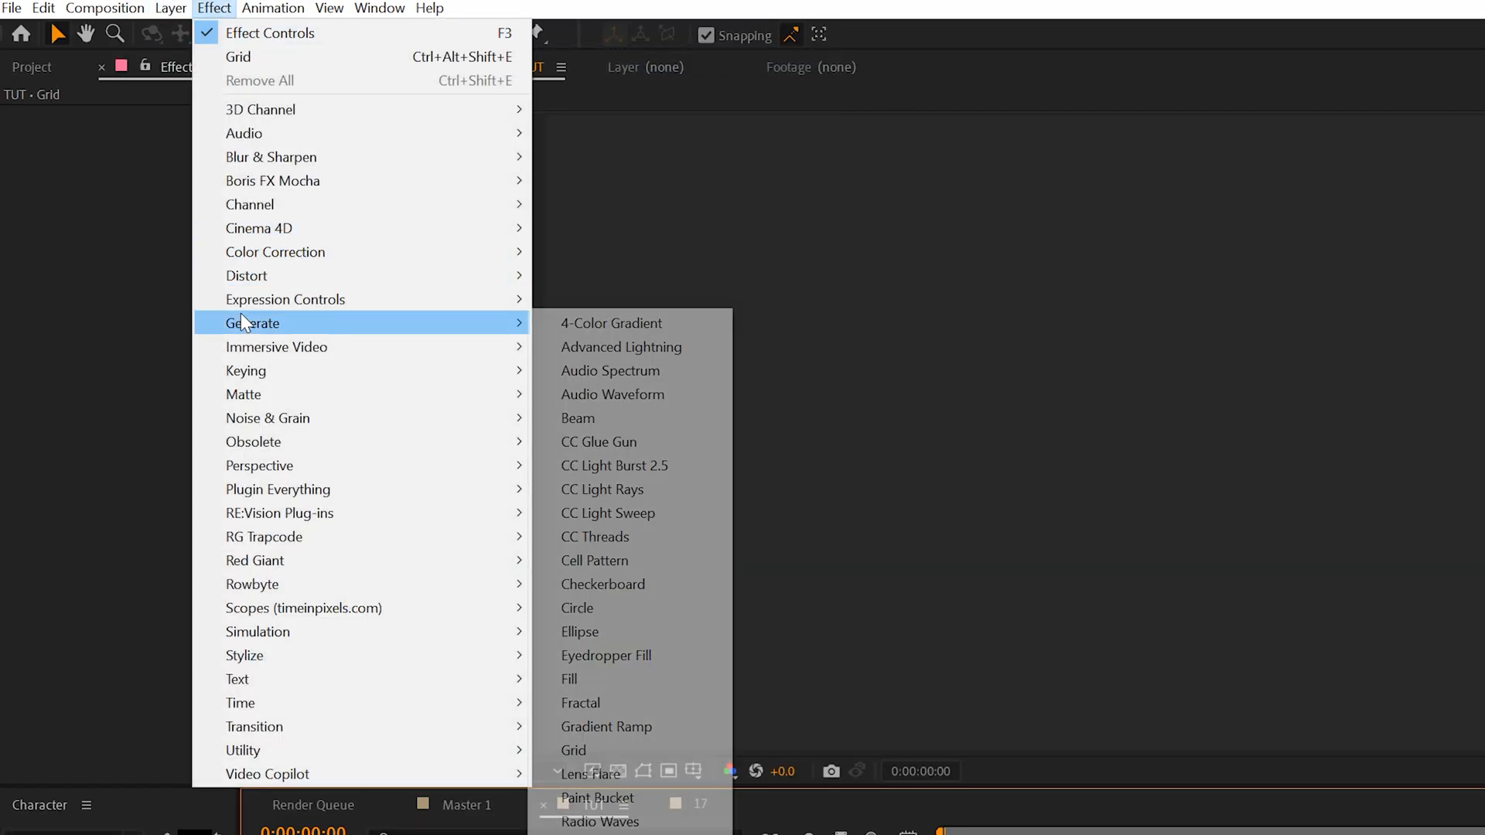
{"action": "left_click", "coordinate": [574, 750]}
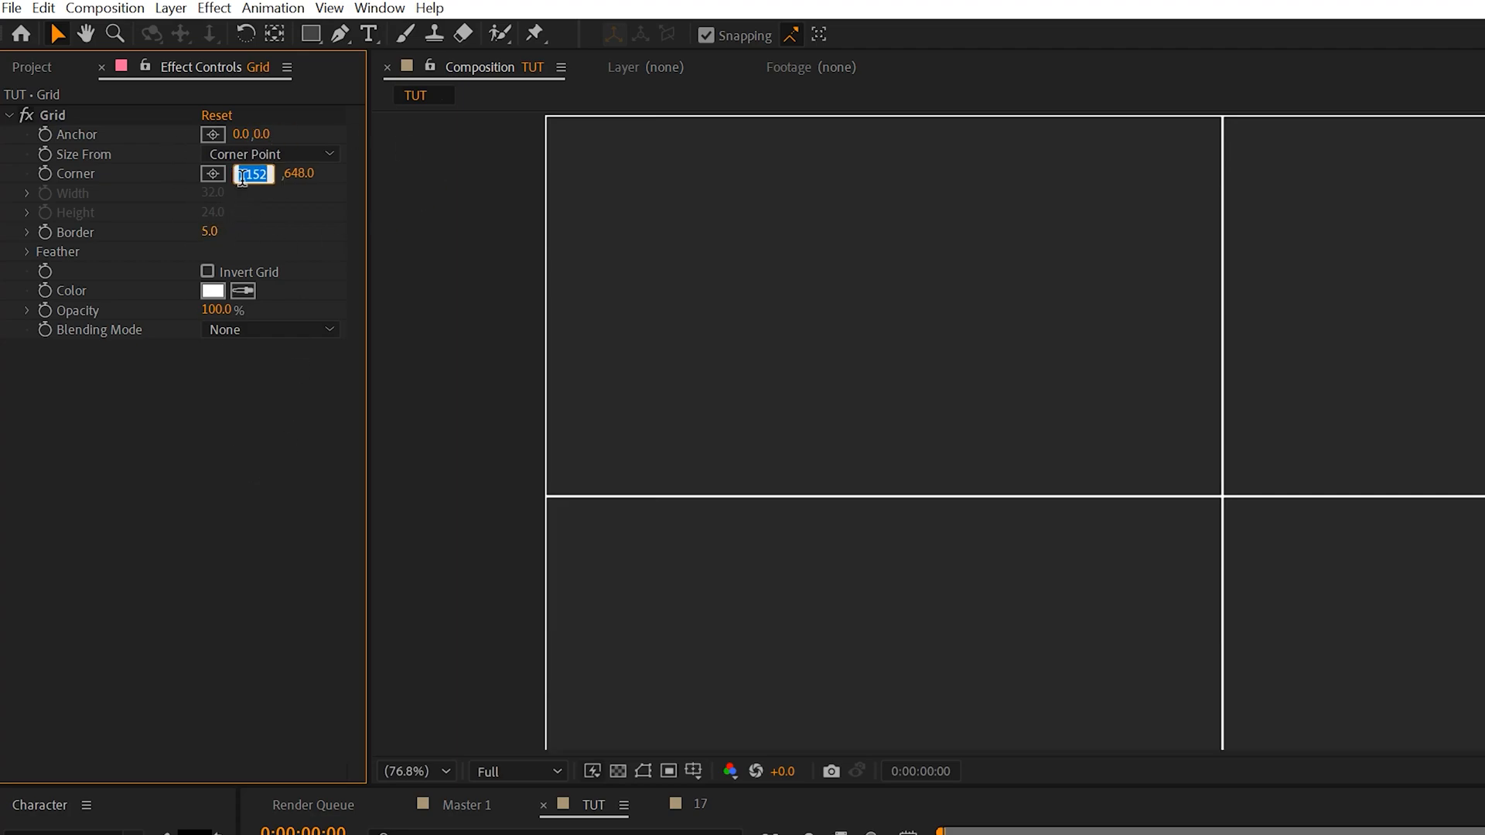
{"action": "type", "text": "480.0"}
{"action": "left_click", "coordinate": [300, 173]}
{"action": "type", "text": "270"}
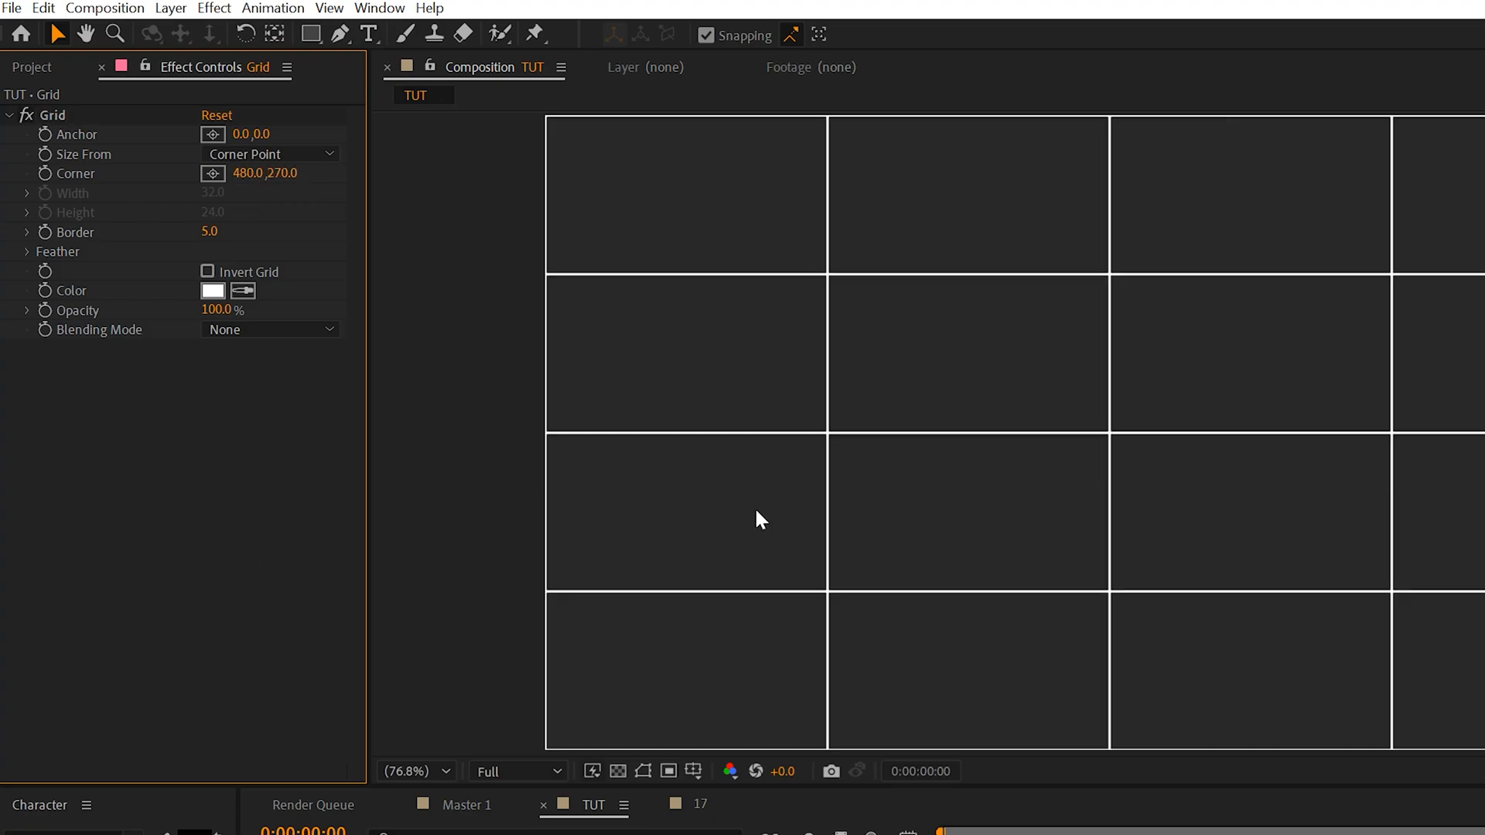
{"action": "mouse_move", "coordinate": [739, 220]}
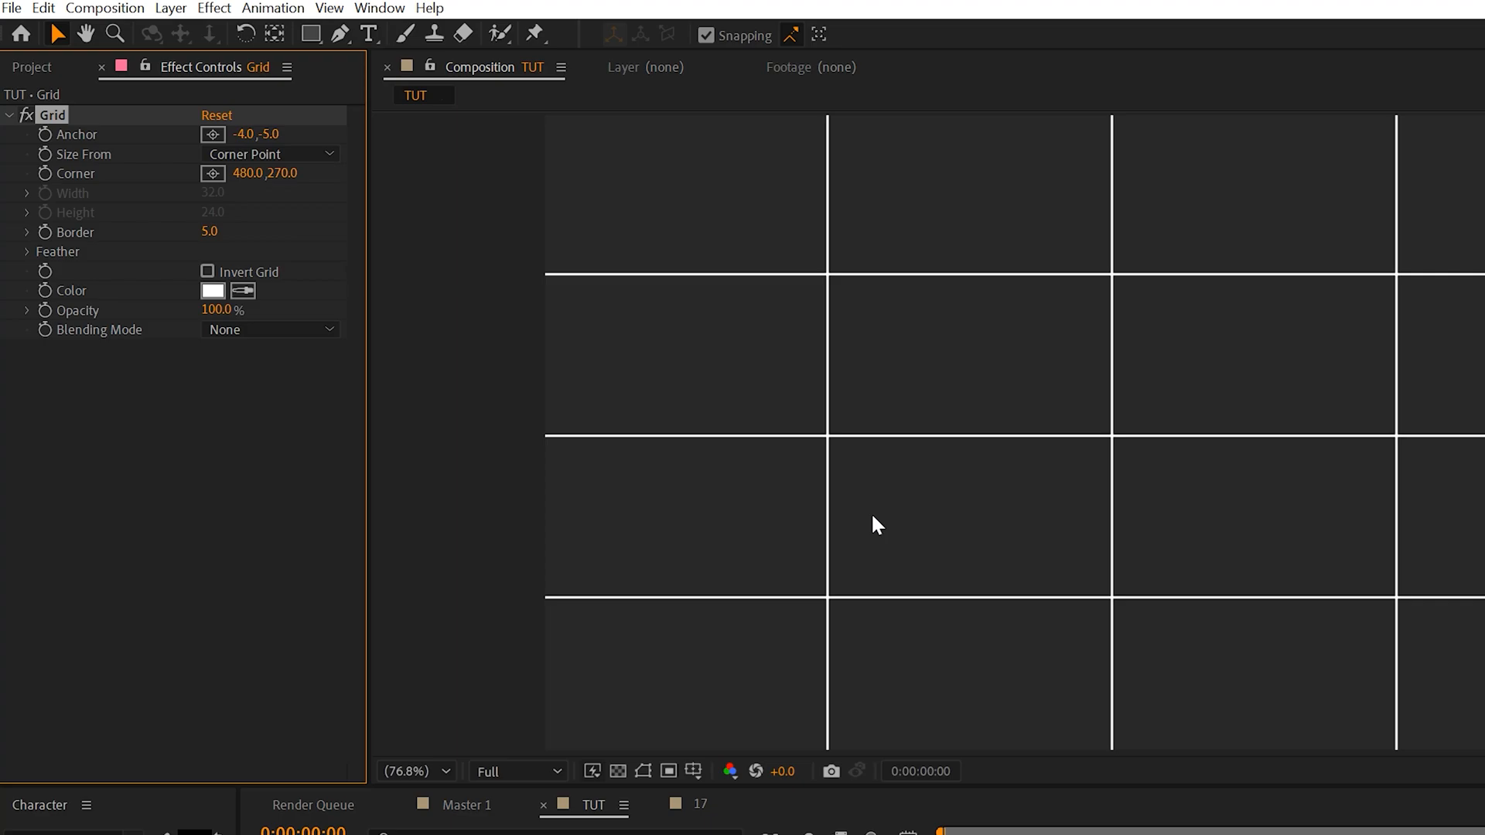
{"action": "mouse_move", "coordinate": [339, 282]}
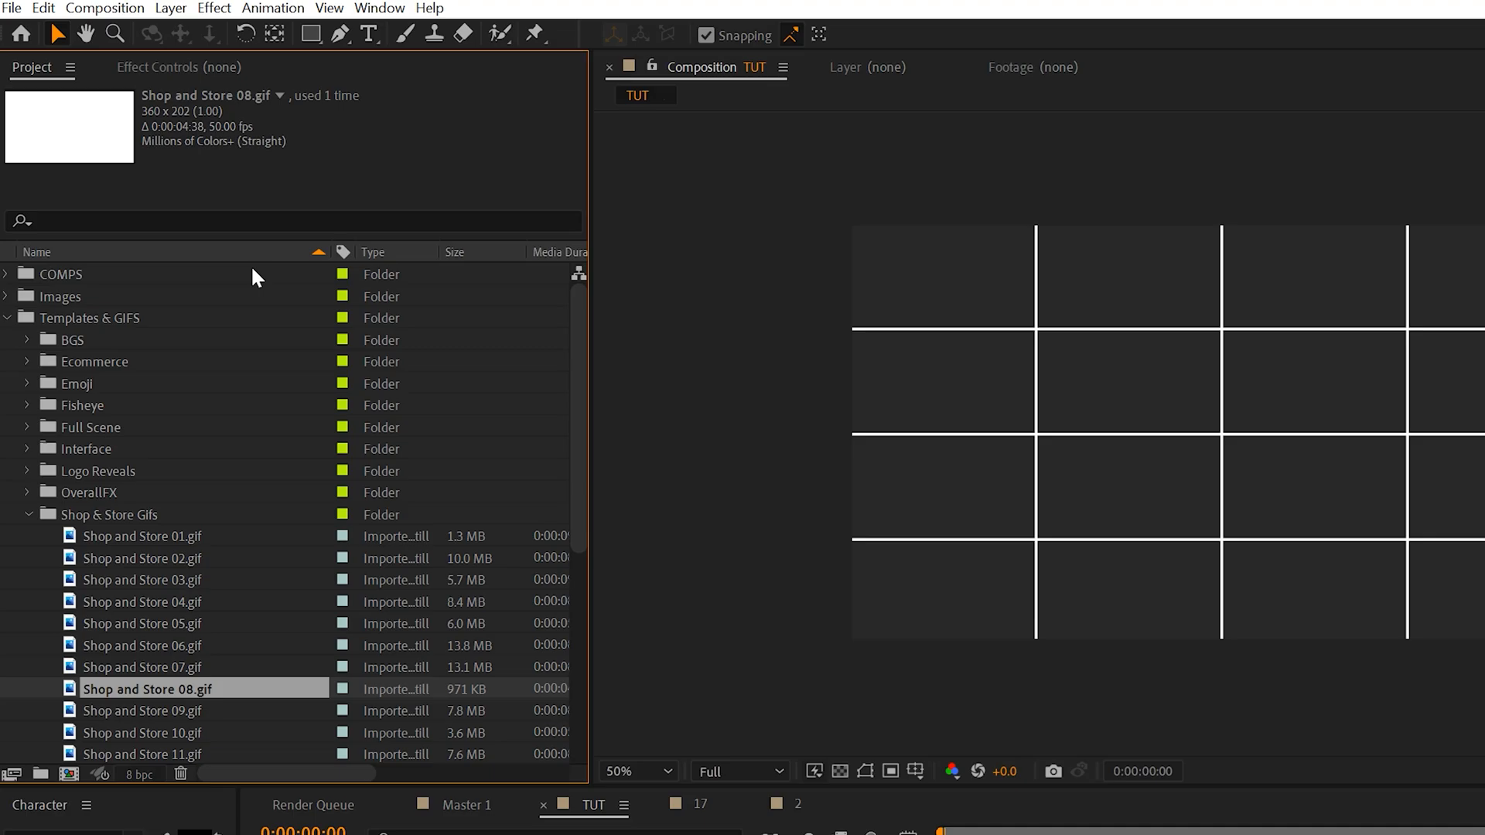
{"action": "mouse_move", "coordinate": [1117, 526]}
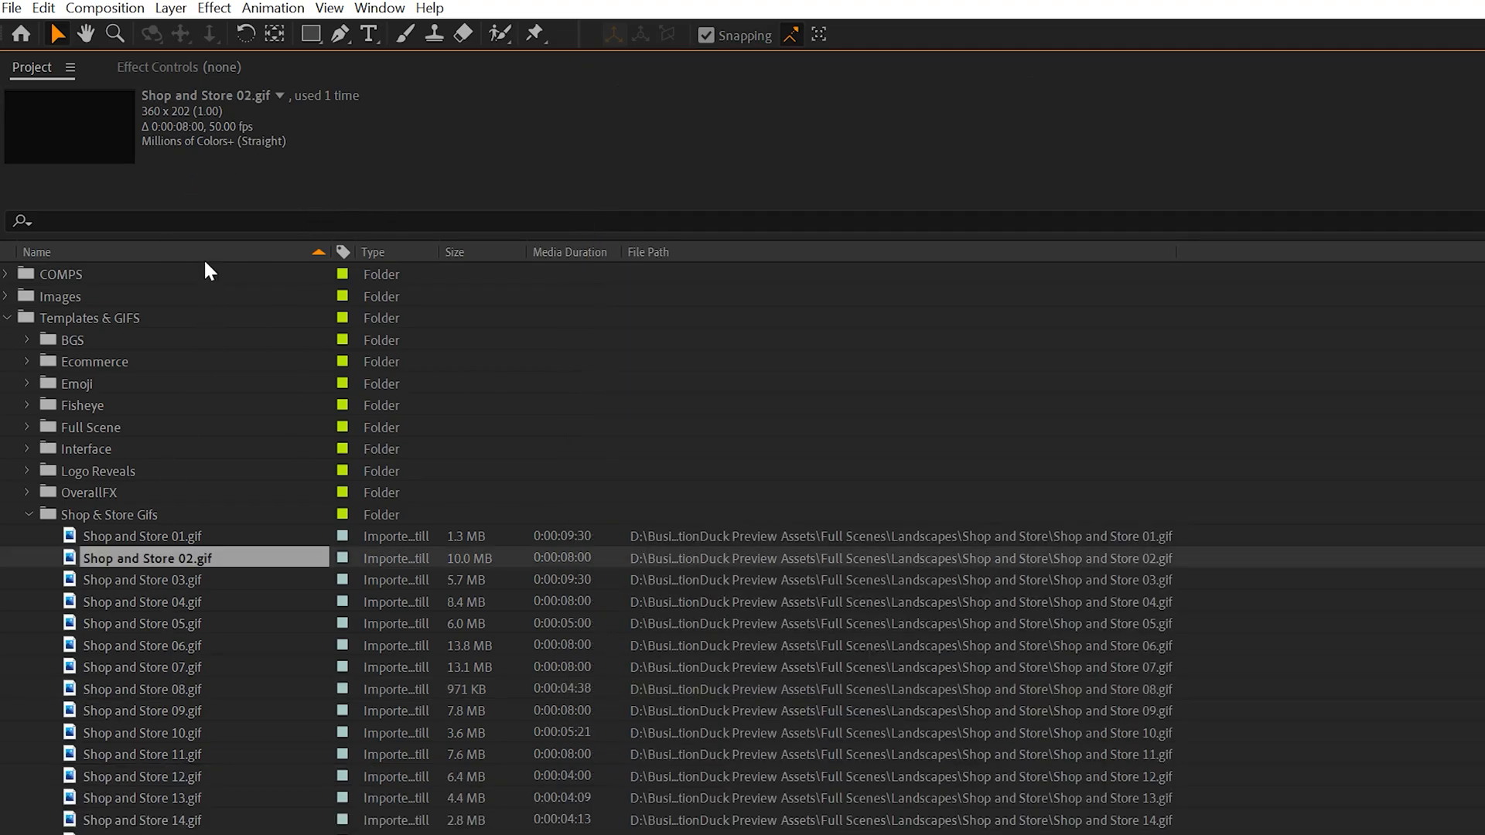
{"action": "mouse_move", "coordinate": [156, 129]}
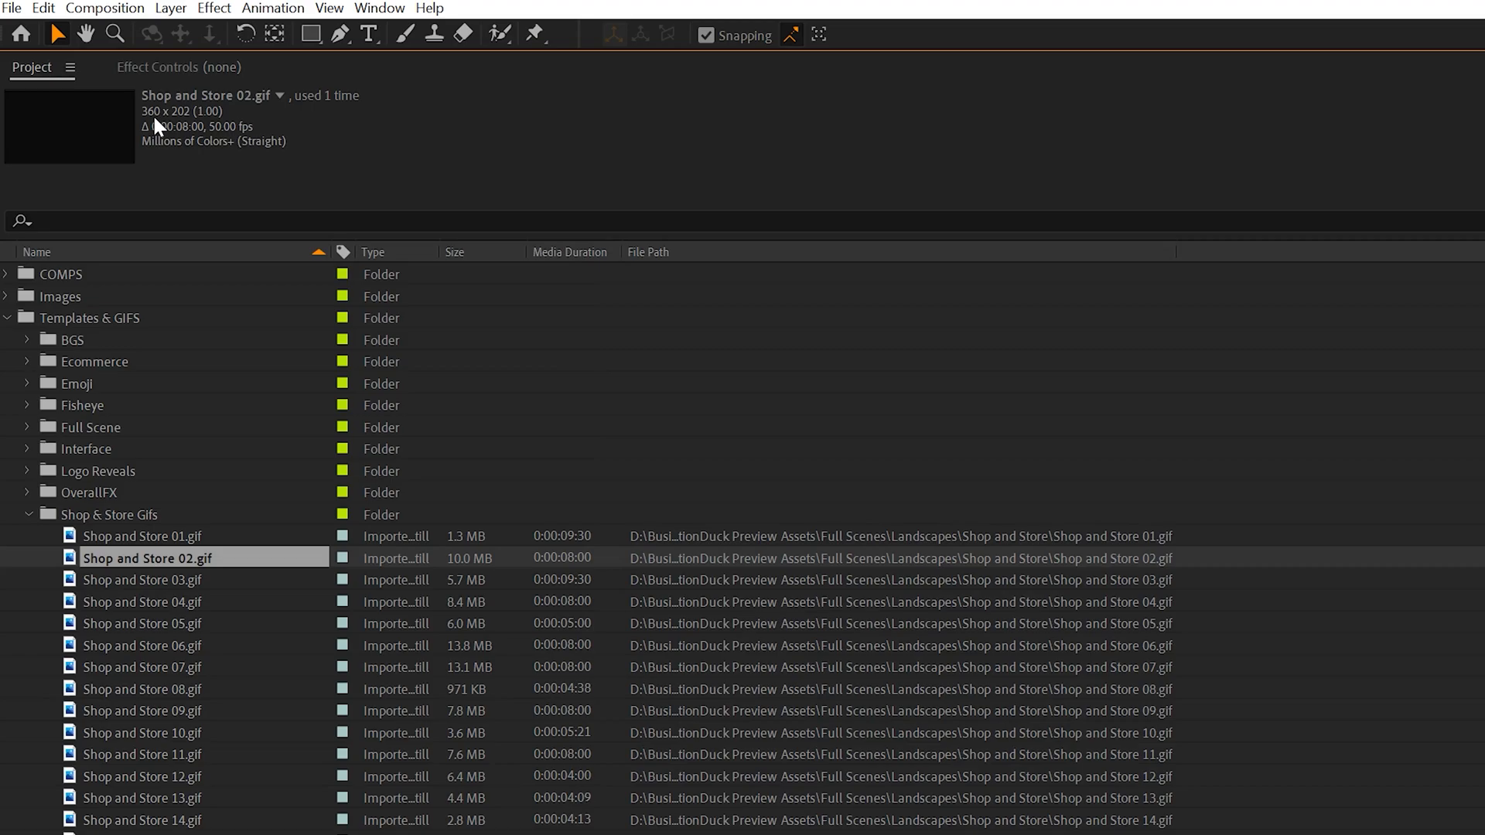
{"action": "mouse_move", "coordinate": [217, 821]}
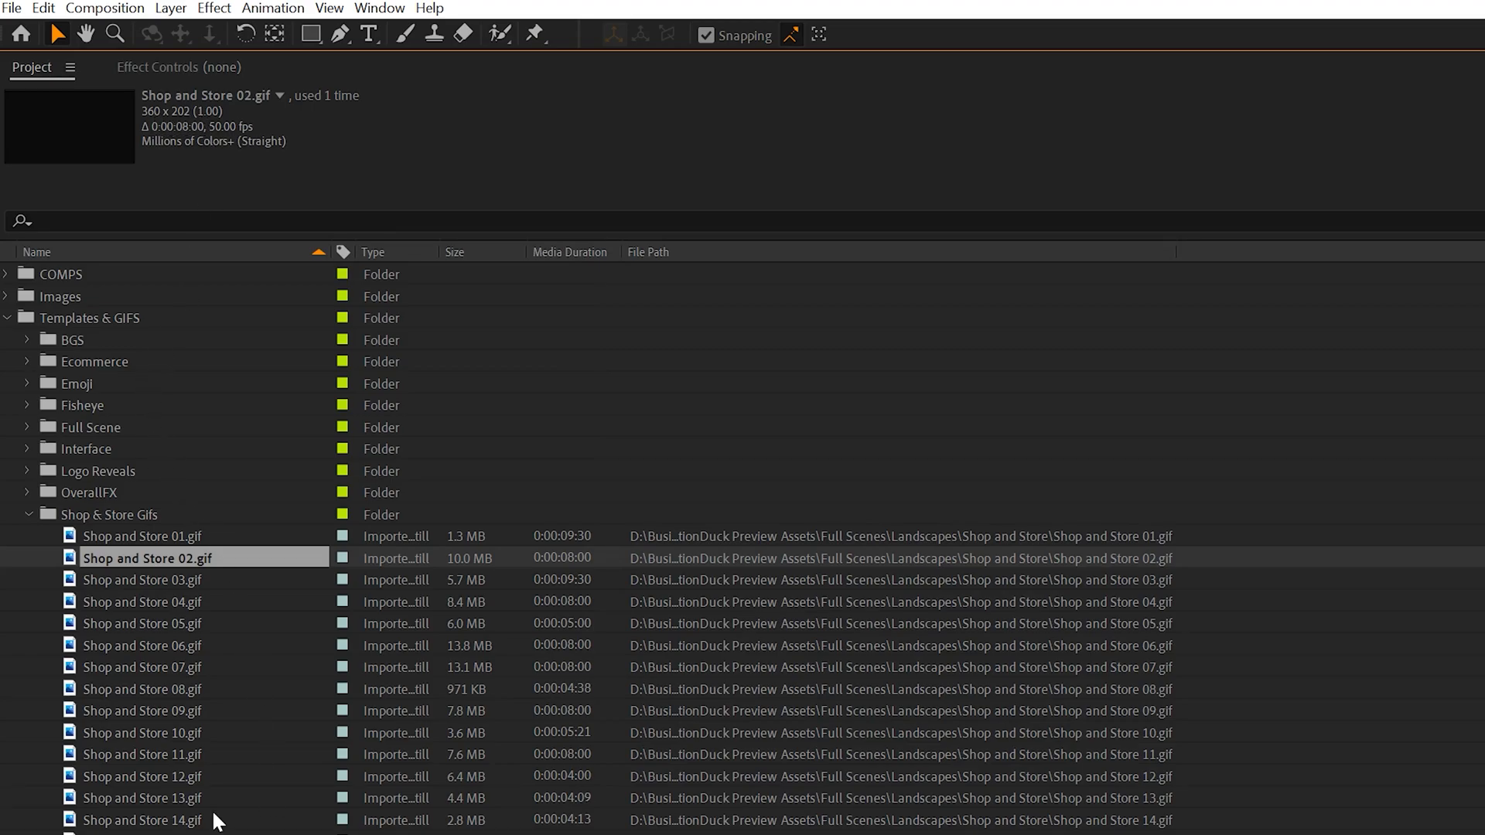
- Collapse the Templates & GIFS folder and check the imported photos' details
{"action": "left_click", "coordinate": [7, 317]}
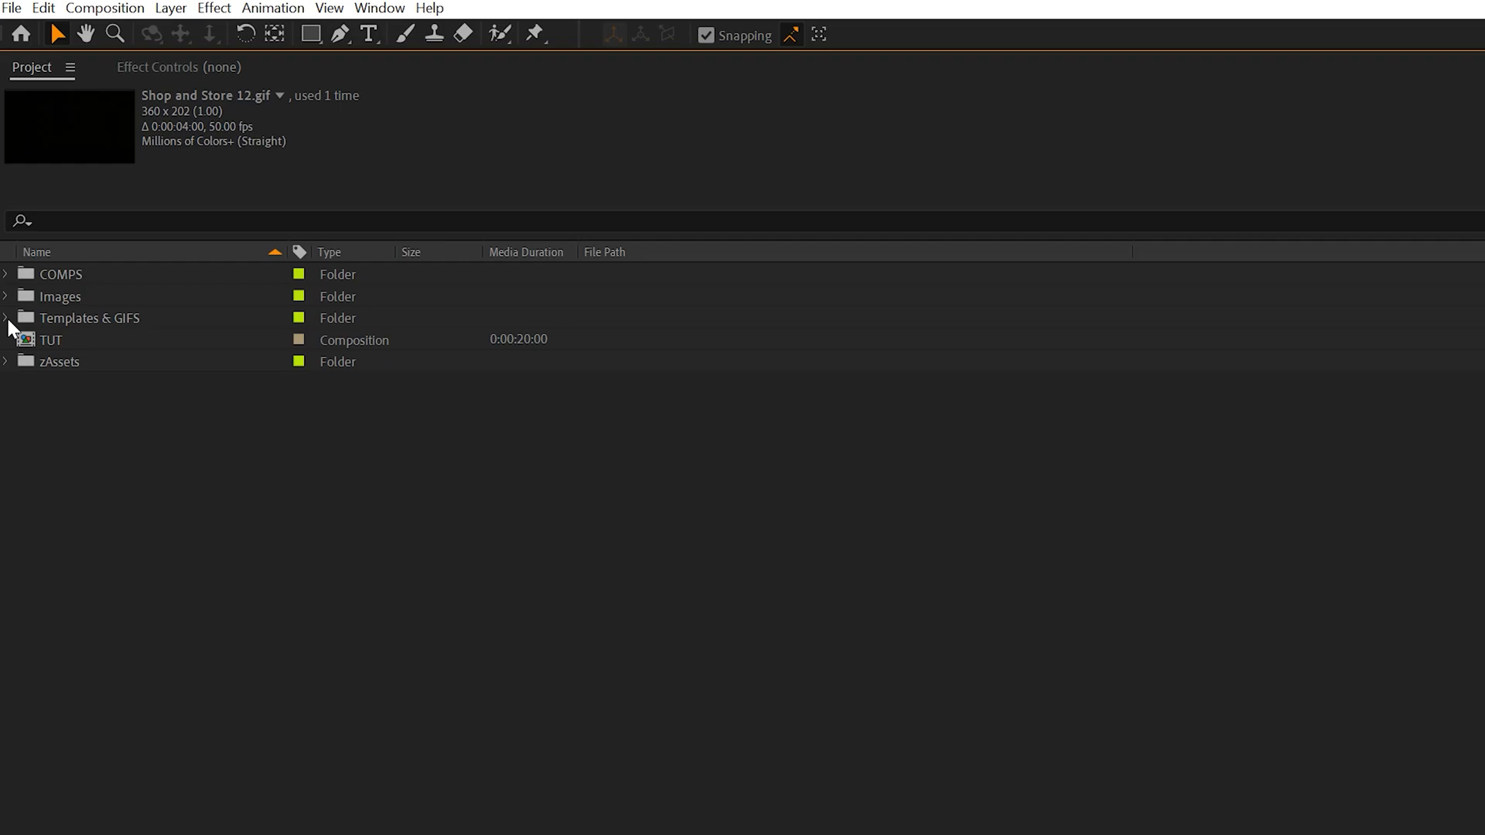
{"action": "mouse_move", "coordinate": [19, 345]}
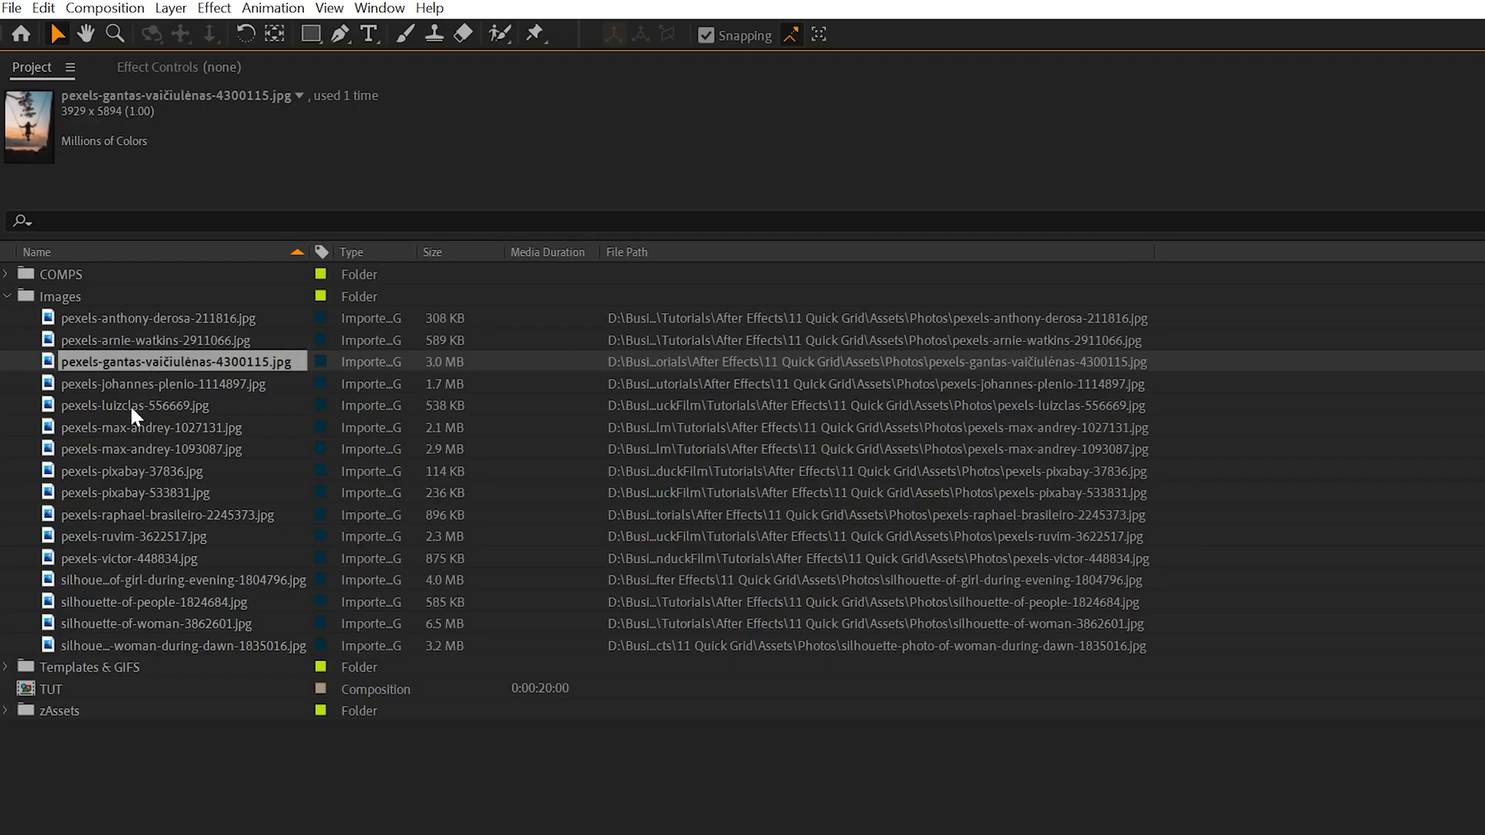
{"action": "left_click", "coordinate": [156, 341]}
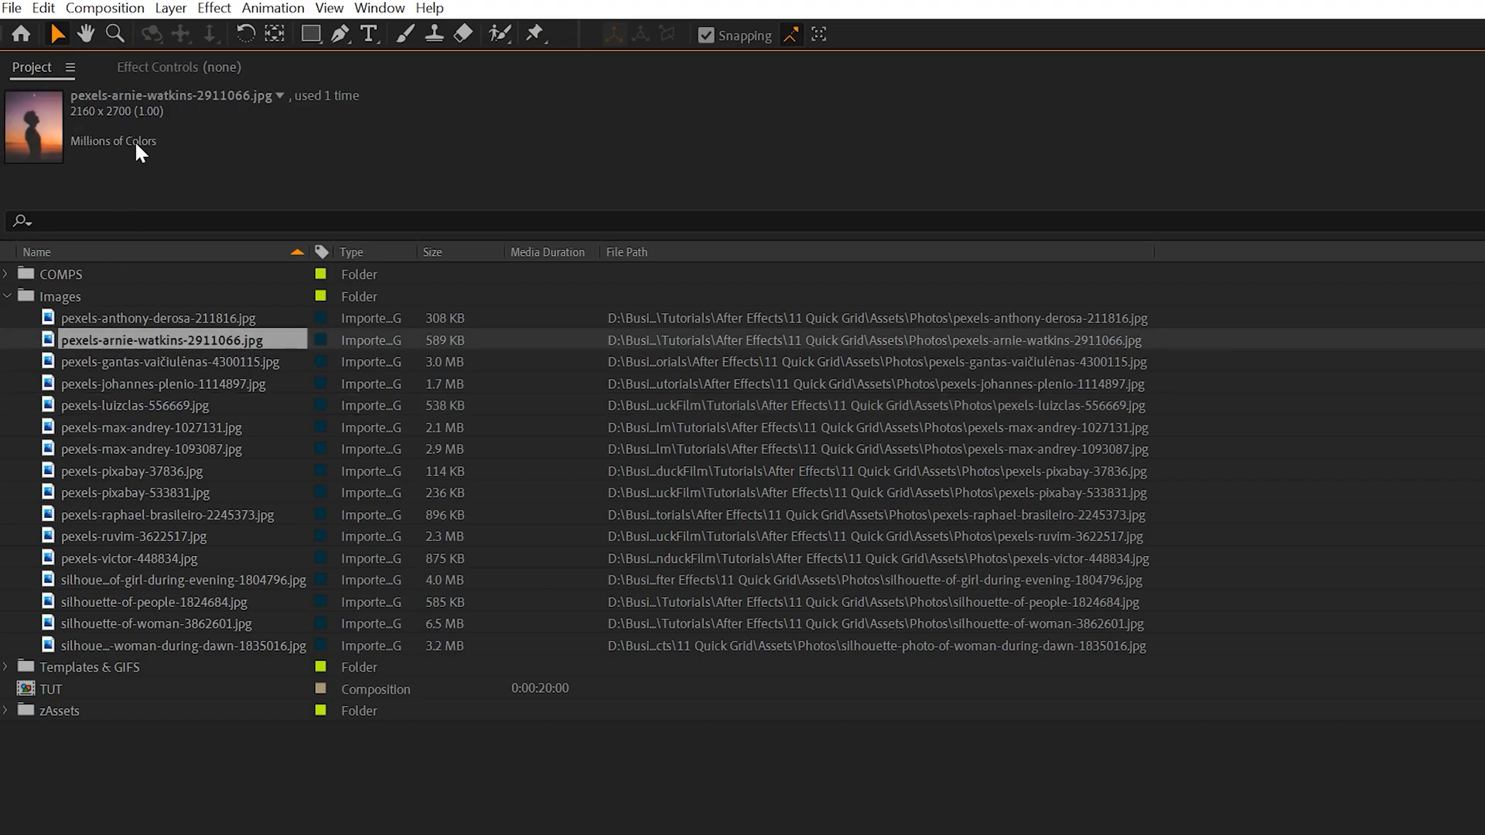
{"action": "left_click", "coordinate": [182, 580]}
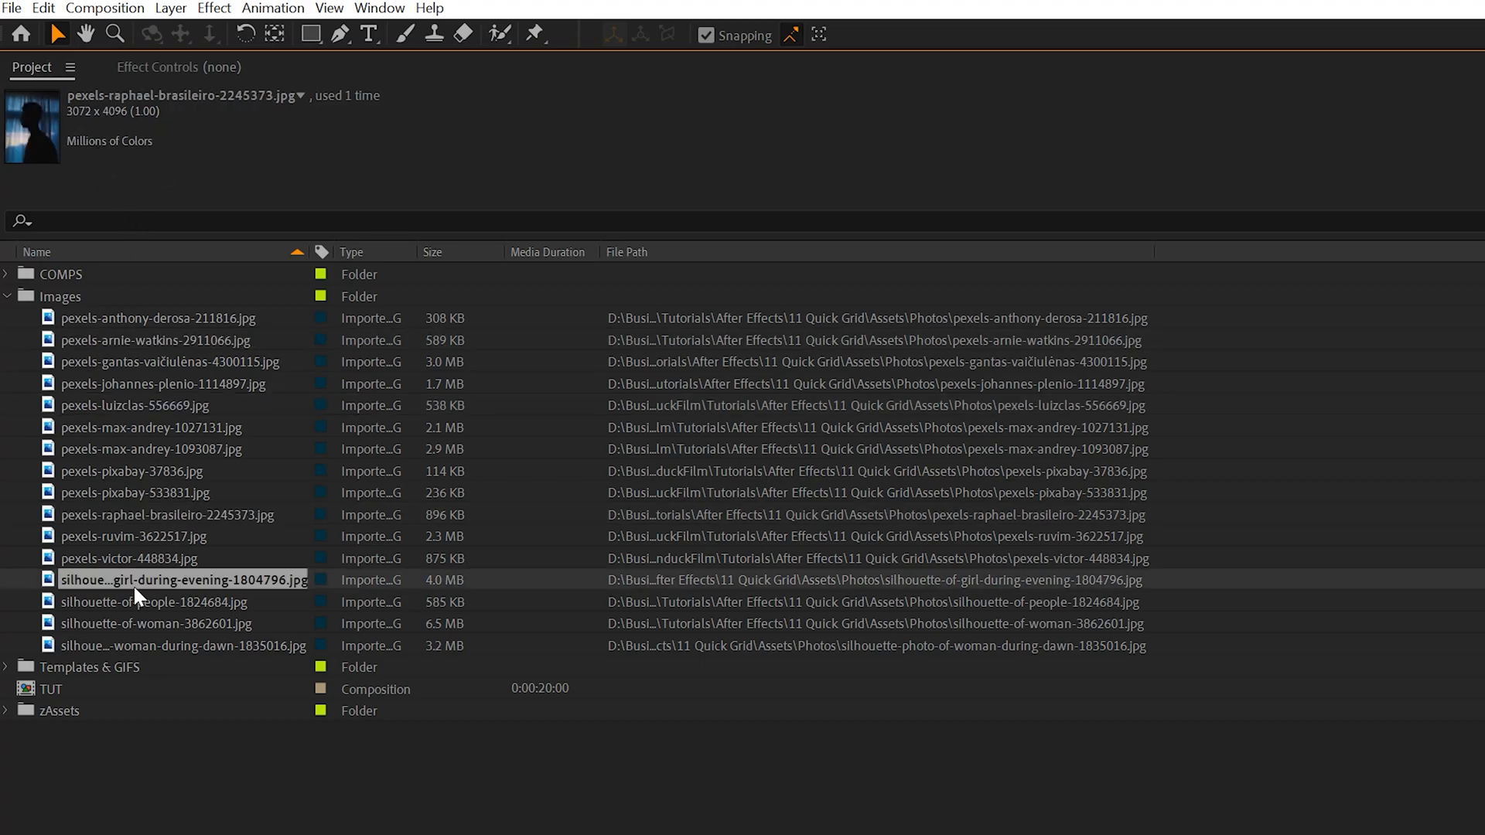
{"action": "left_click", "coordinate": [182, 580]}
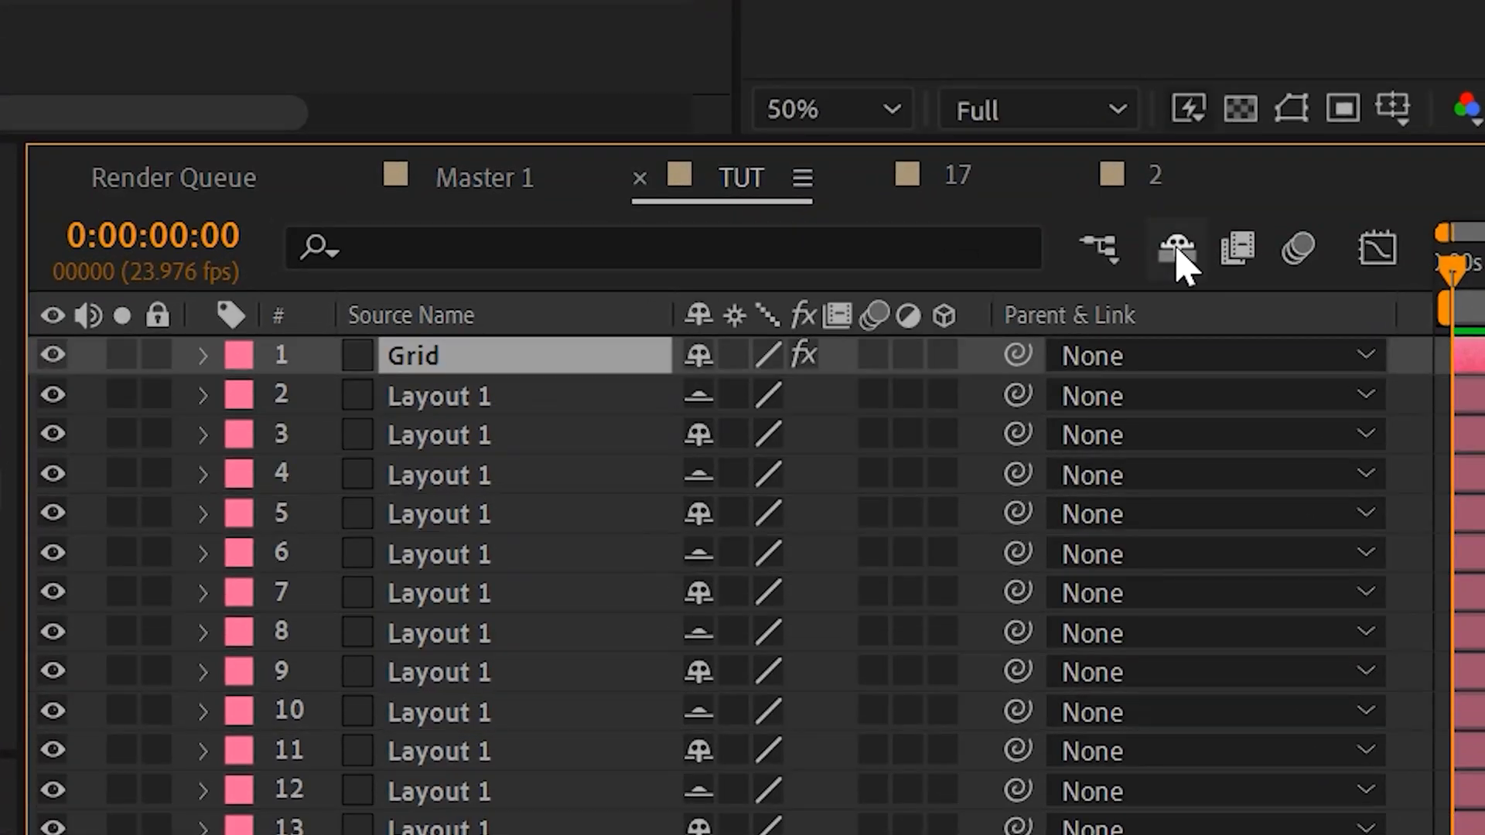
- Show the Modes columns so the Layout 1 layers can use Alpha track mattes
{"action": "left_click", "coordinate": [1175, 247]}
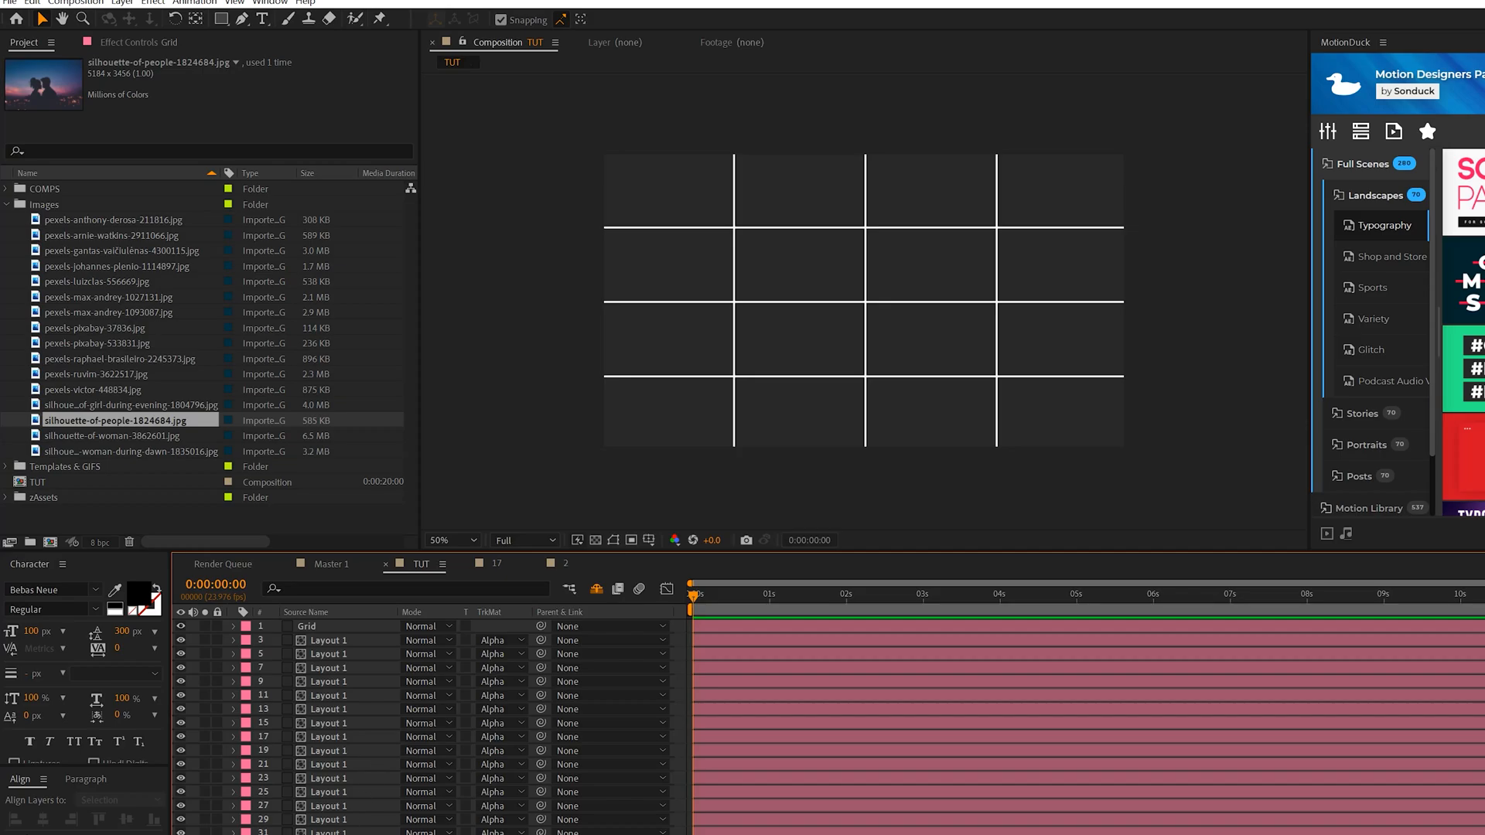
- Place photos under the Layout layers and scale one to about 21% to fit its cell
{"action": "left_click", "coordinate": [121, 220]}
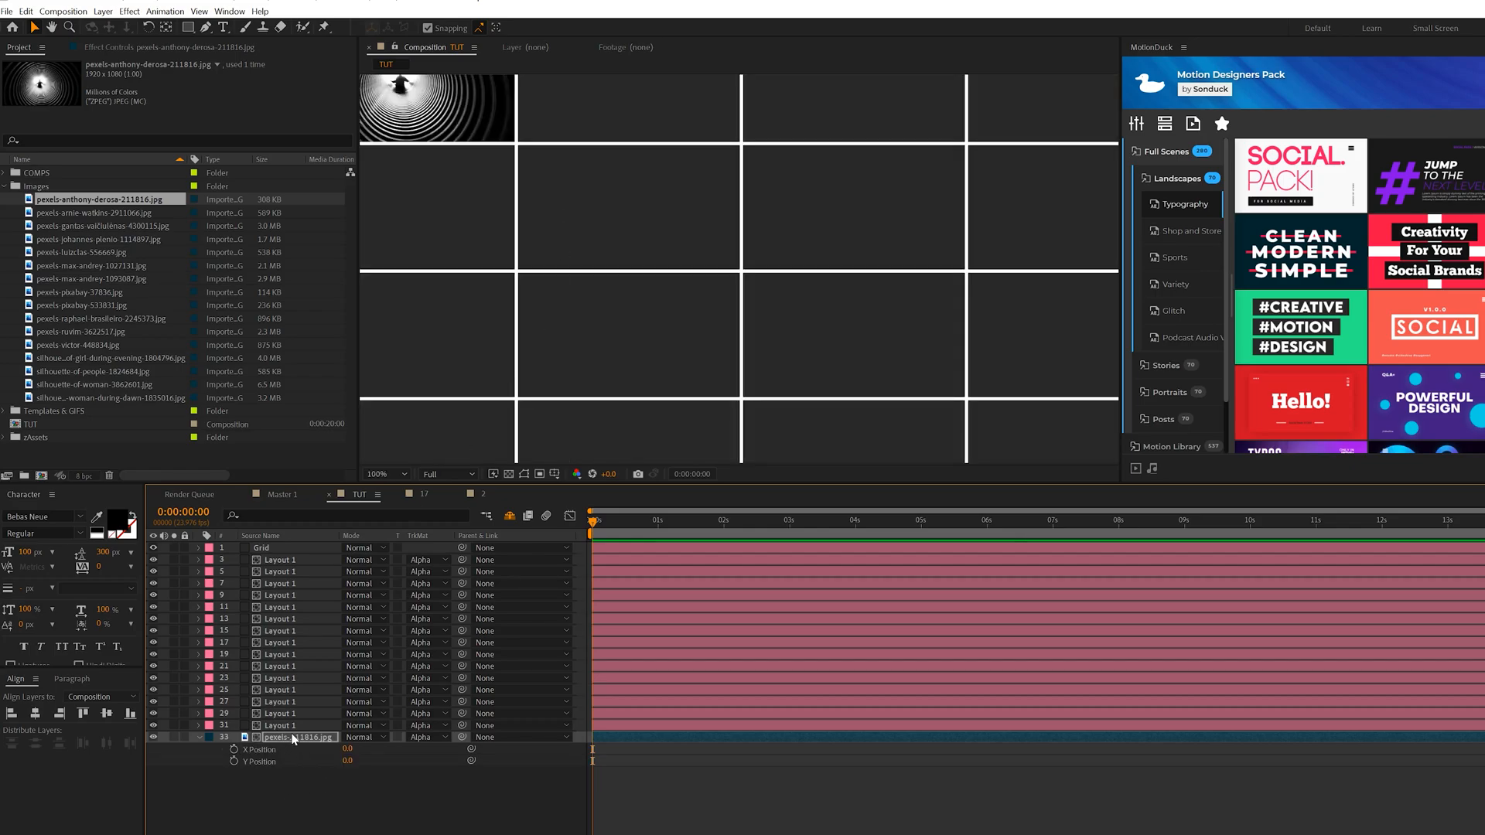
{"action": "left_click", "coordinate": [95, 212]}
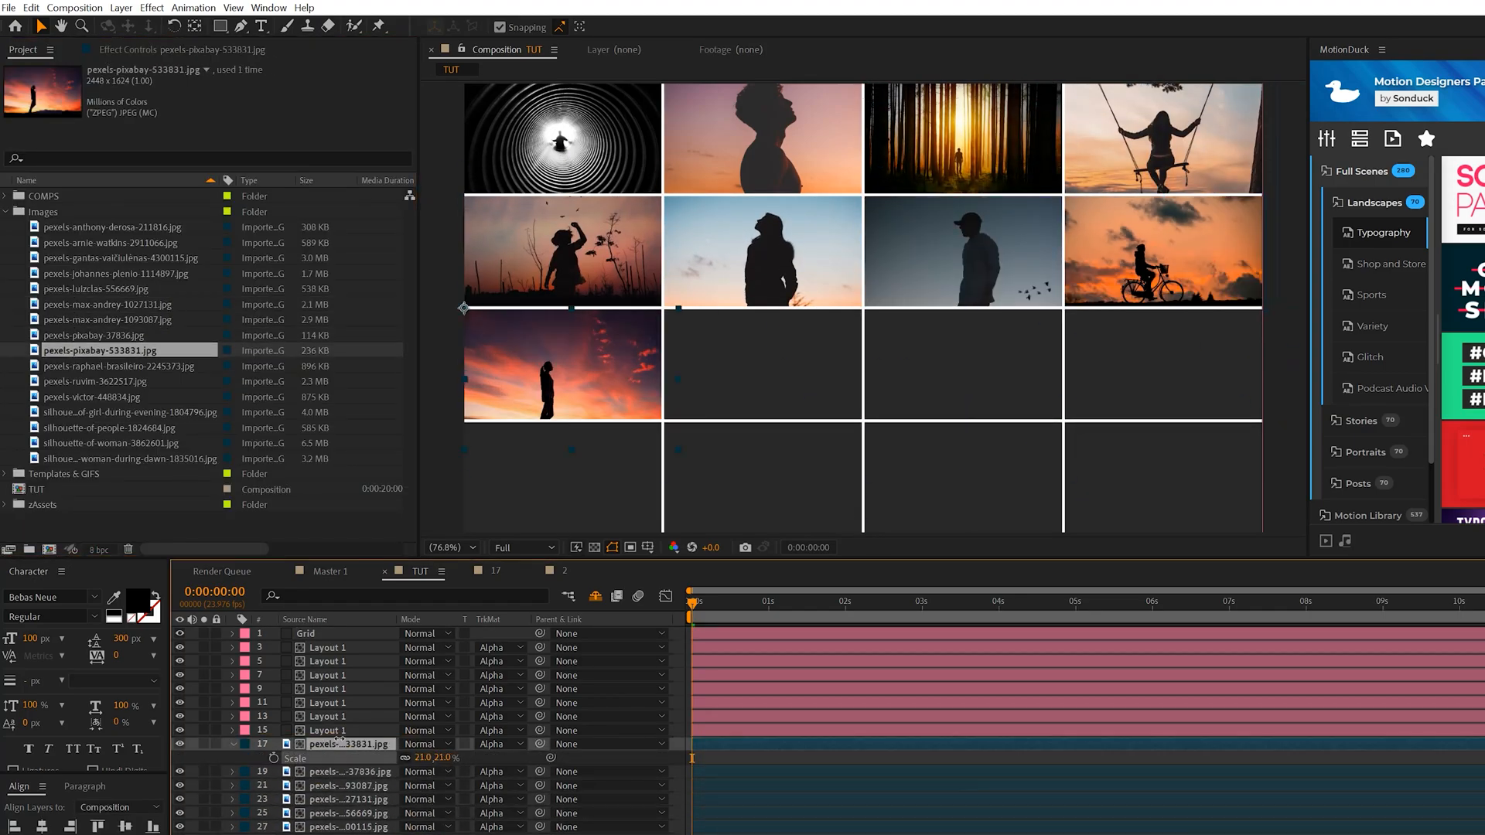
{"action": "left_click", "coordinate": [128, 411]}
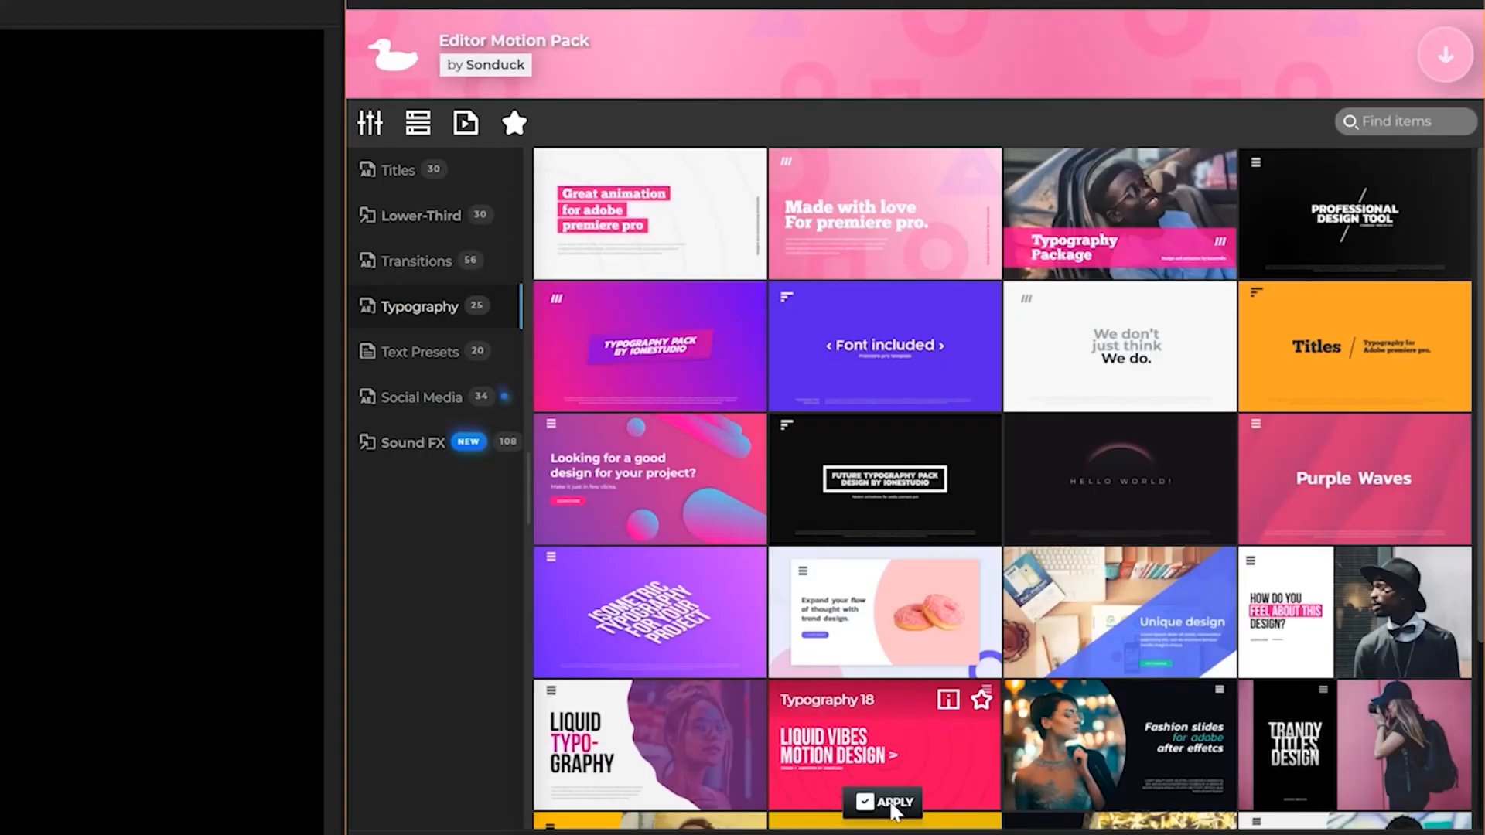
{"action": "left_click", "coordinate": [891, 803]}
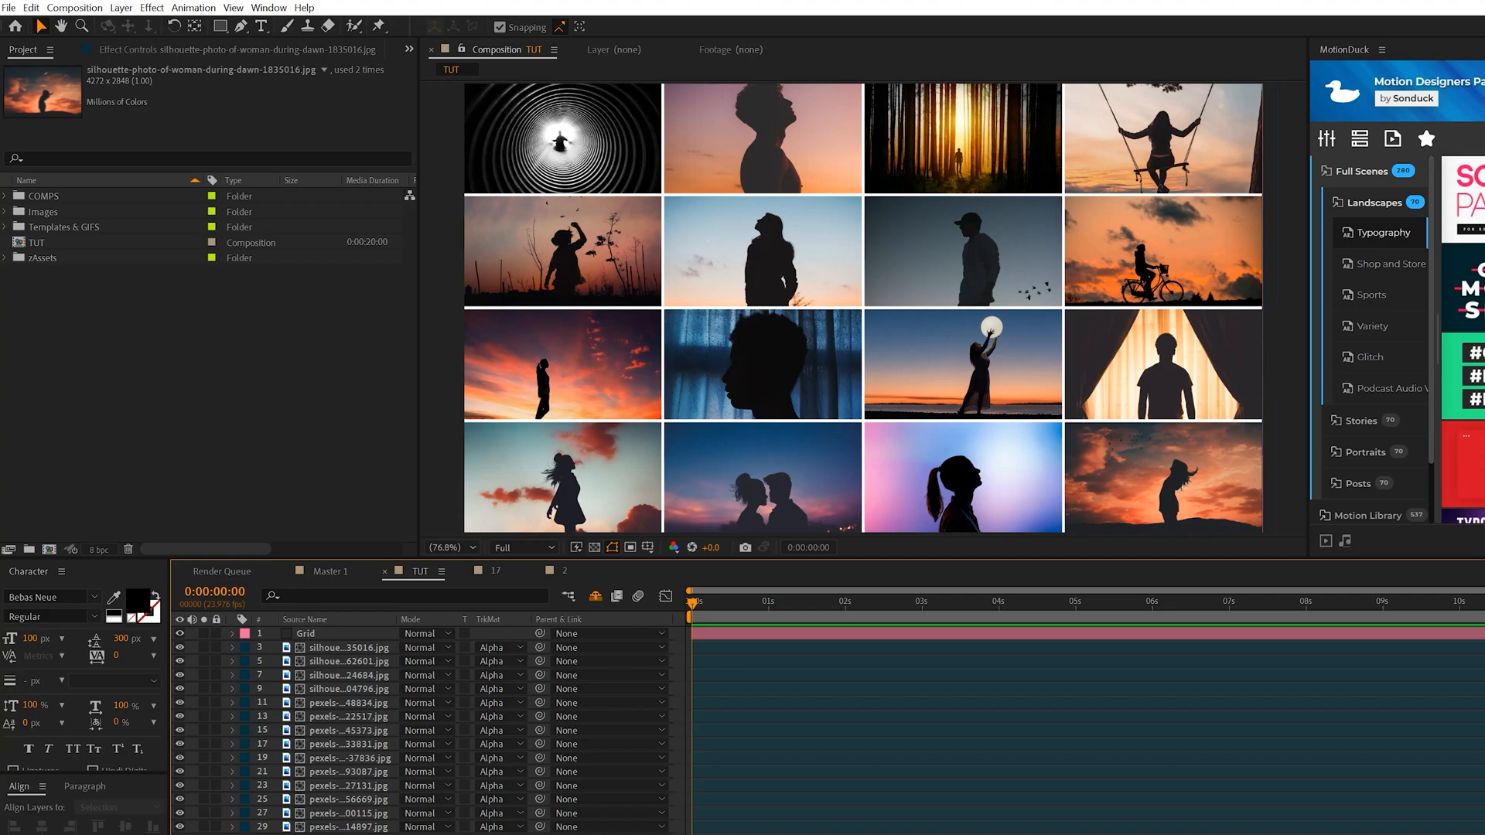
{"action": "mouse_move", "coordinate": [1023, 777]}
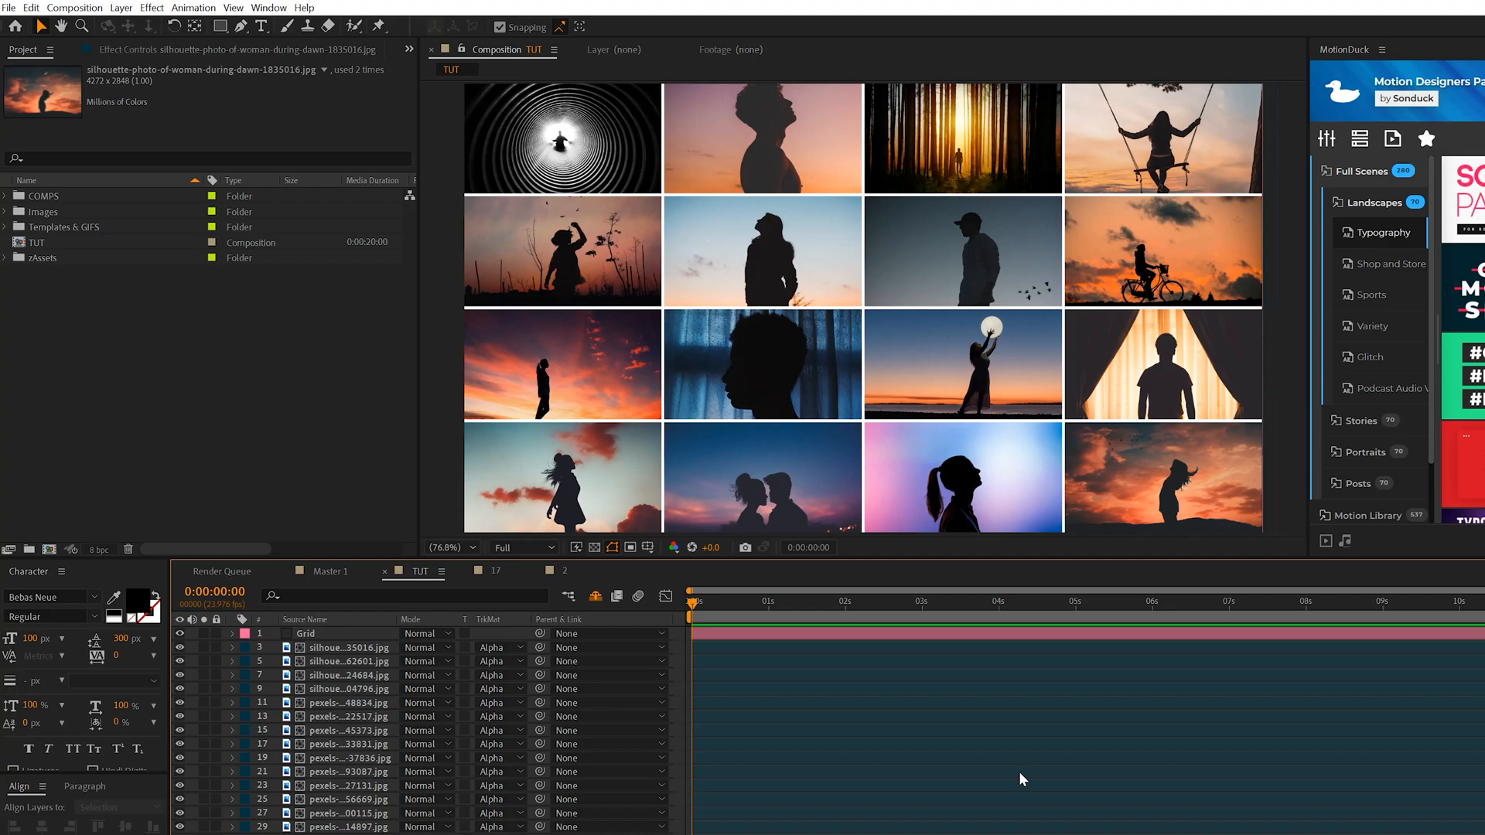
{"action": "mouse_move", "coordinate": [932, 832]}
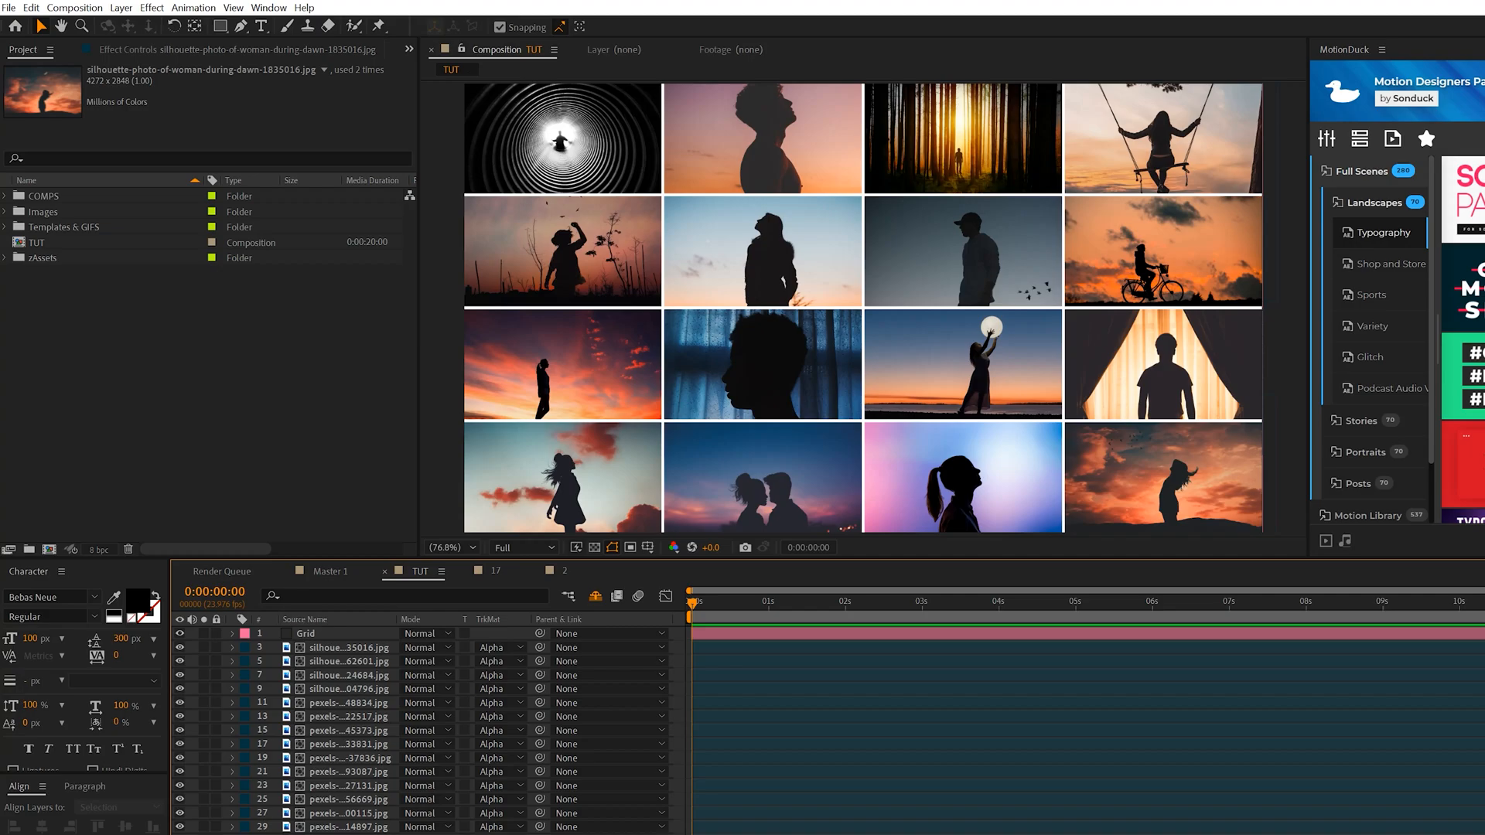
- Keyframe the Zoom null's scale and shape its ease in the value graph
{"action": "left_click", "coordinate": [120, 8]}
{"action": "type", "text": "Zoom"}
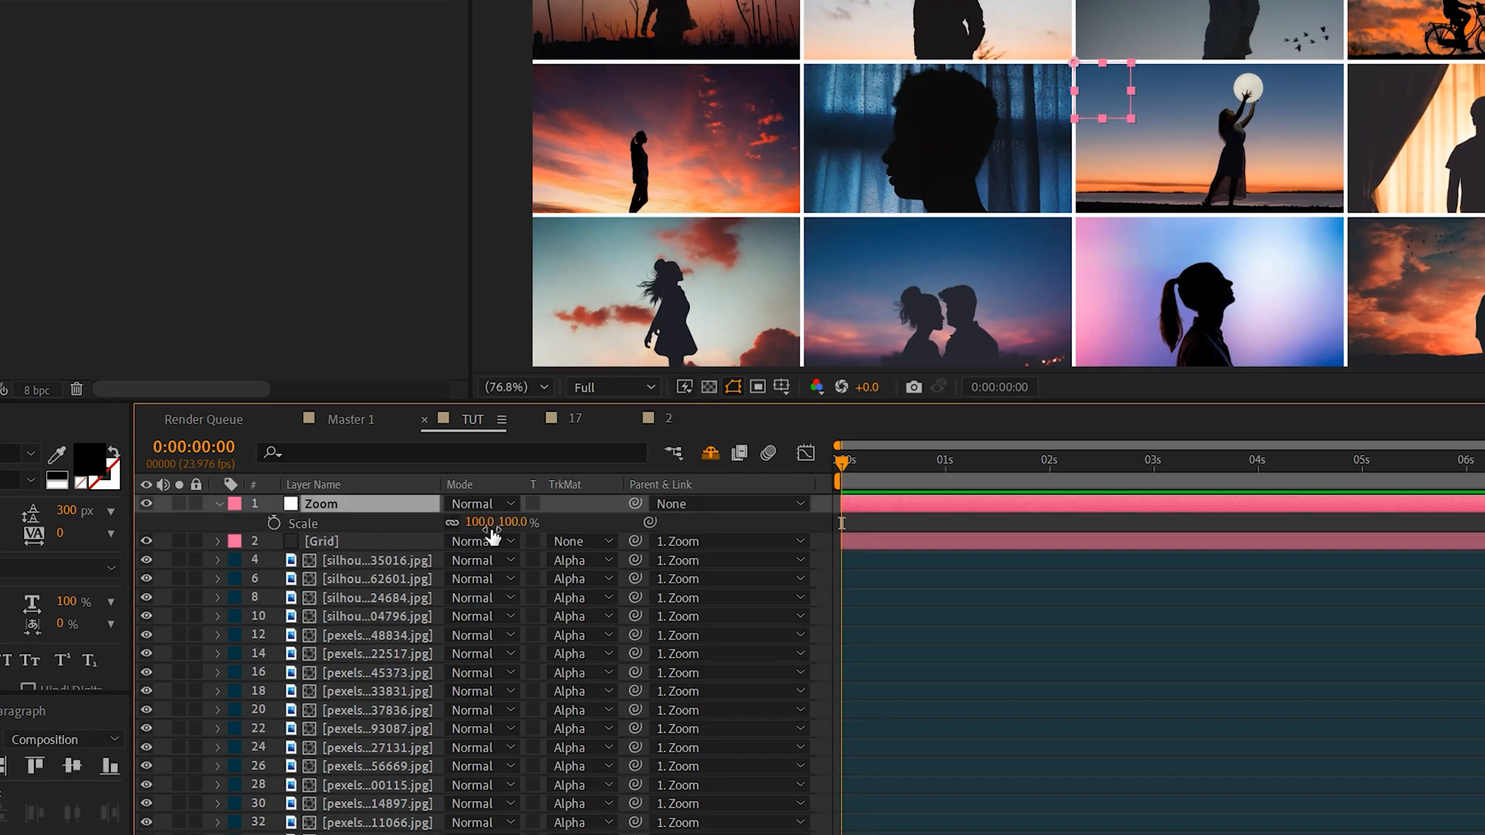
{"action": "left_click", "coordinate": [274, 523]}
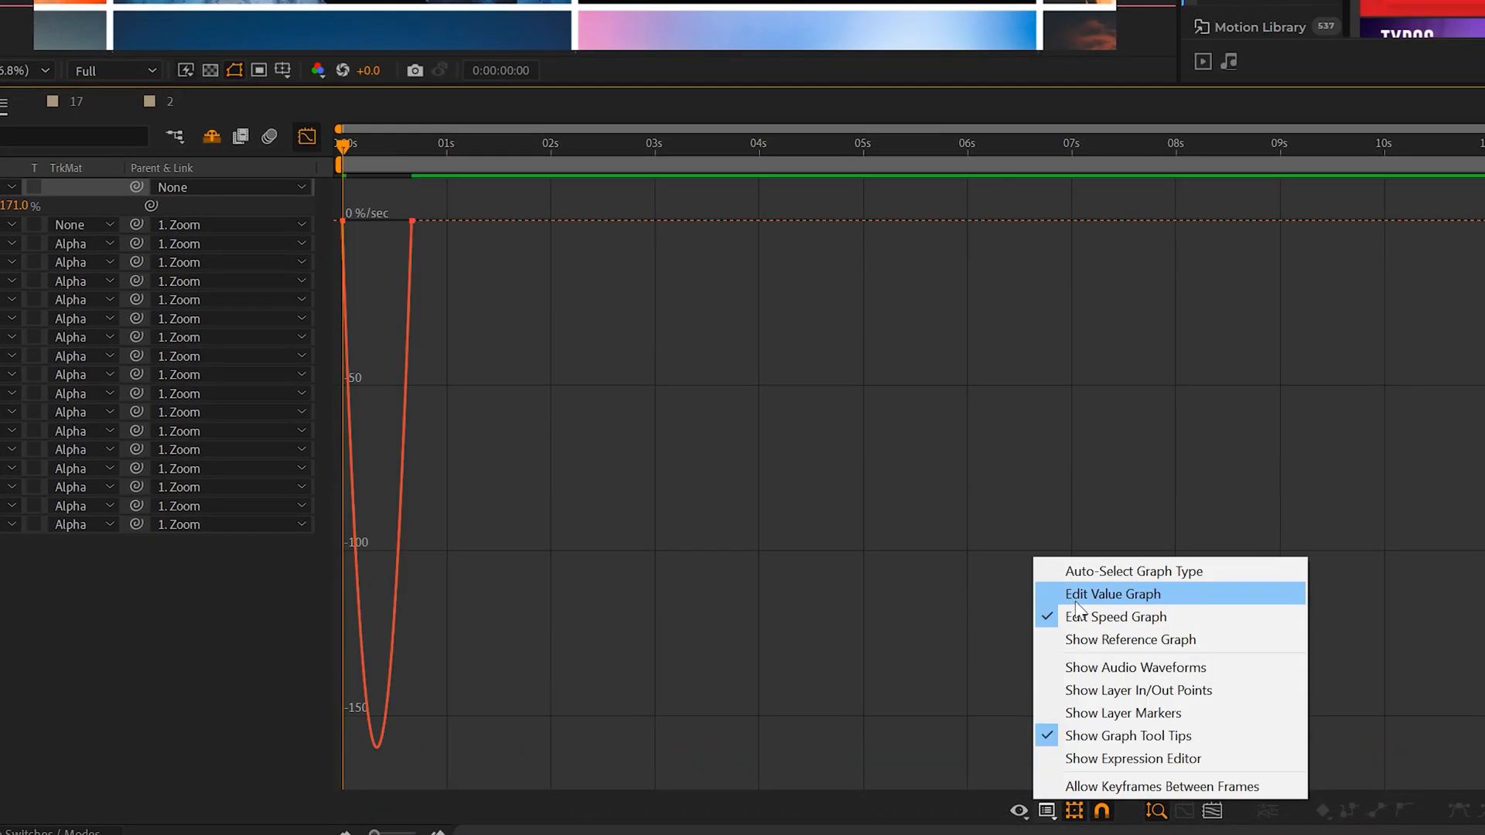
{"action": "left_click", "coordinate": [1112, 594]}
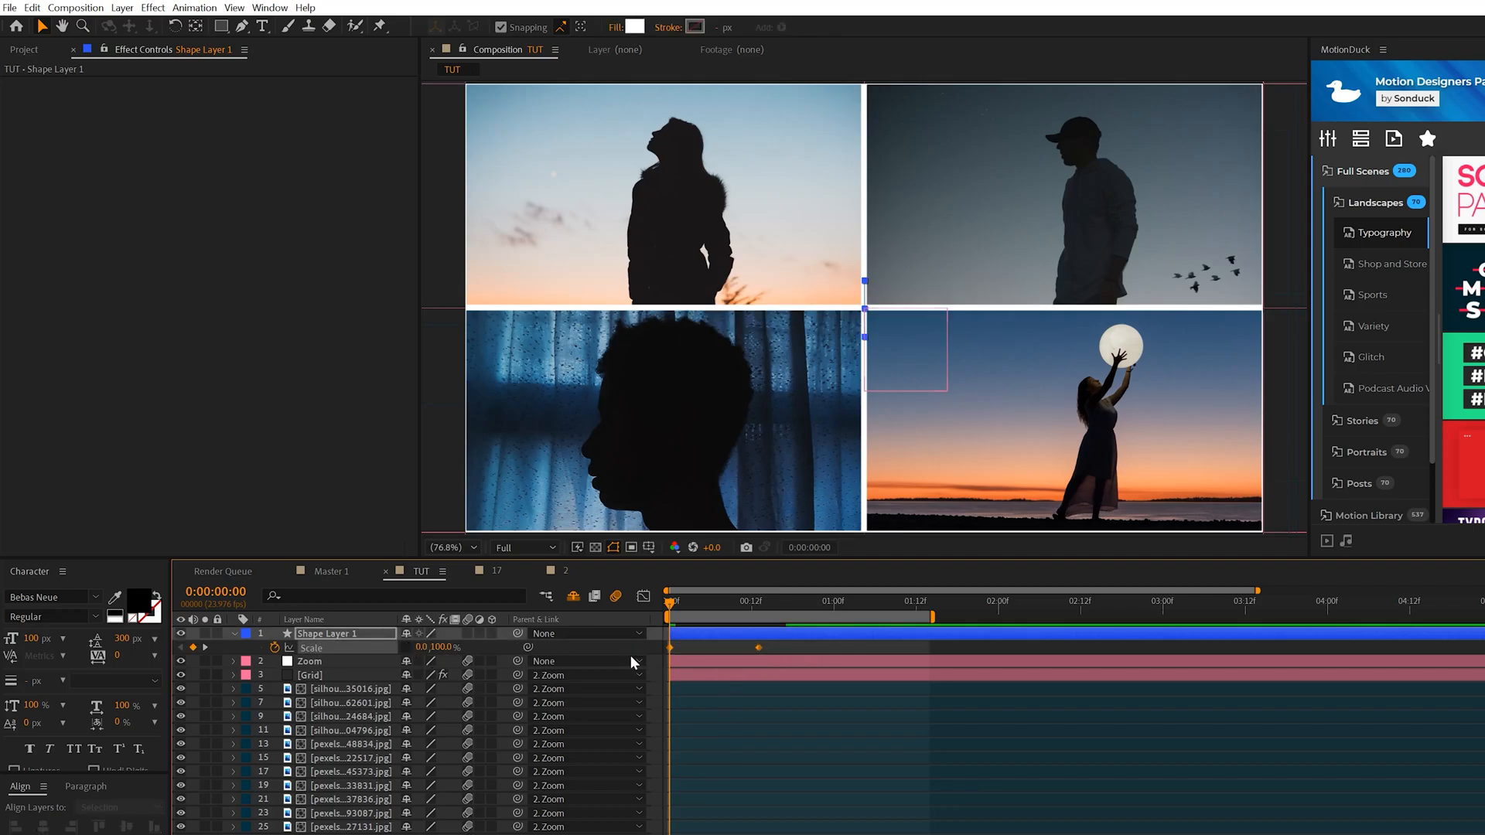
- Keyframe Shape Layer 1's scale from 0% in the timeline
{"action": "left_click", "coordinate": [644, 595]}
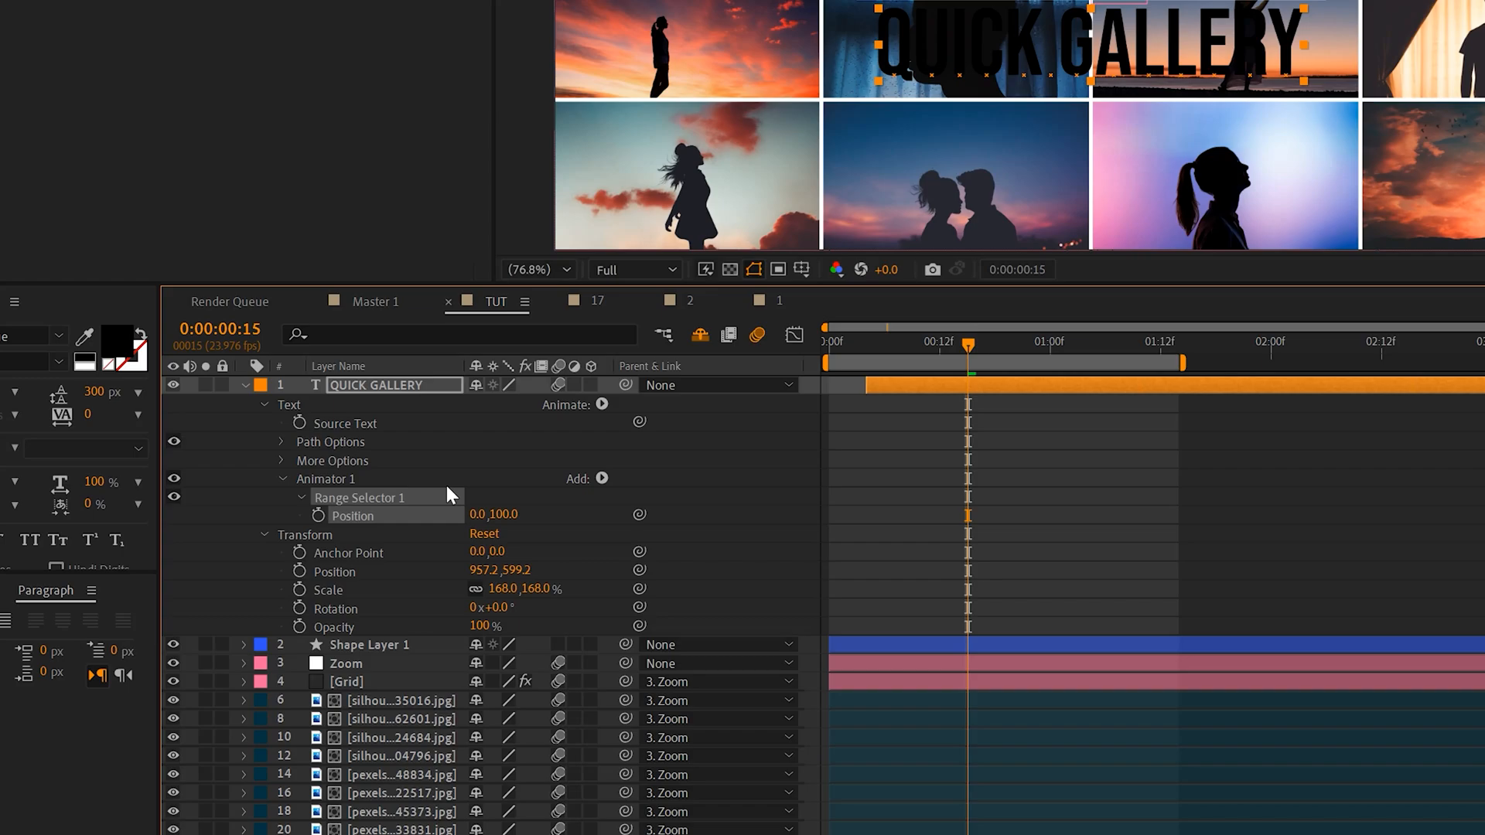
- Place the white box Shape Layer 2 above QUICK GALLERY as its Alpha track matte and preview the reveal
{"action": "left_click", "coordinate": [280, 496]}
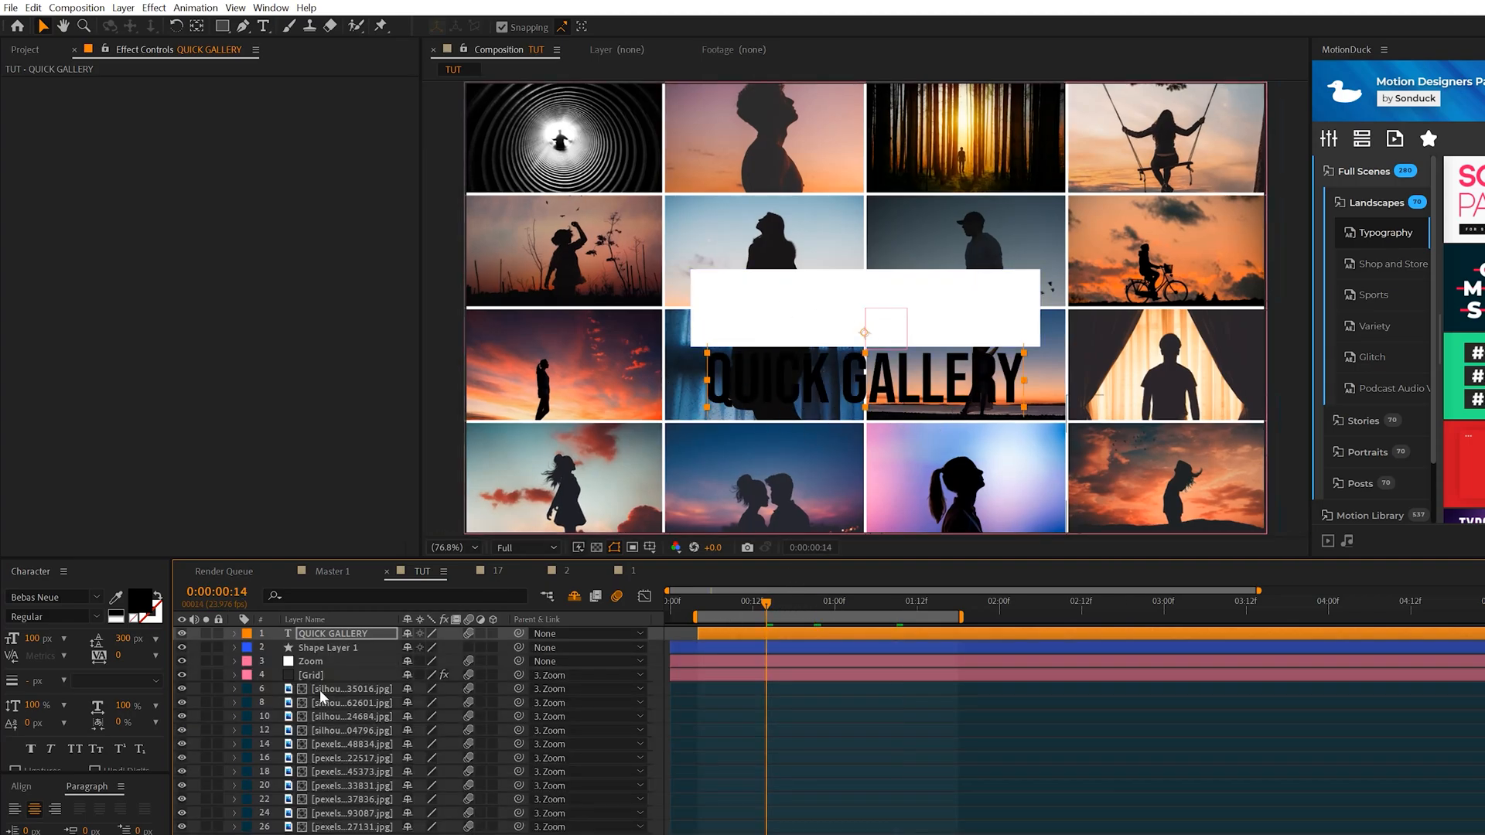
{"action": "left_click", "coordinate": [331, 647]}
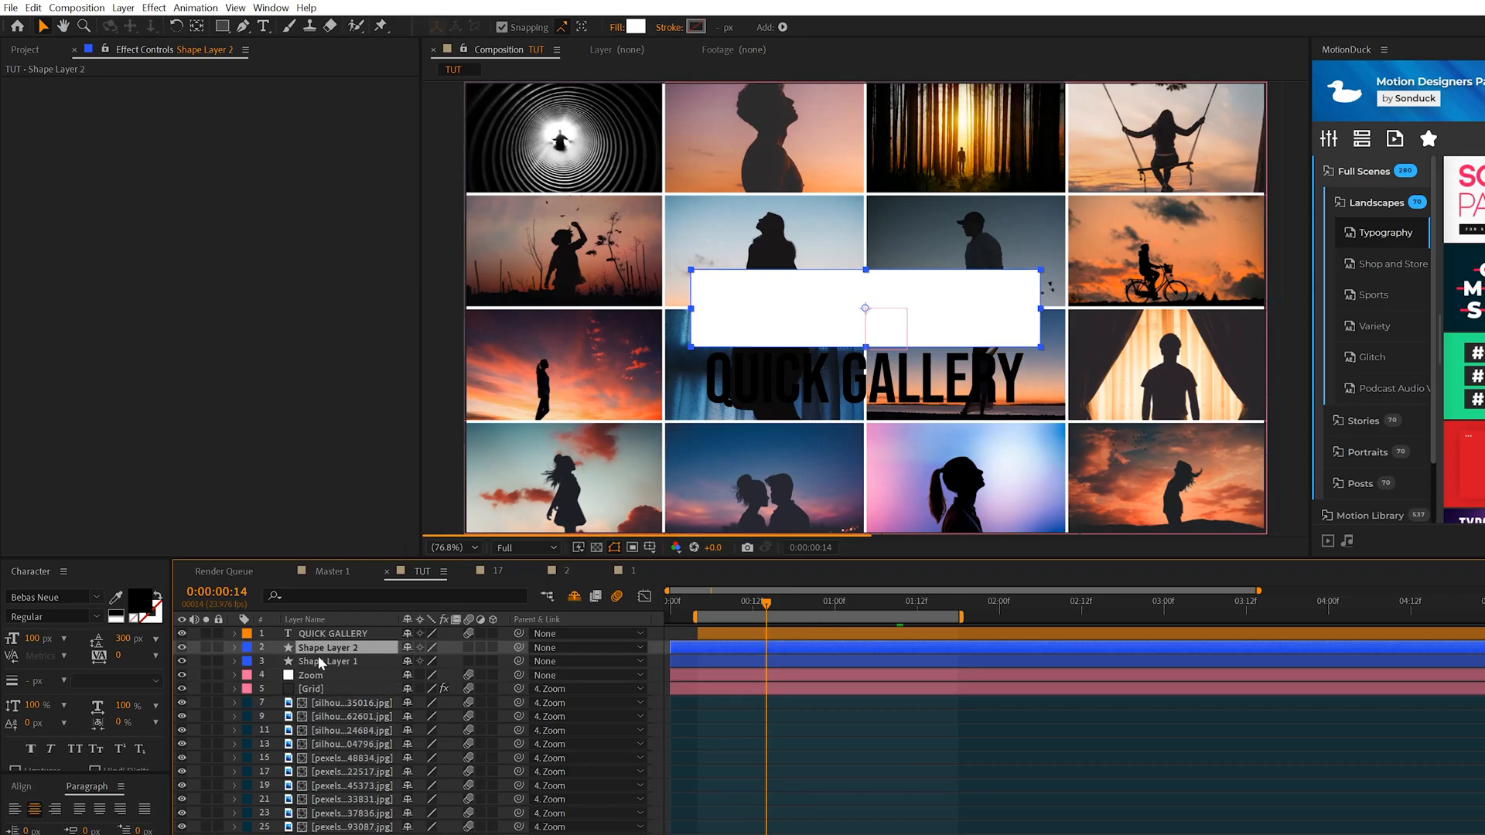
{"action": "left_click_drag", "start_coordinate": [336, 646], "coordinate": [335, 629]}
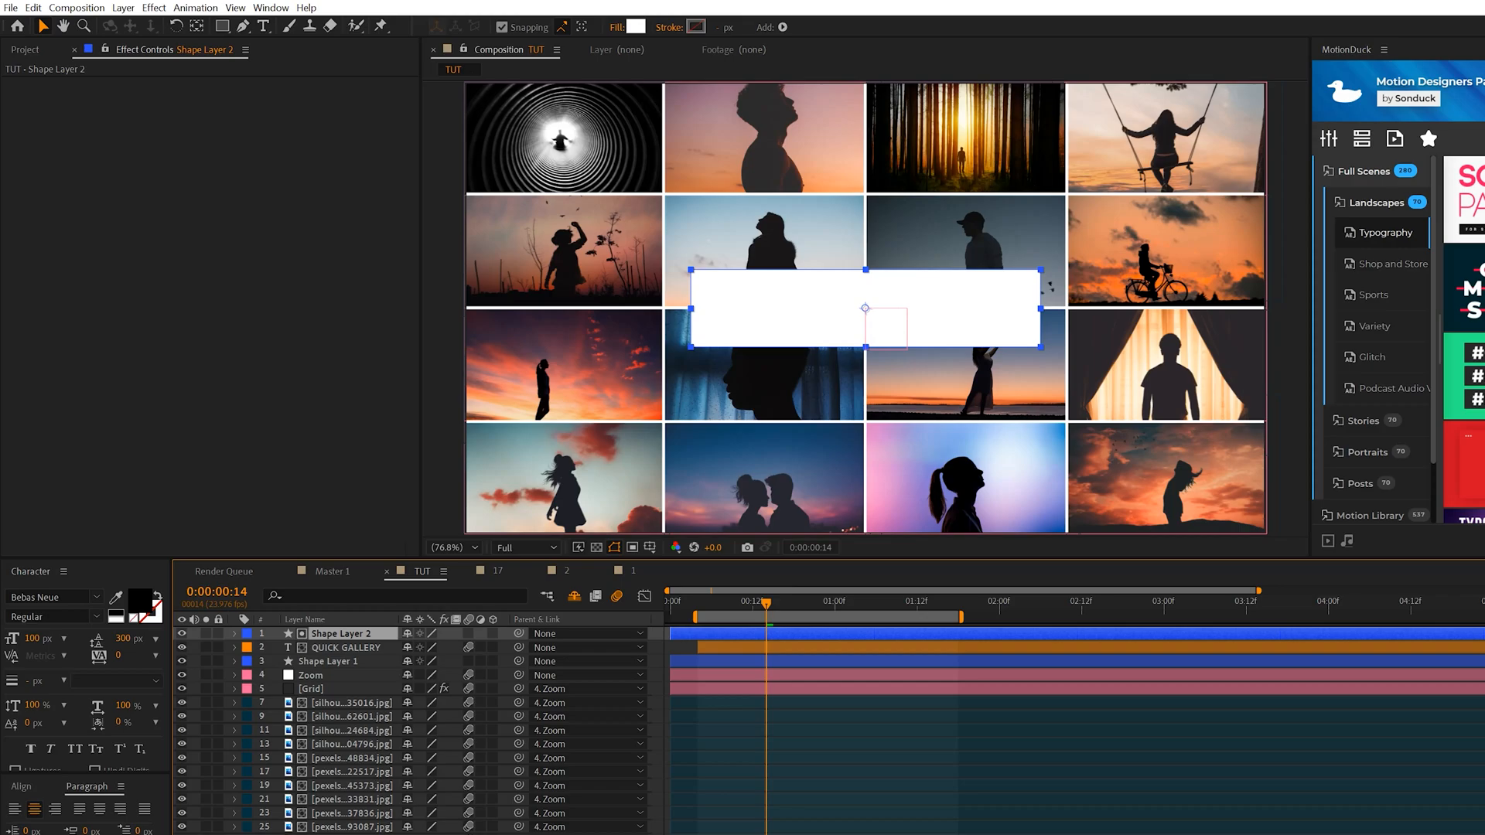
{"action": "left_click", "coordinate": [348, 646]}
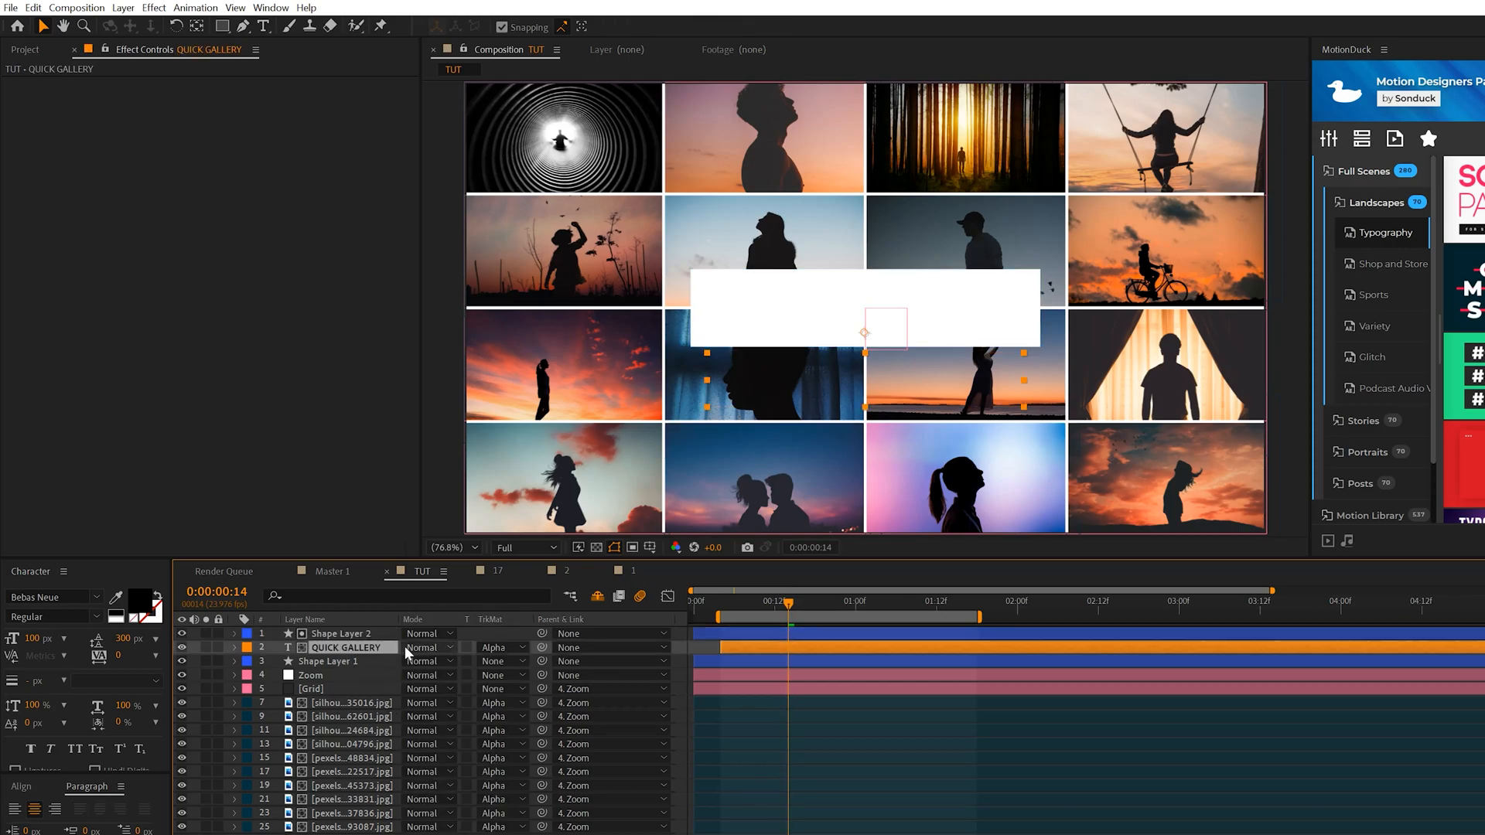
{"action": "left_click", "coordinate": [497, 647]}
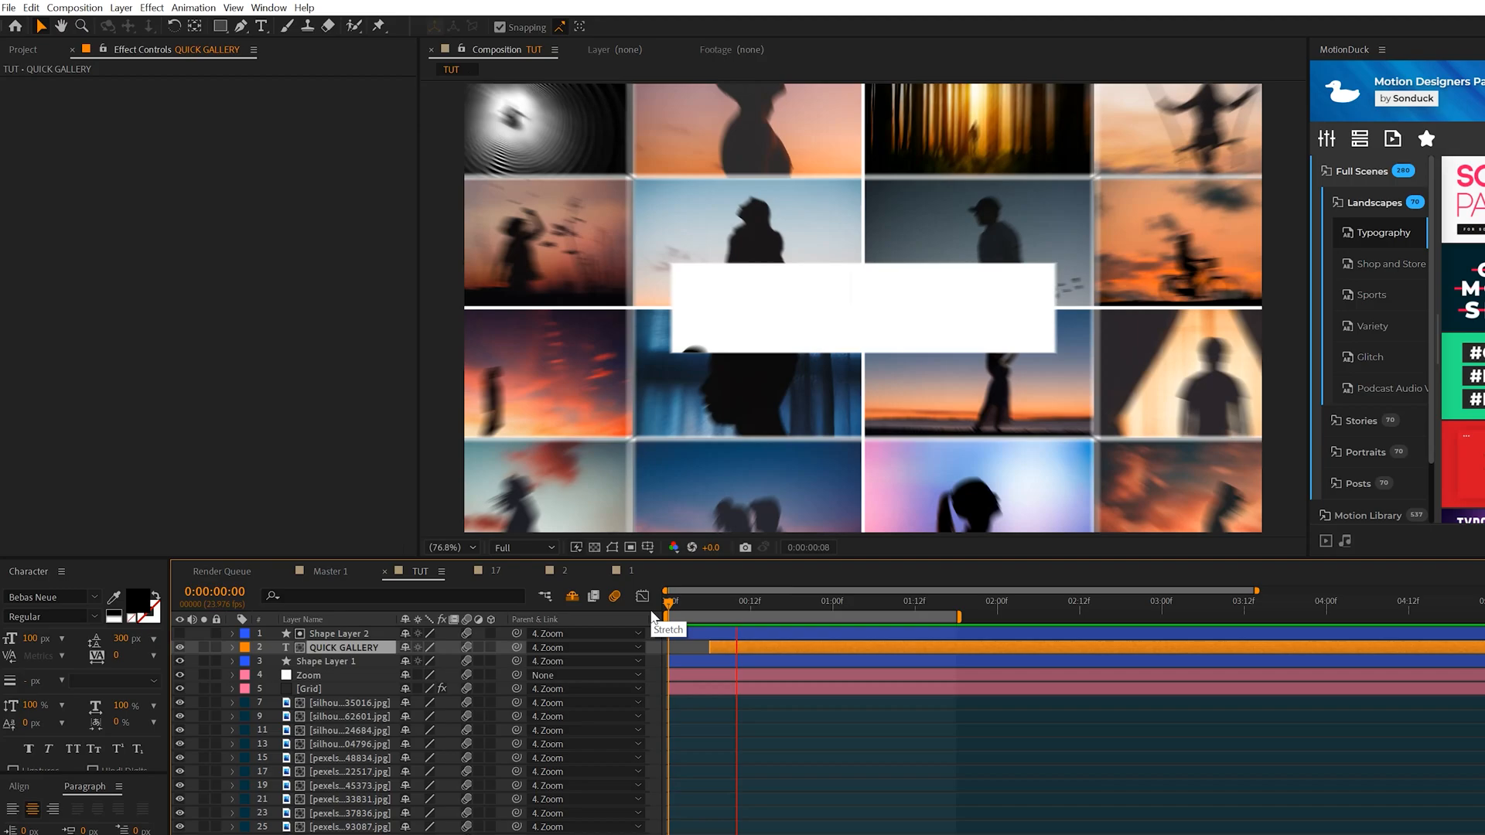
{"action": "left_click_drag", "start_coordinate": [673, 600], "coordinate": [733, 600]}
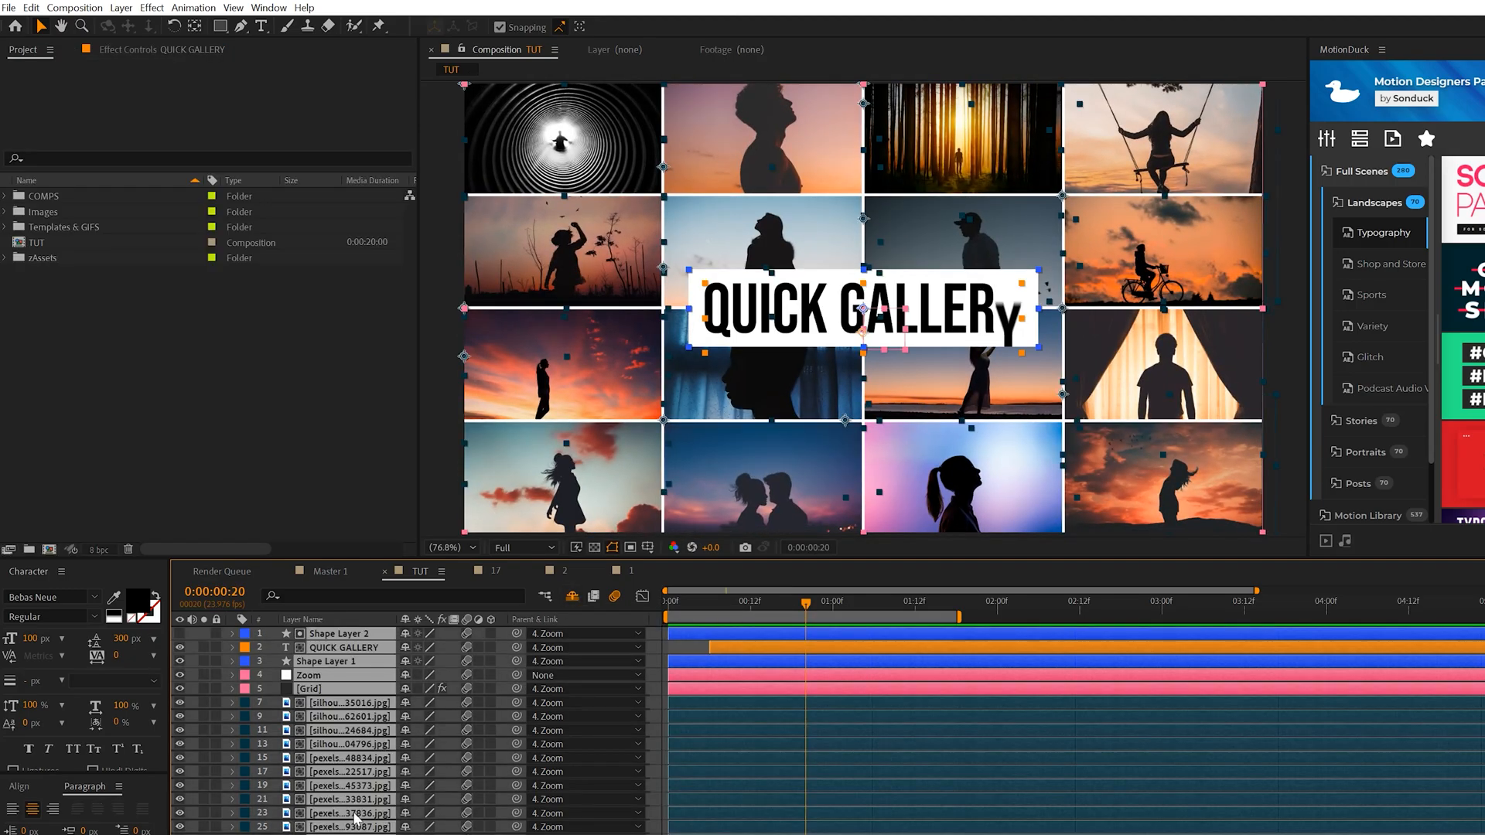
- Pre-compose all TUT layers into a new Grid 1 composition via Layer > Pre-compose
{"action": "left_click", "coordinate": [120, 8]}
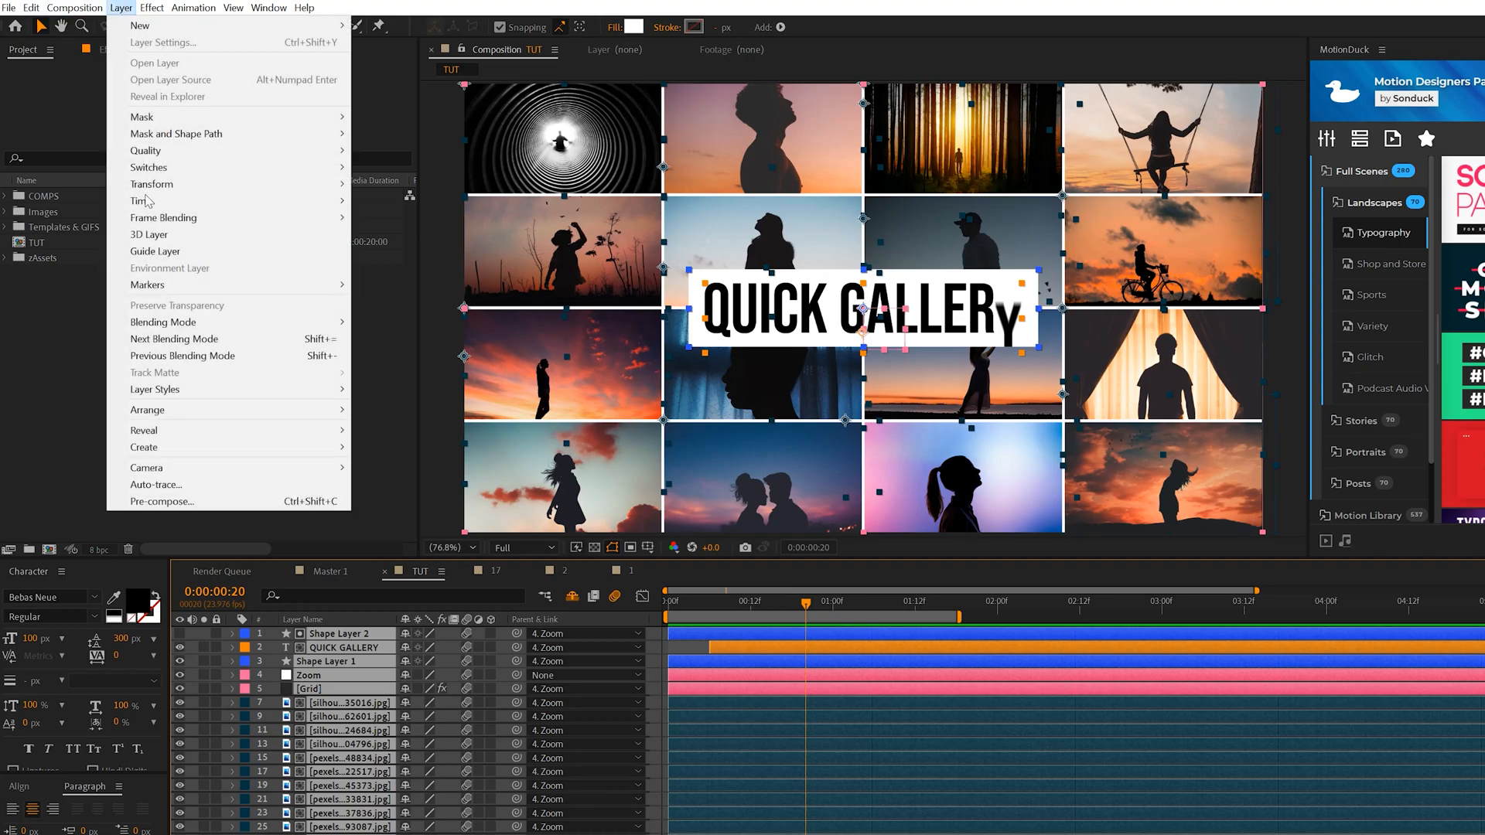
{"action": "left_click", "coordinate": [160, 501]}
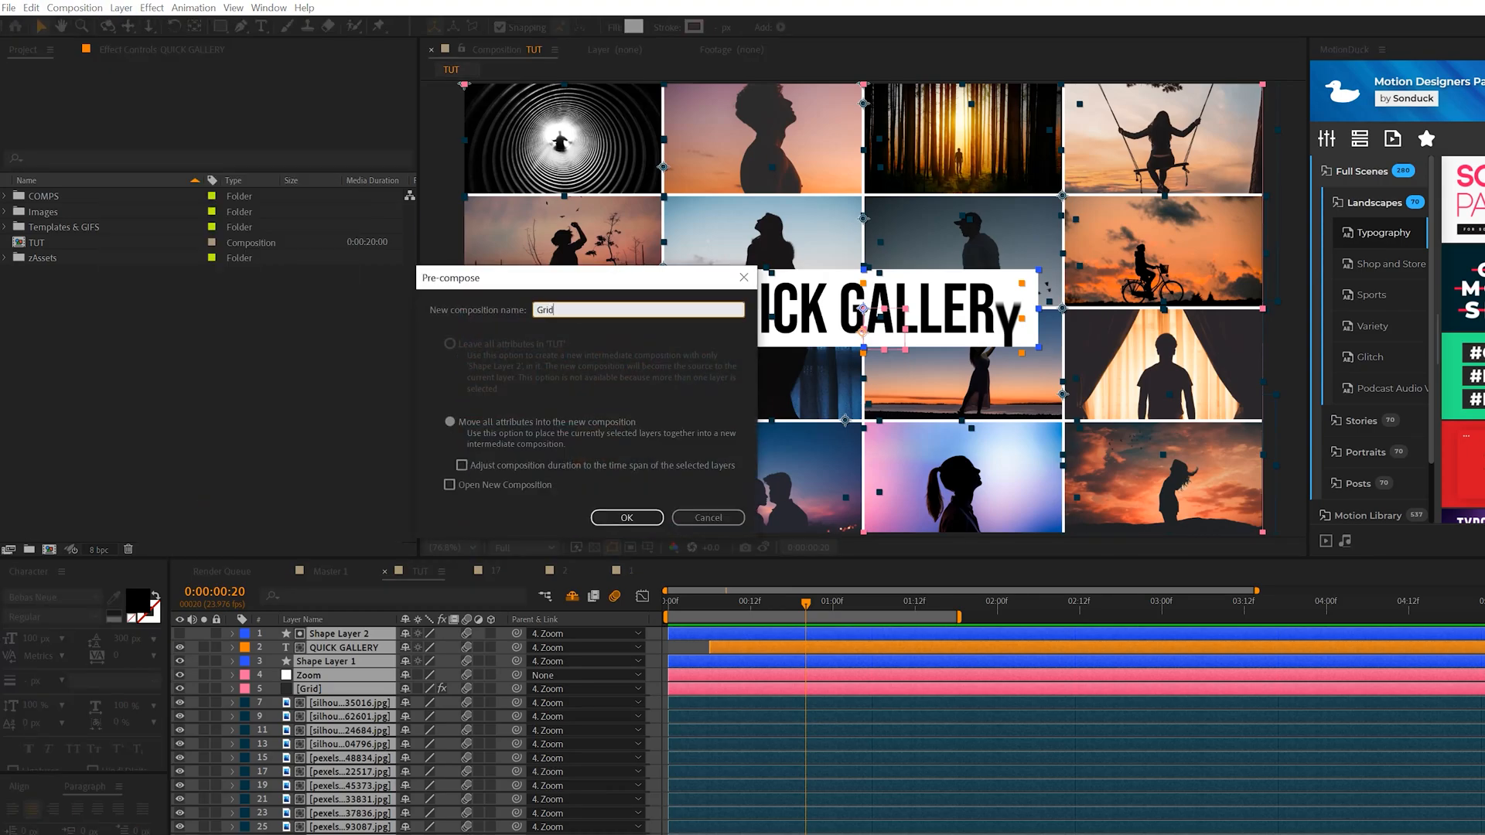
{"action": "left_click", "coordinate": [626, 516]}
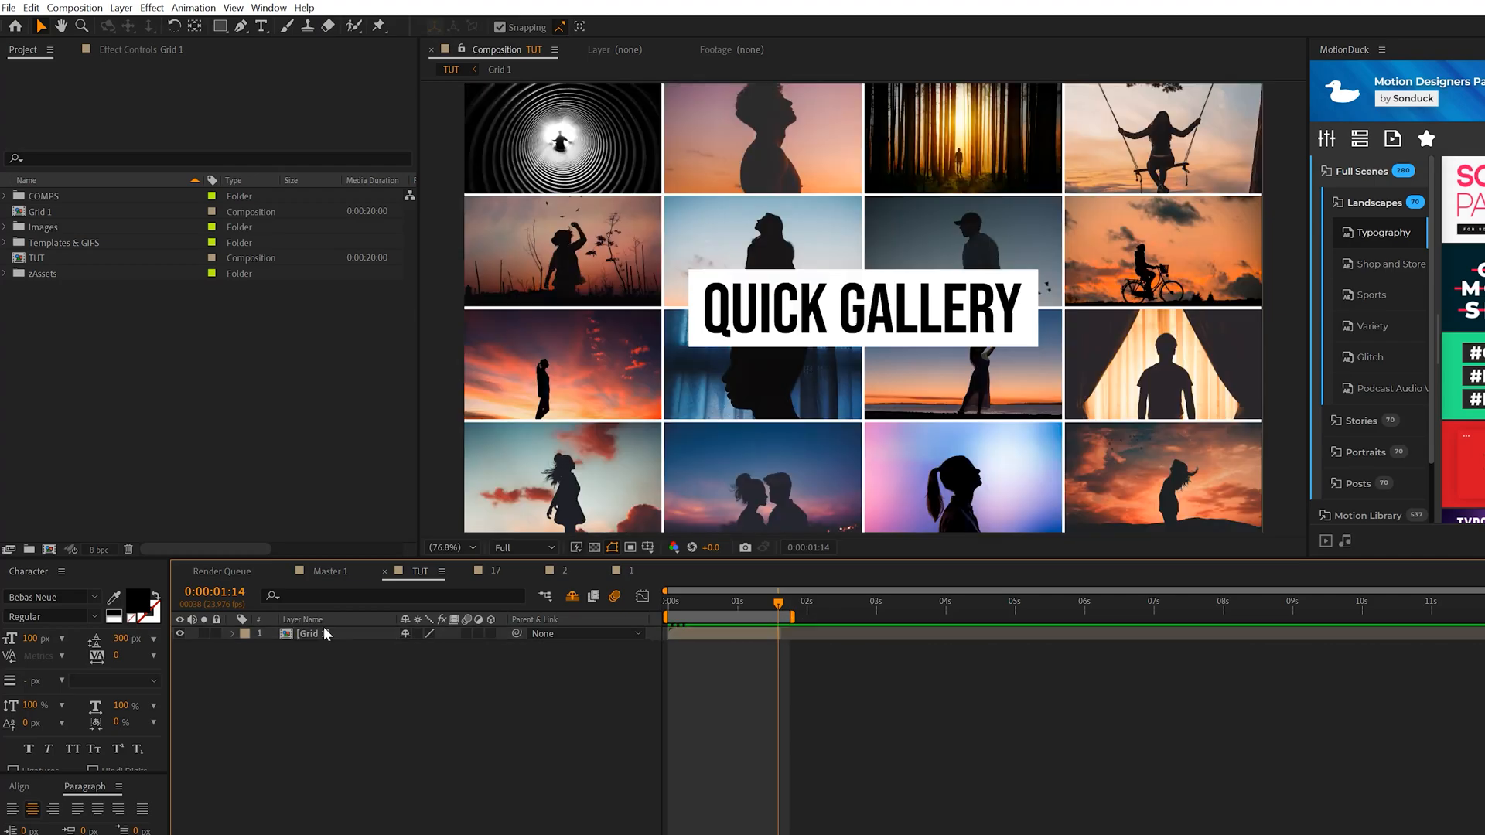
{"action": "left_click", "coordinate": [40, 212]}
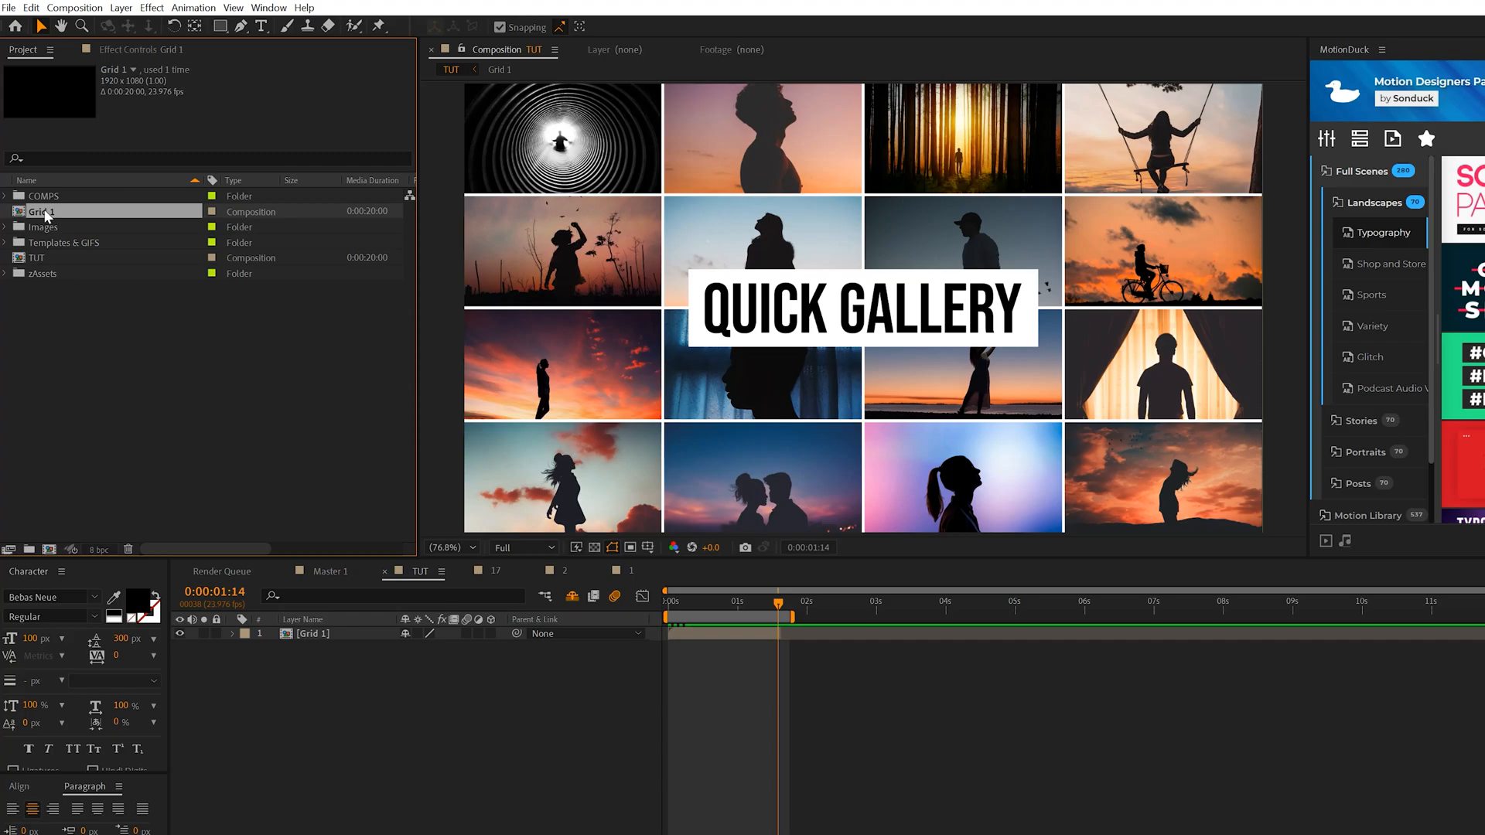
{"action": "mouse_move", "coordinate": [45, 218]}
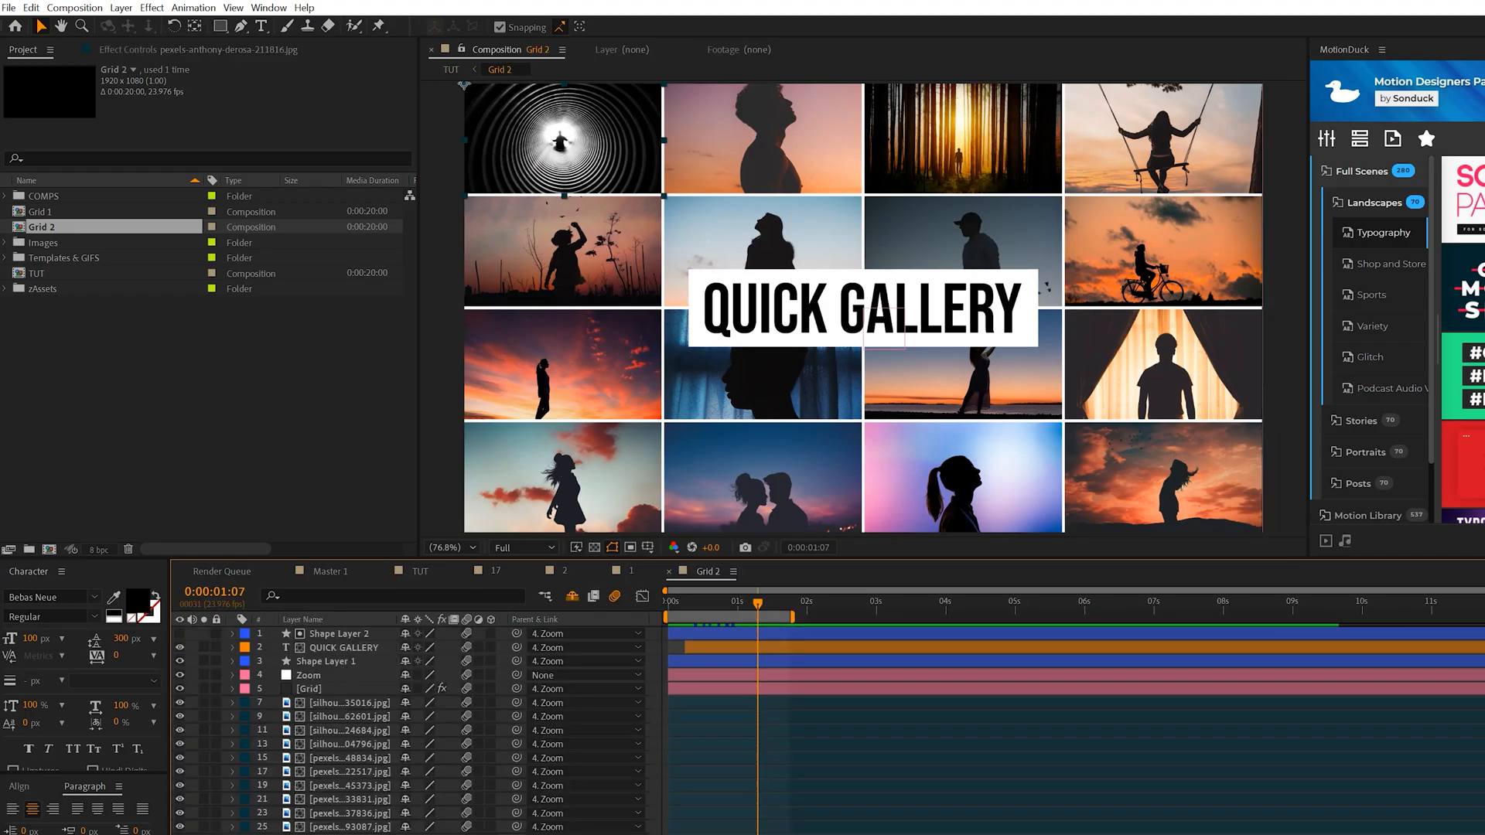
- Swap Grid 2's footage for the Shop and Store GIFs and retitle it FAST SWAP
{"action": "left_click", "coordinate": [5, 258]}
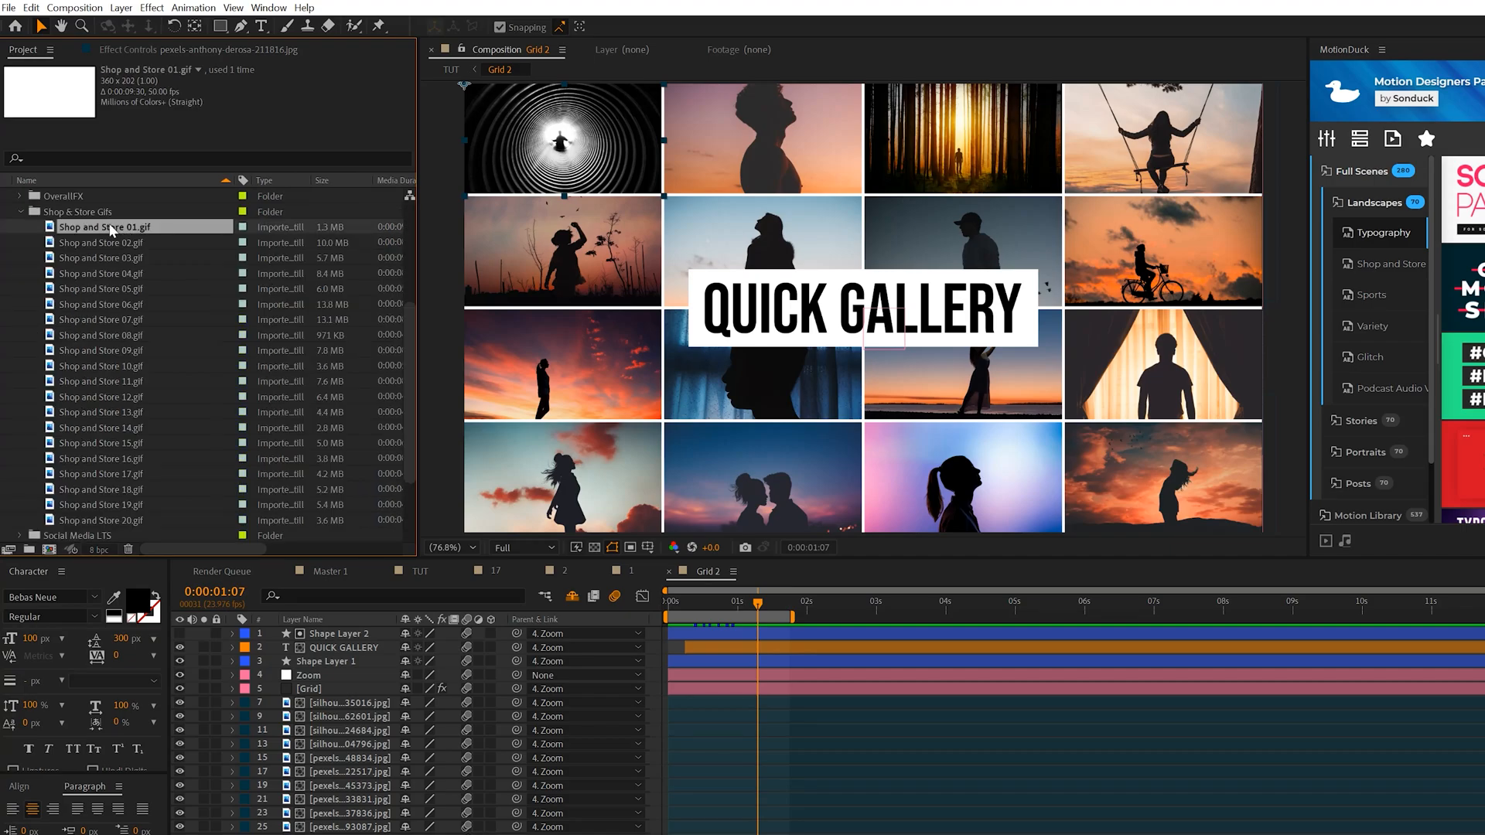
{"action": "left_click", "coordinate": [107, 226]}
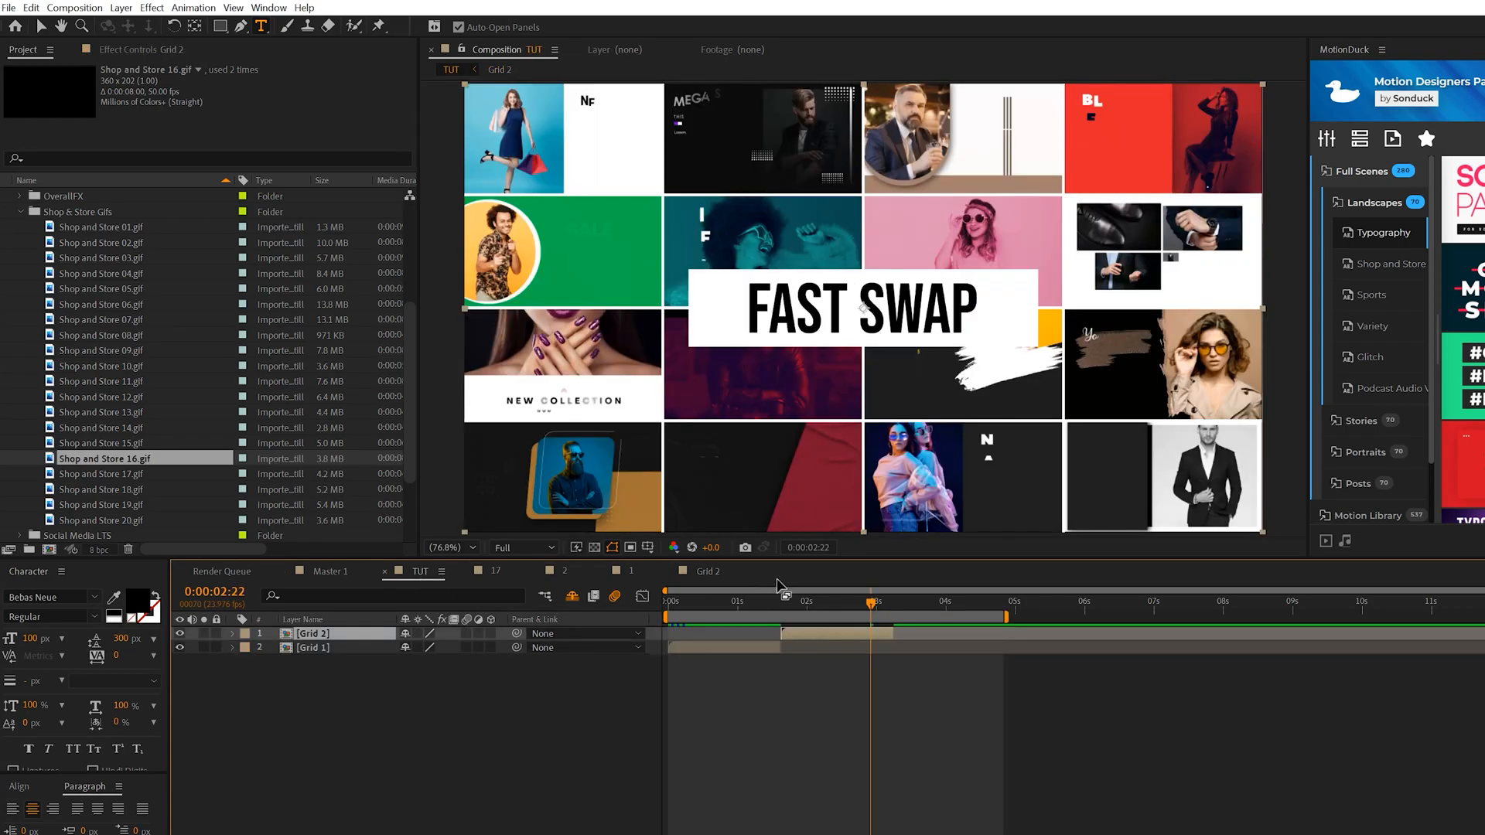
{"action": "left_click", "coordinate": [667, 600]}
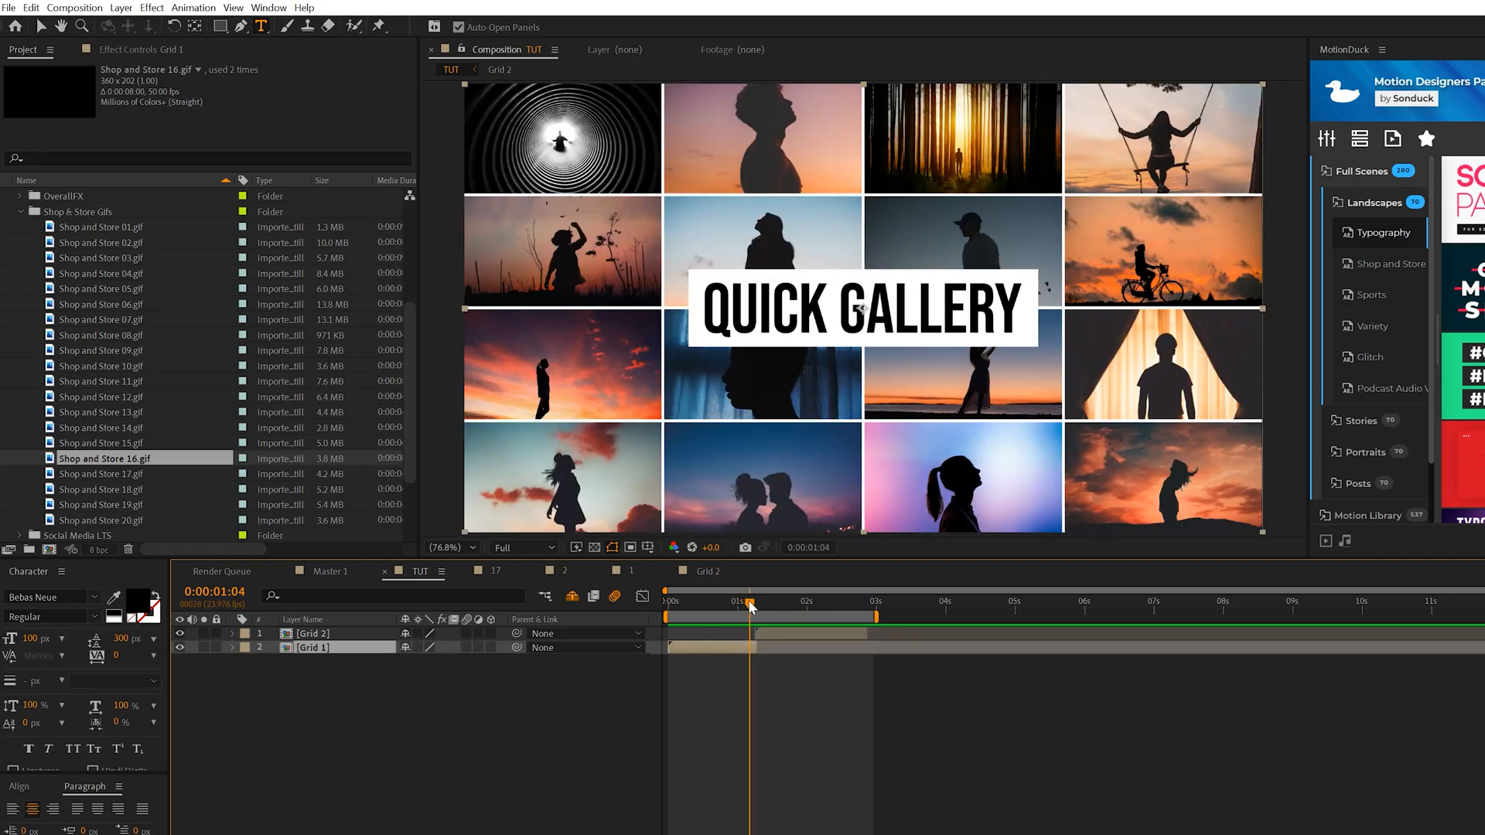
- Apply the Seamless Transitions Zoom > Simple preset at the Grid 1 to Grid 2 cut
{"action": "left_click_drag", "start_coordinate": [749, 602], "coordinate": [820, 602]}
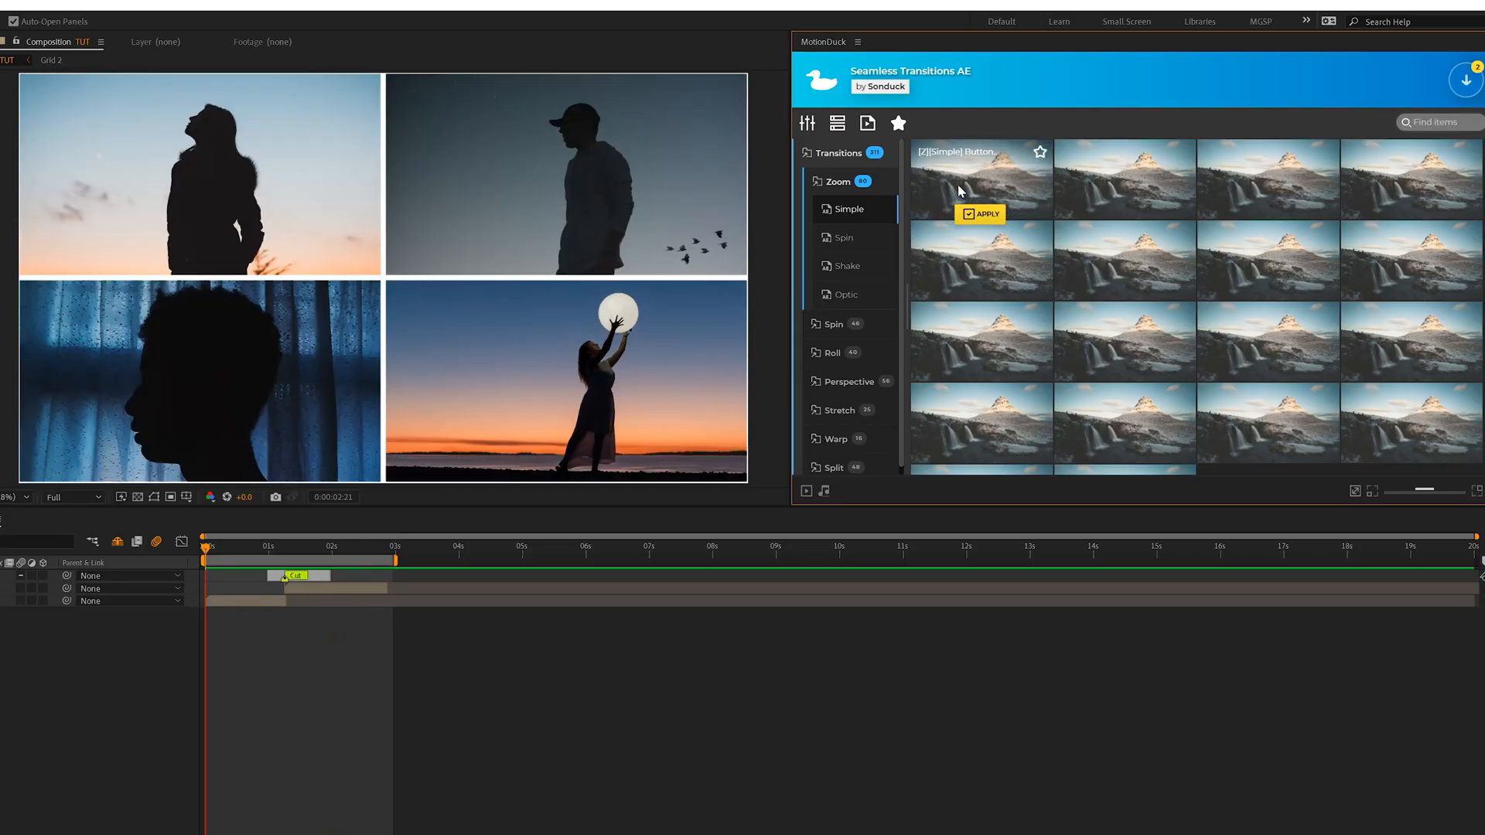
{"action": "left_click", "coordinate": [980, 213]}
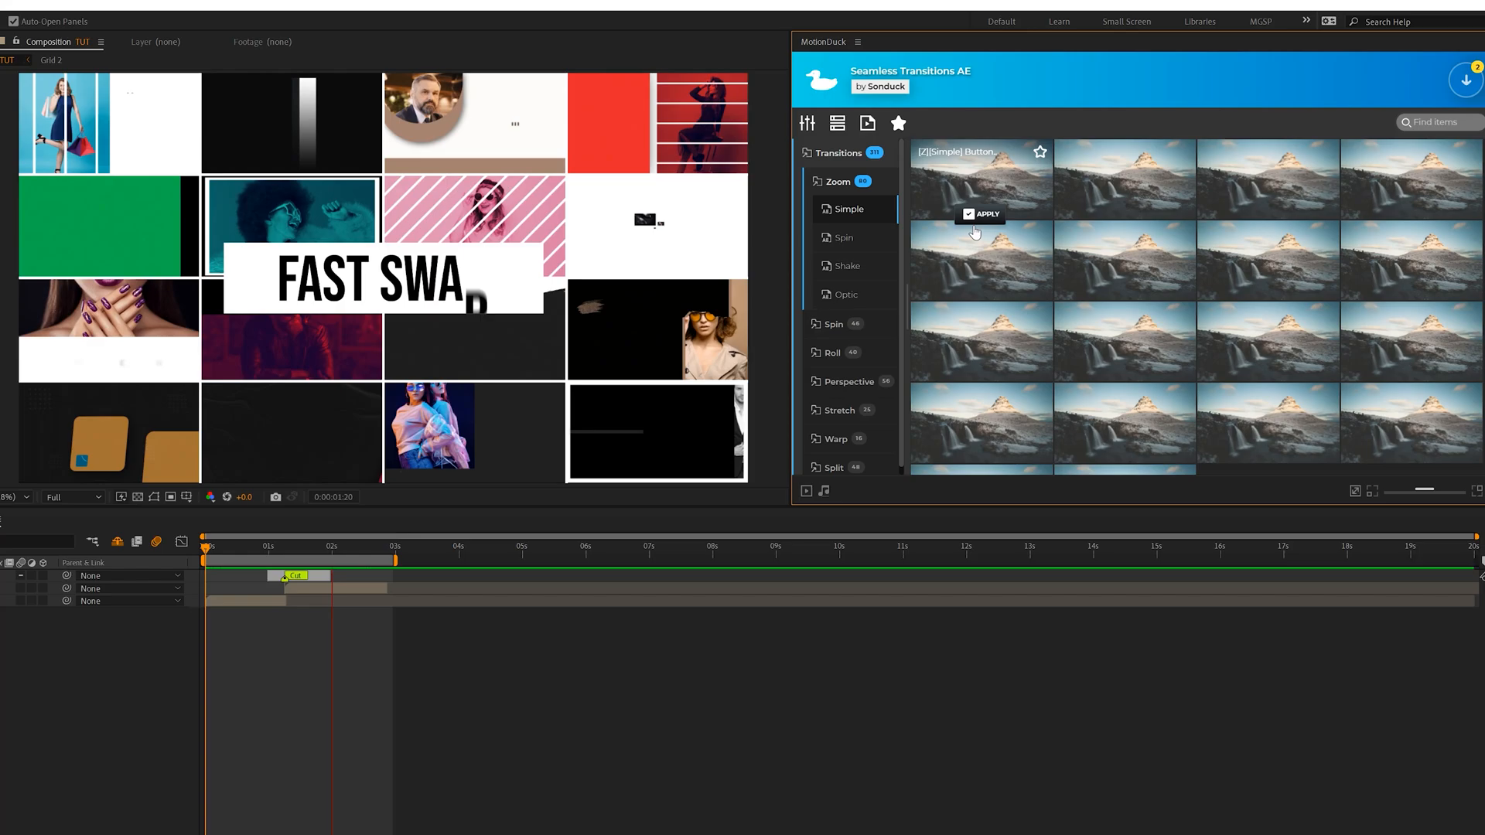